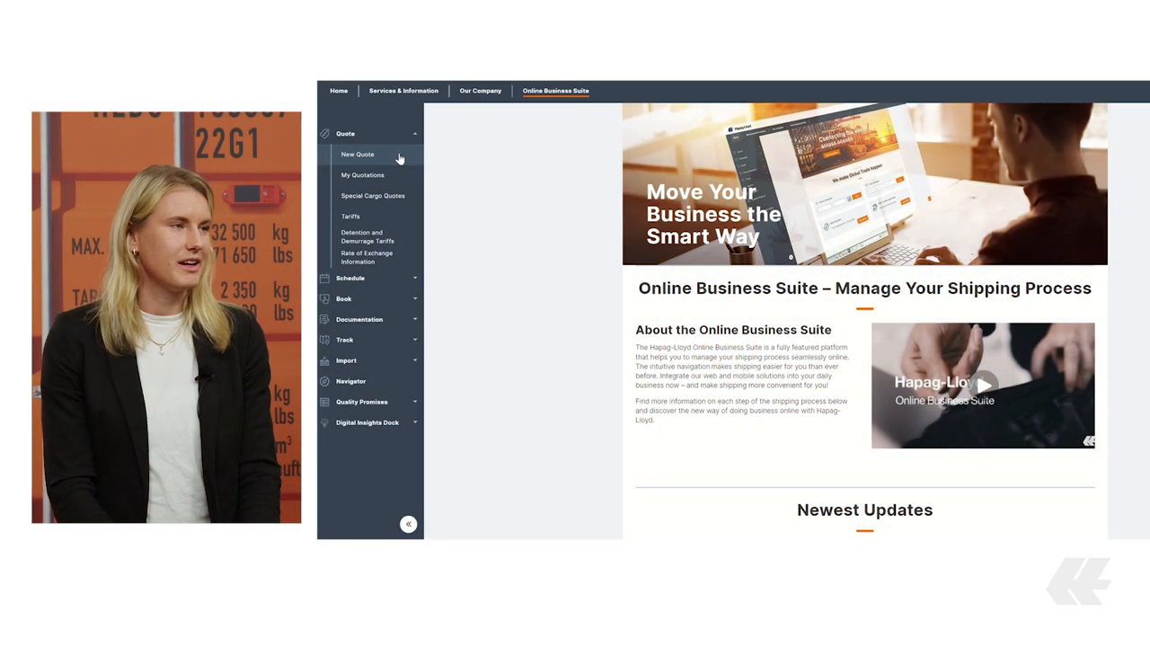
# Start a new quote and choose the Quick Quotes option
pyautogui.click(358, 153)
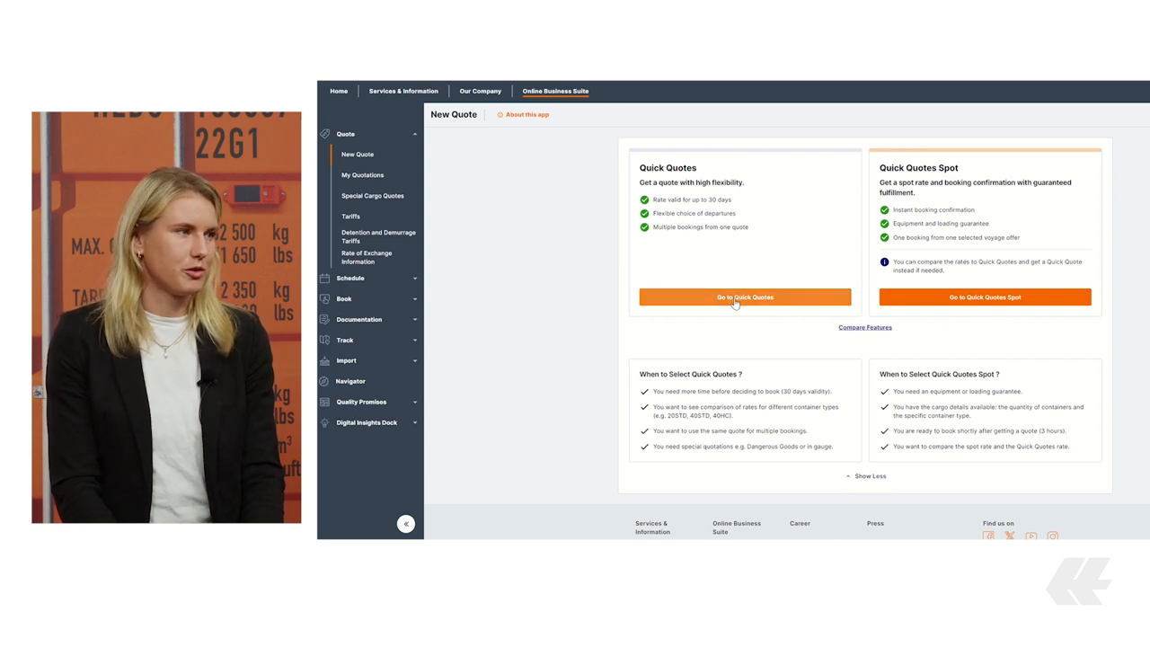
pyautogui.moveTo(789, 302)
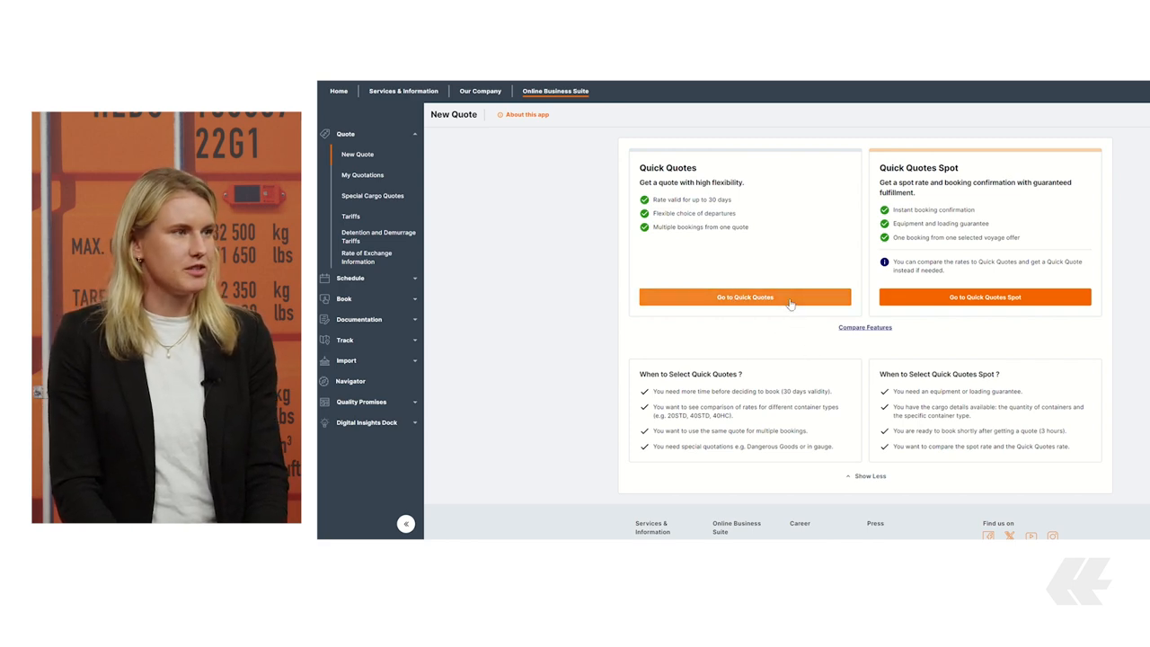
pyautogui.click(745, 296)
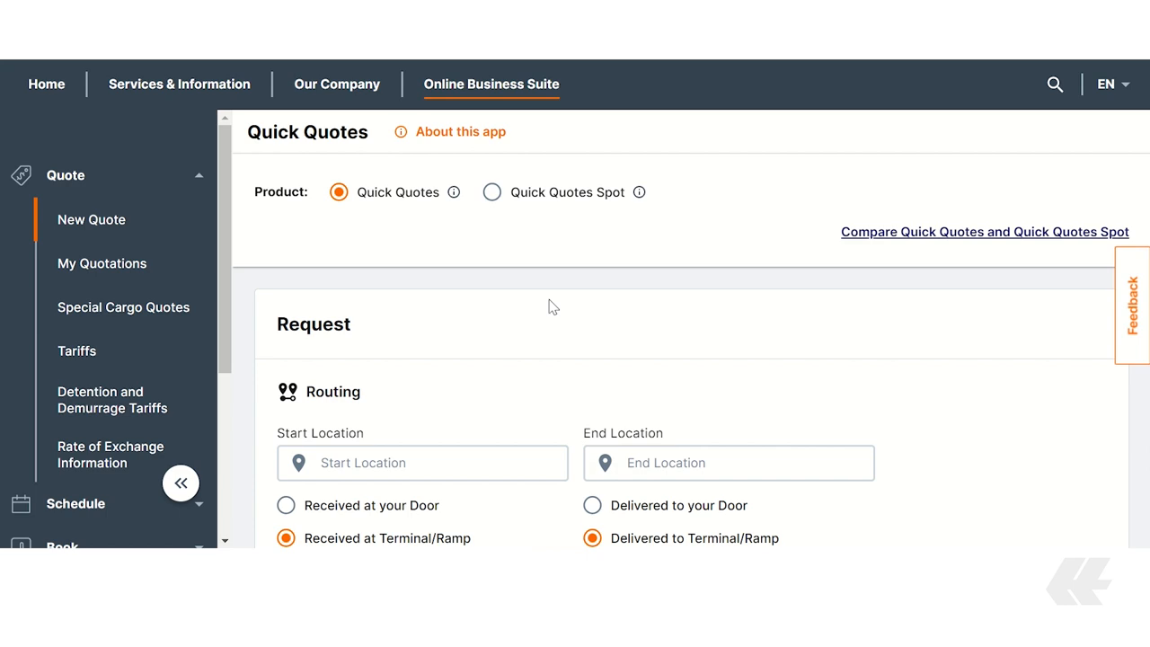
# Set the route from Hamburg to Singapore
pyautogui.write('D')
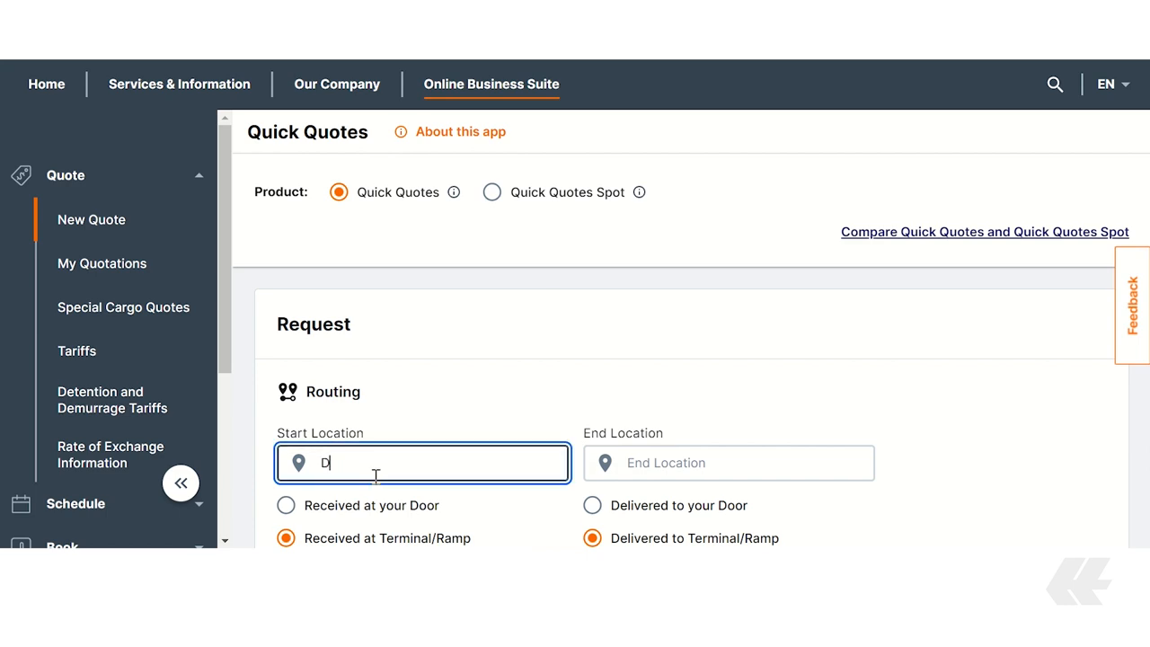
pyautogui.write('sgs')
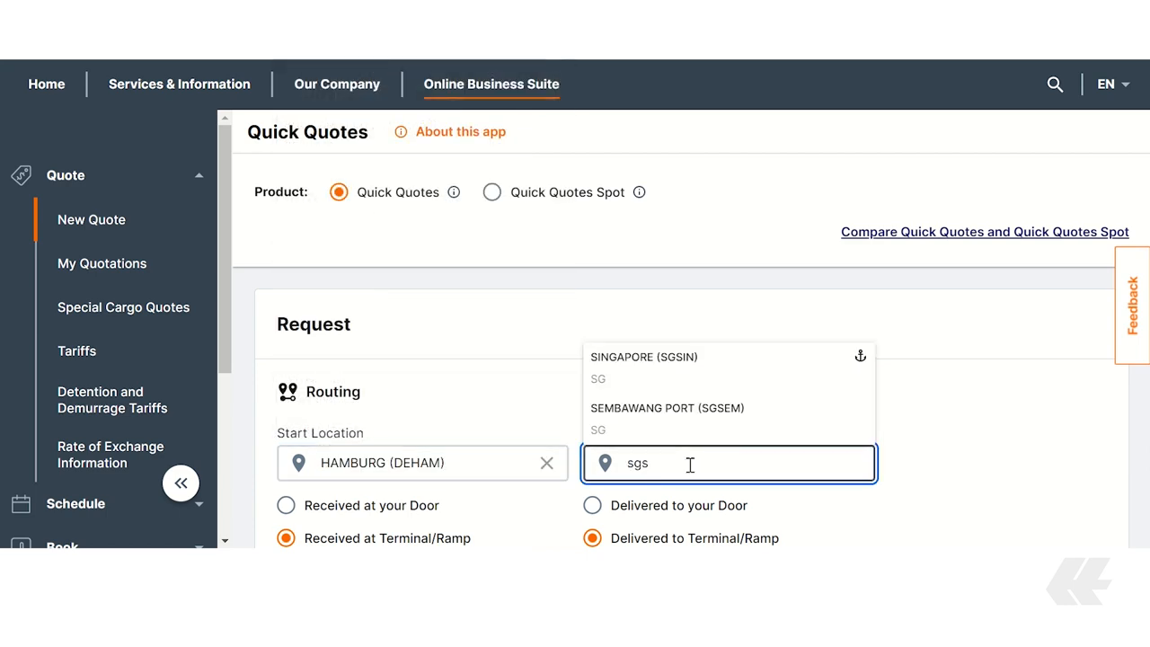
pyautogui.click(643, 356)
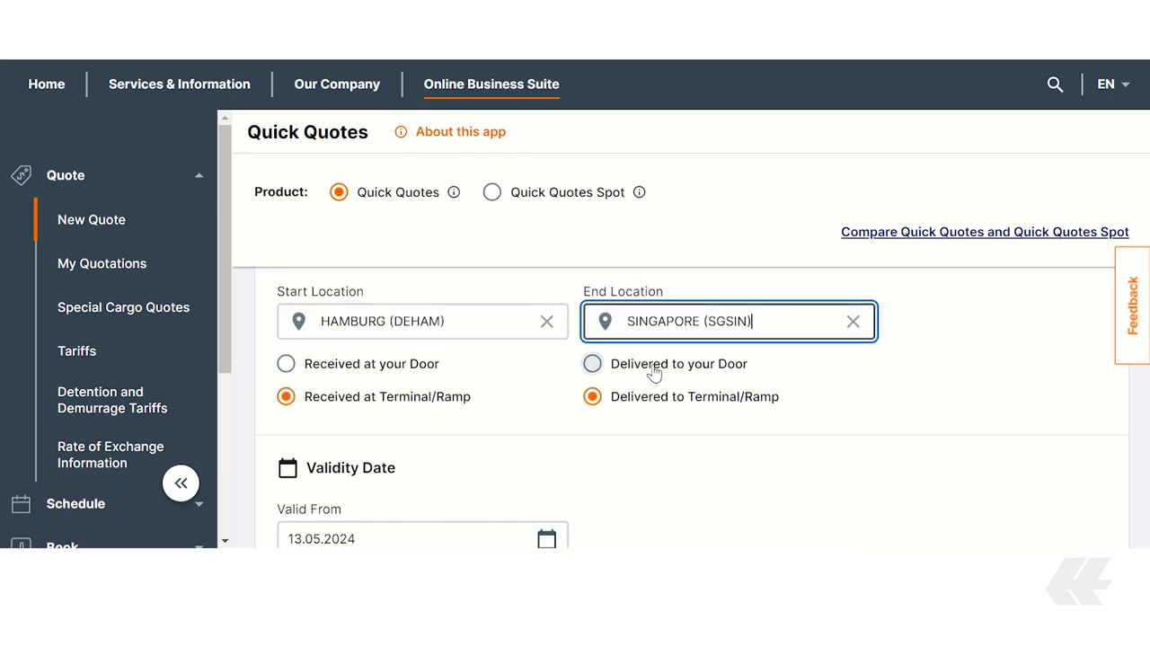
pyautogui.scroll(-3)
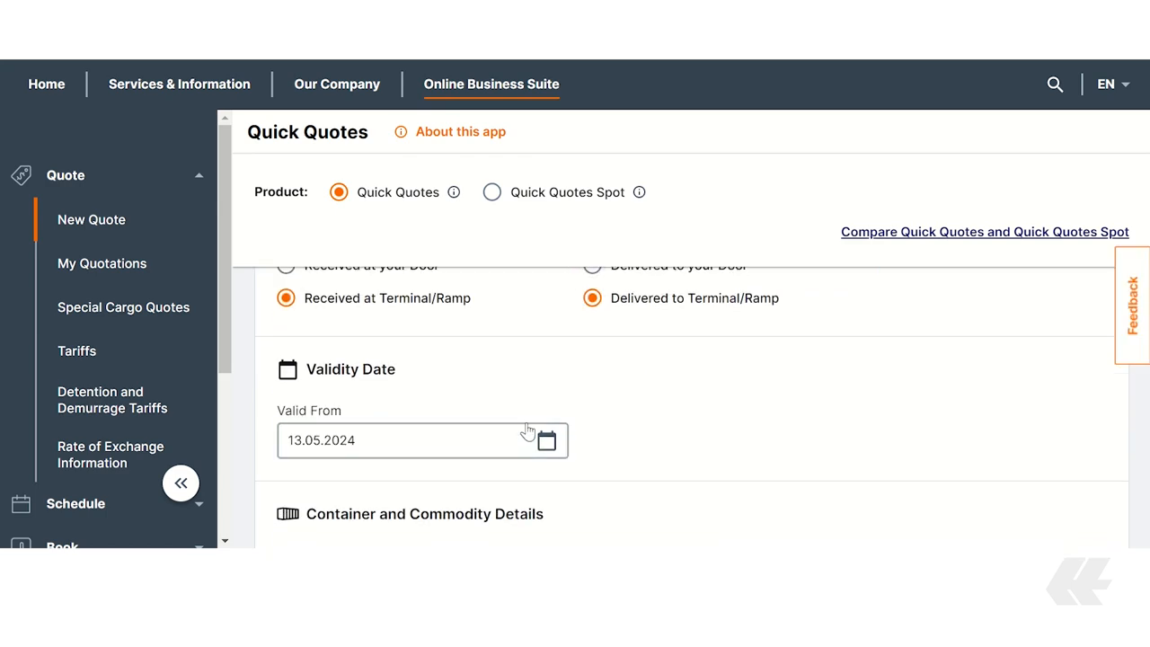
# Set validity from 21 May 2024, accept the terms and request the quote
pyautogui.click(546, 440)
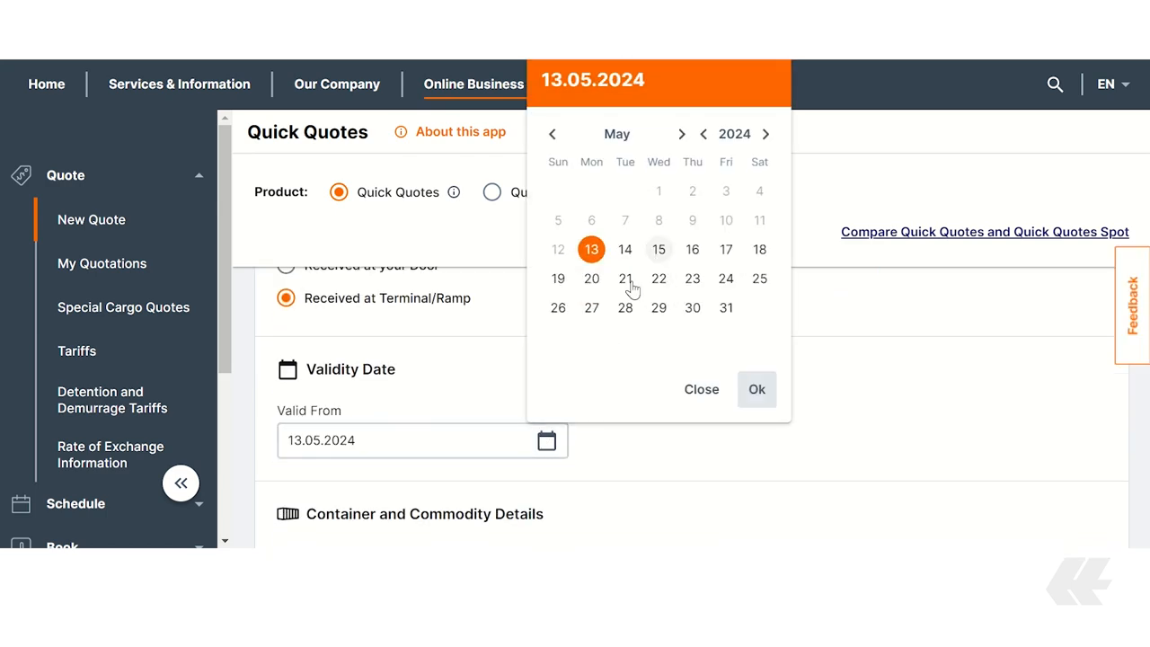
pyautogui.click(625, 279)
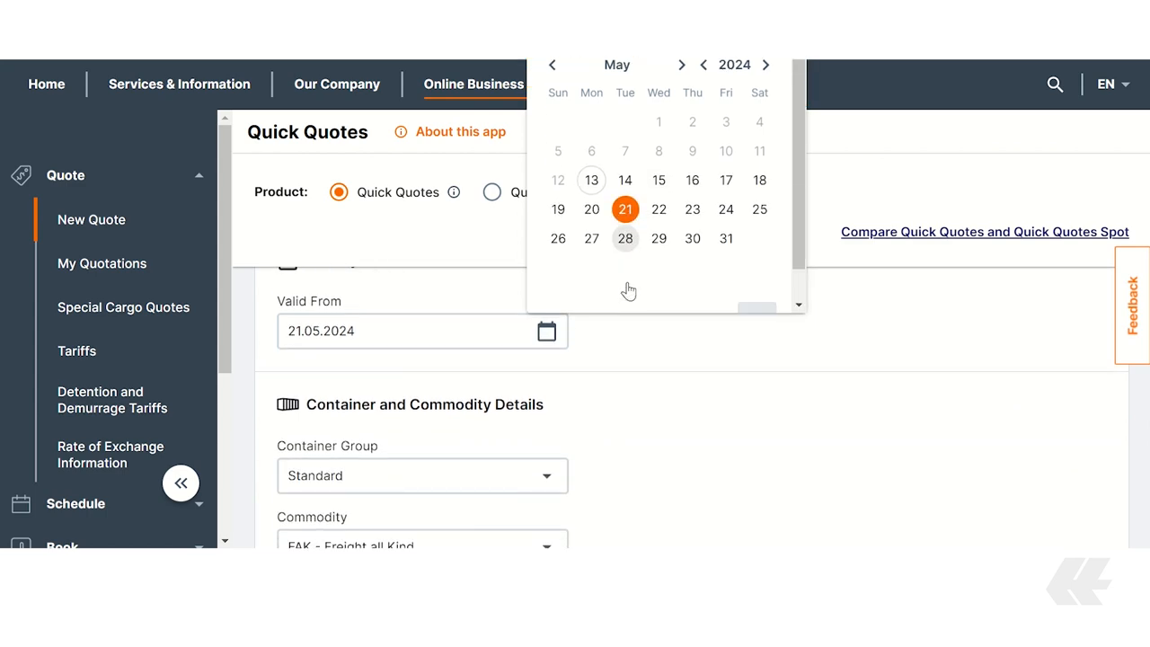
pyautogui.click(422, 373)
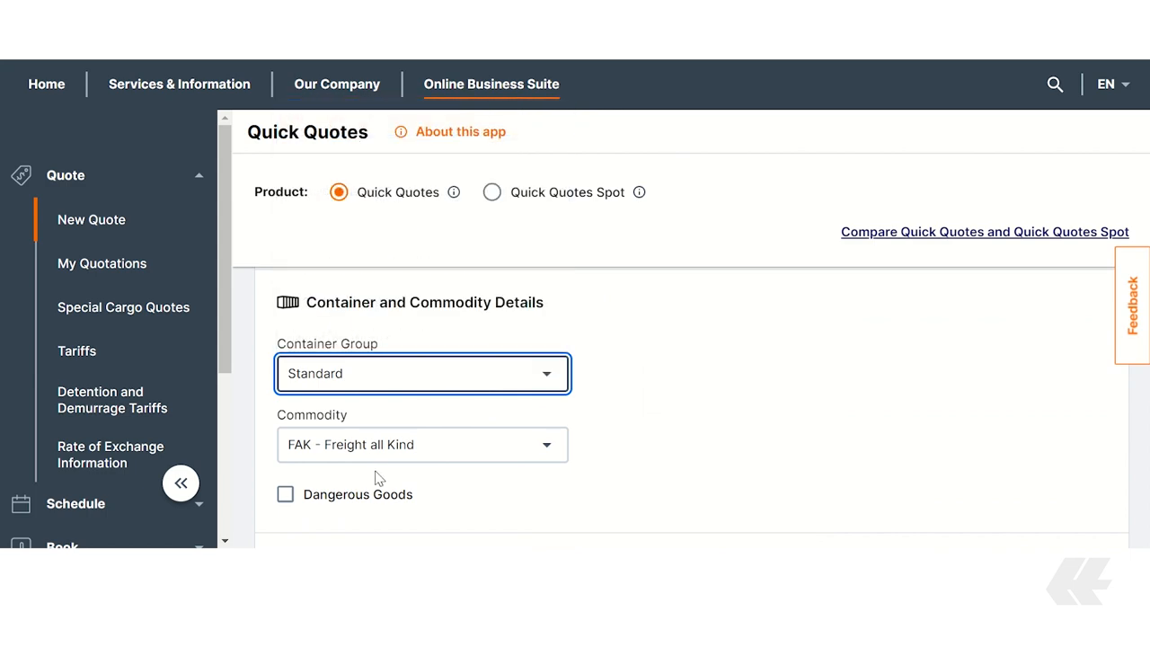
pyautogui.scroll(-3)
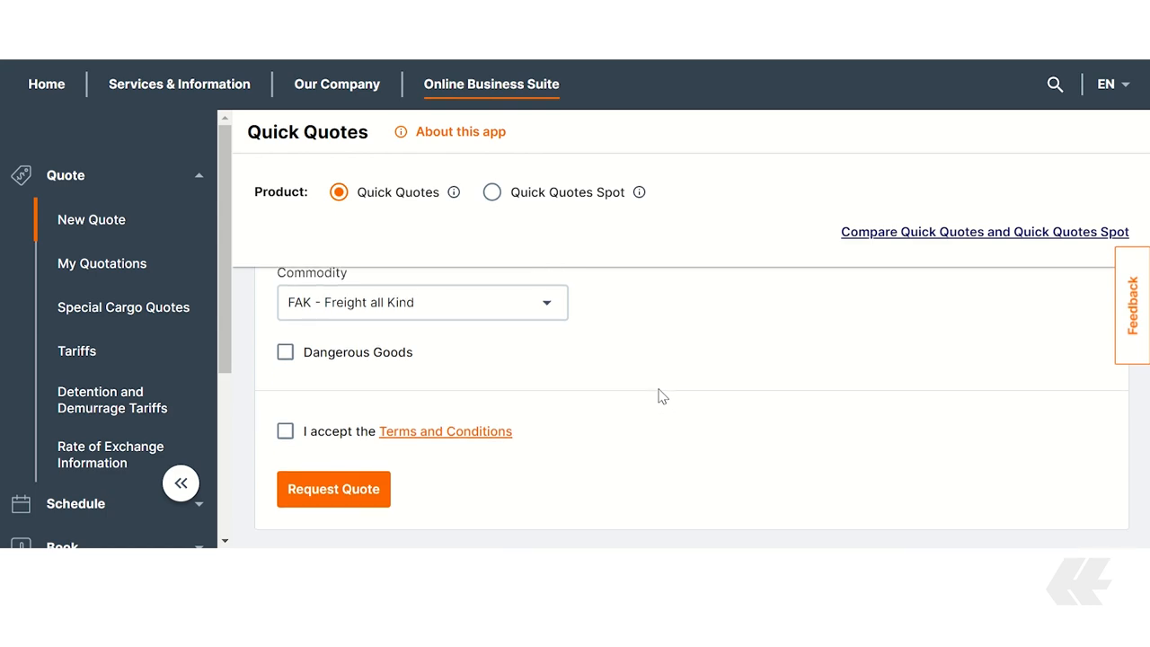
pyautogui.moveTo(660, 396)
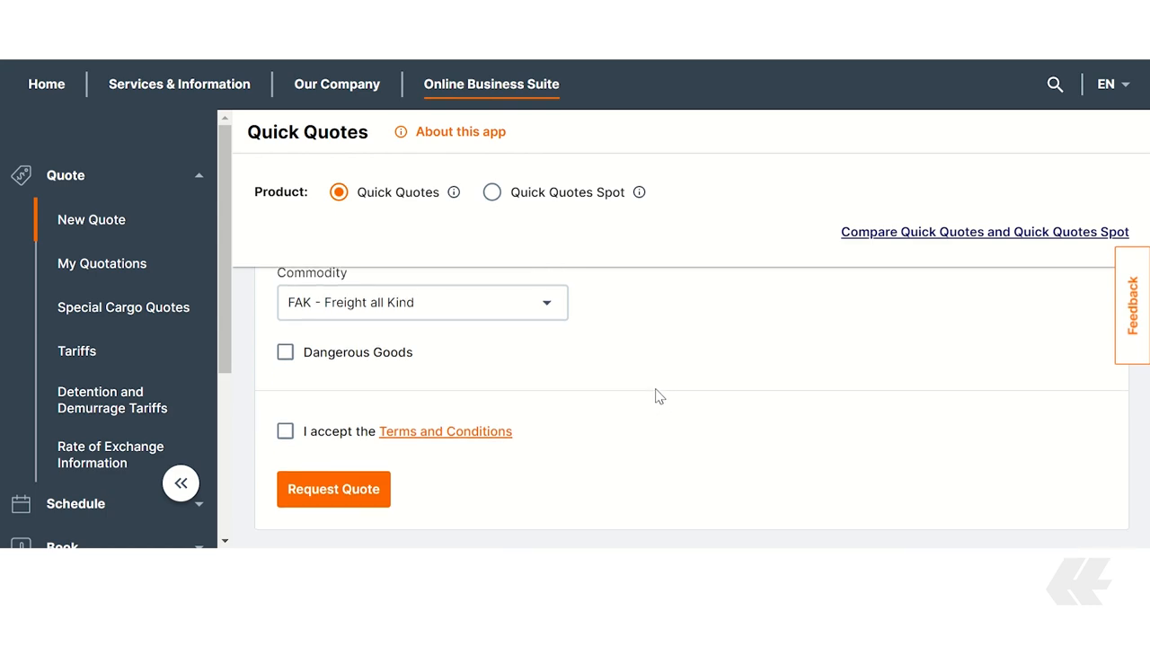
pyautogui.click(284, 431)
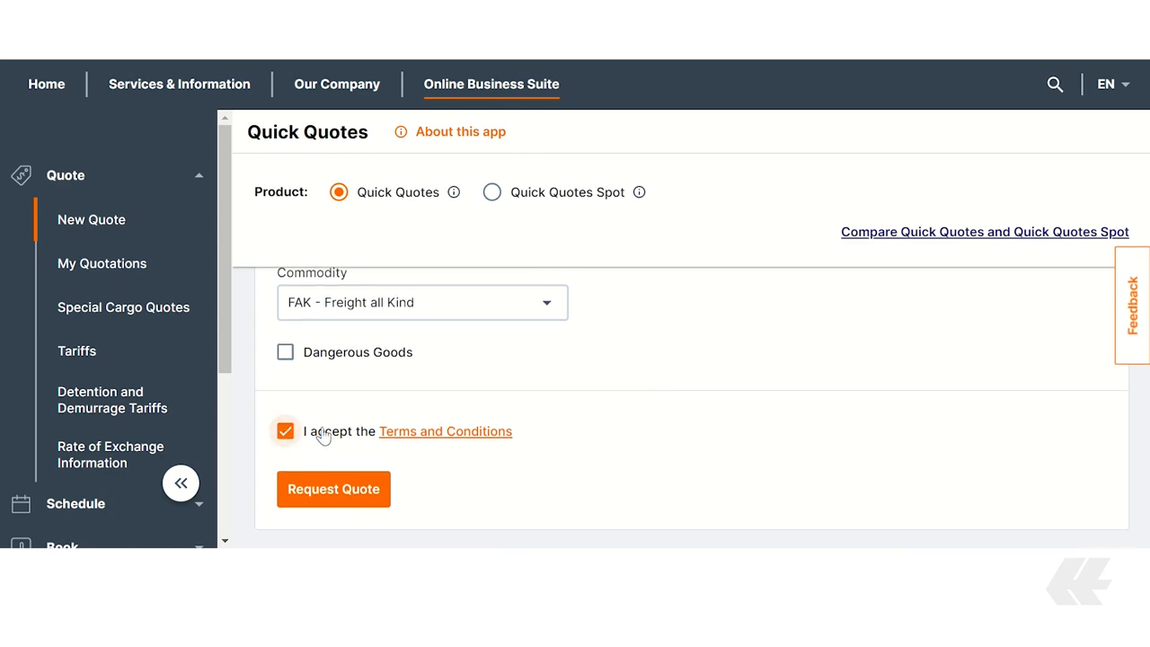
pyautogui.moveTo(333, 488)
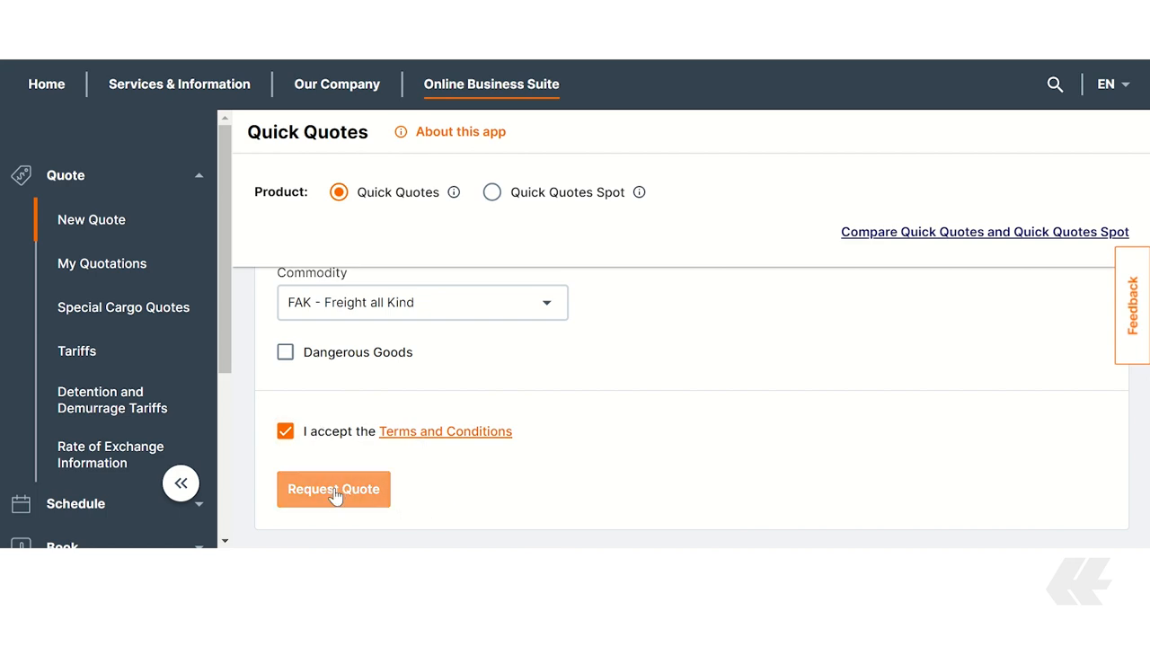
pyautogui.click(333, 489)
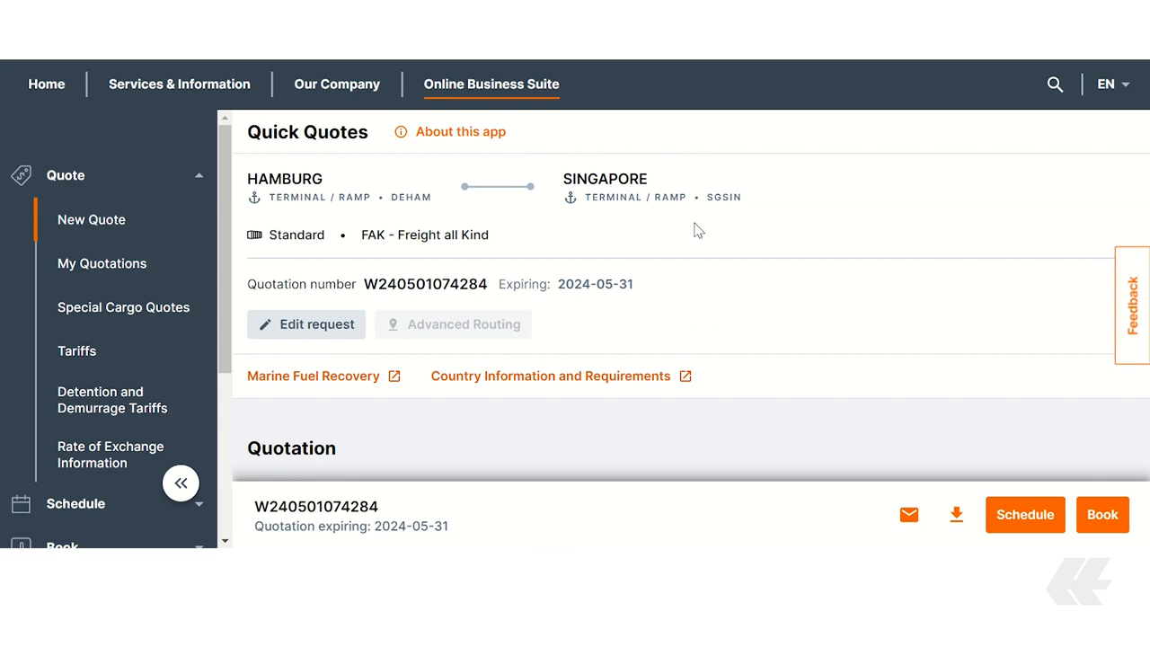
# Turn on Ship Green under Additional Products, keeping the 100% CO2e reduction option
pyautogui.scroll(-3)
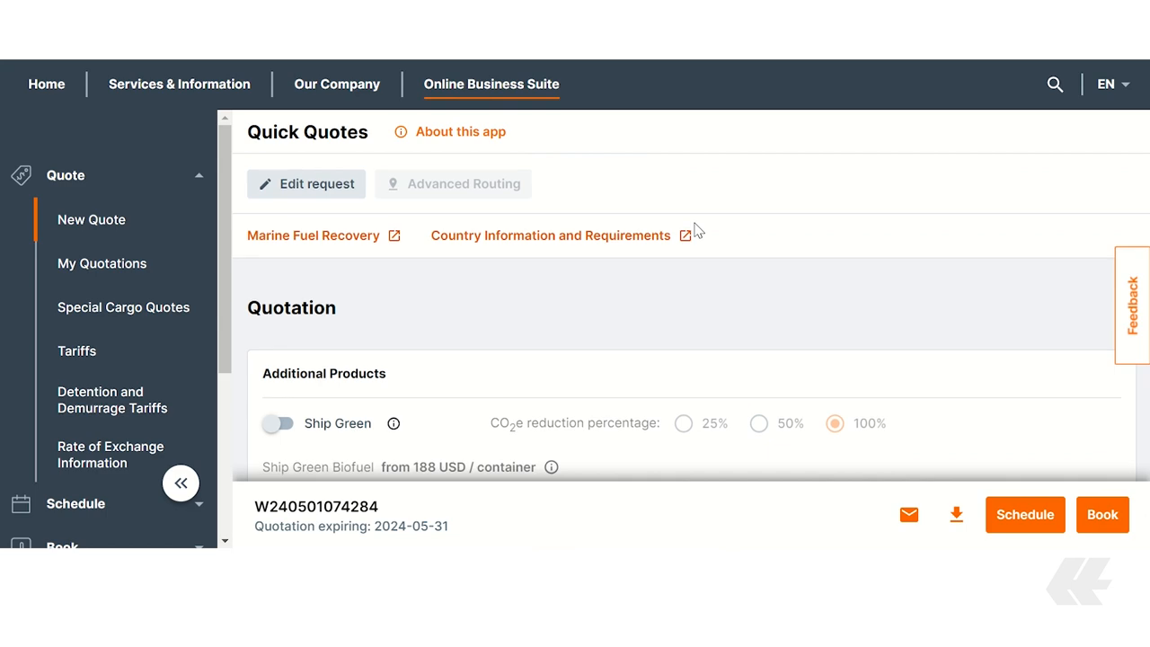
pyautogui.scroll(-3)
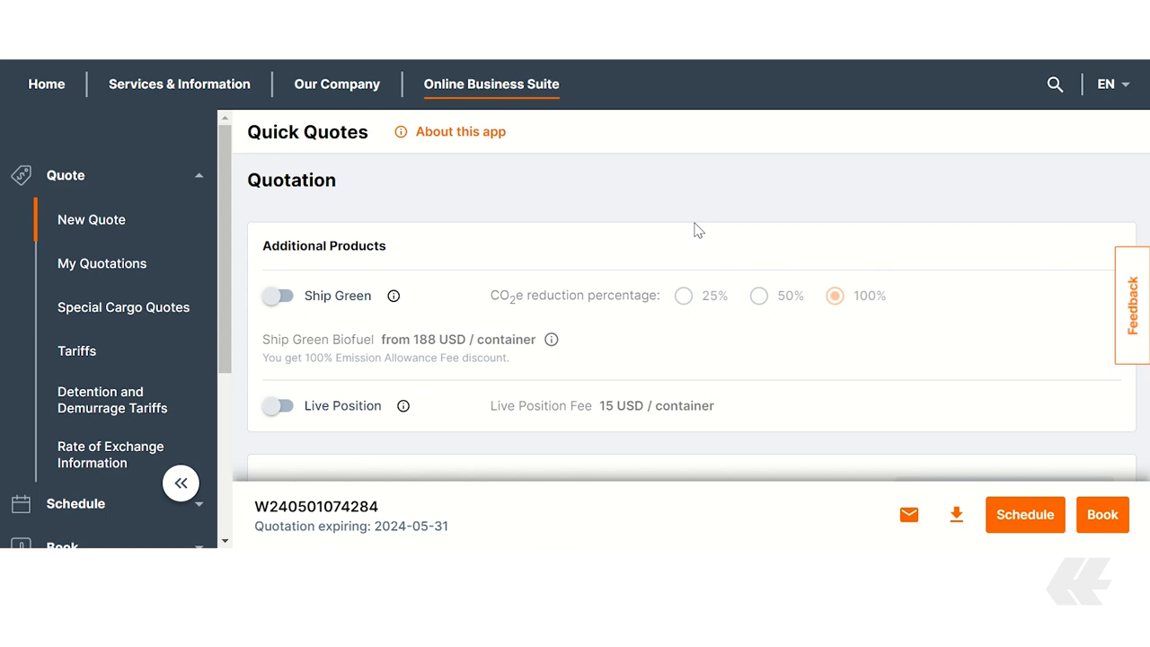
pyautogui.click(277, 295)
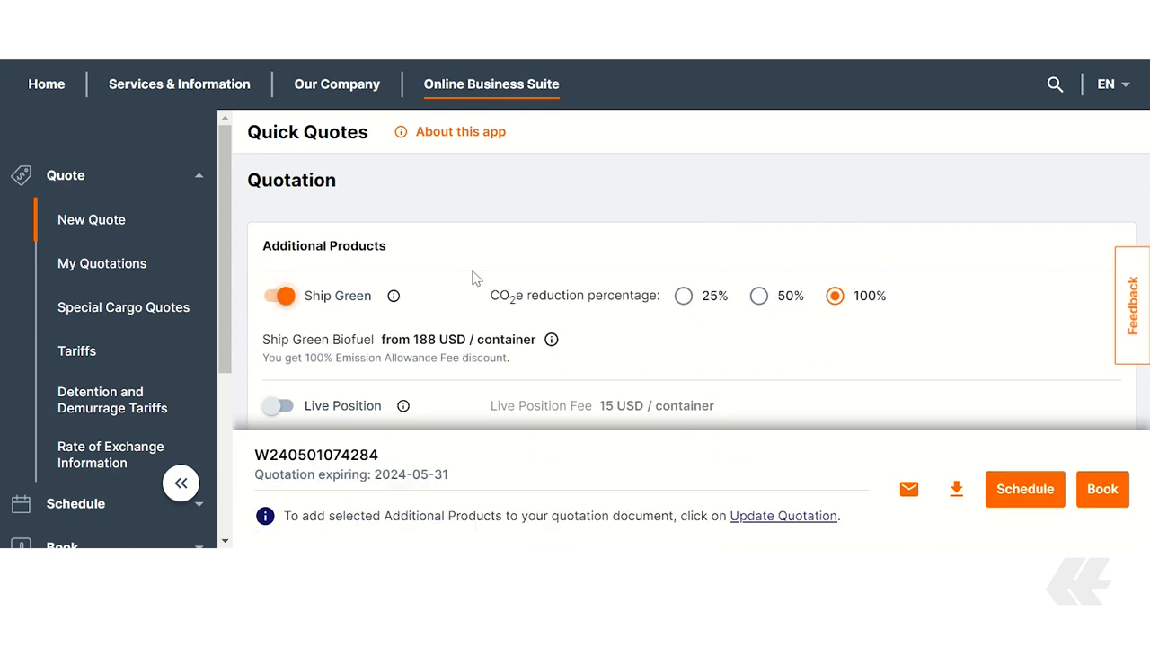
pyautogui.moveTo(683, 296)
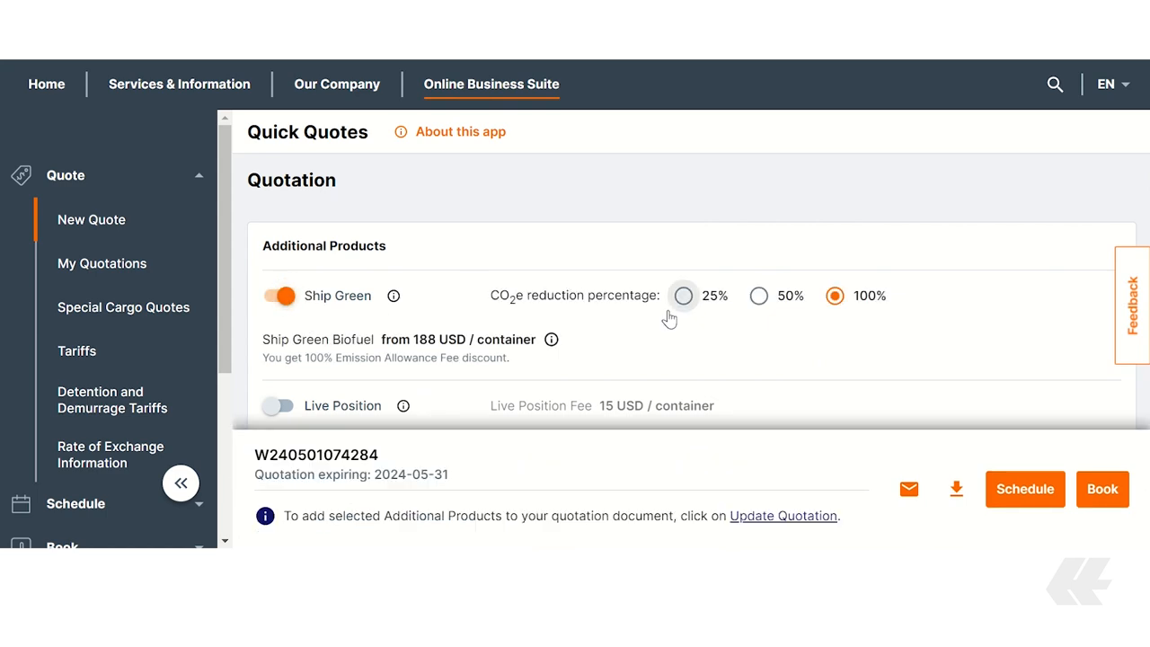
pyautogui.scroll(-3)
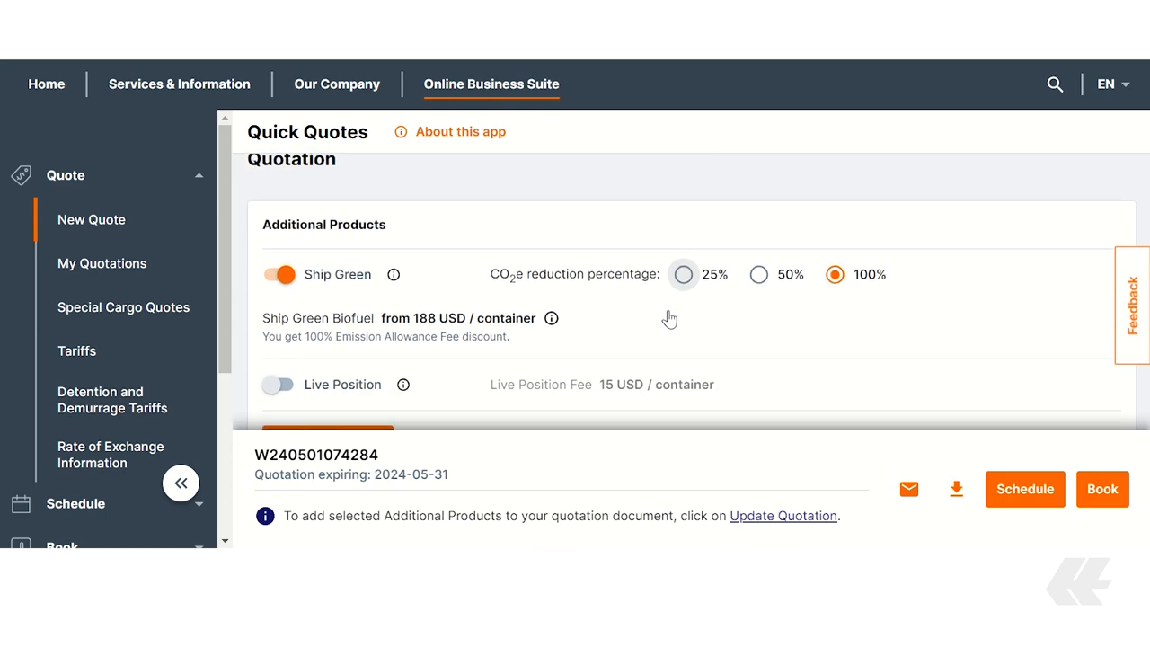
pyautogui.moveTo(670, 319)
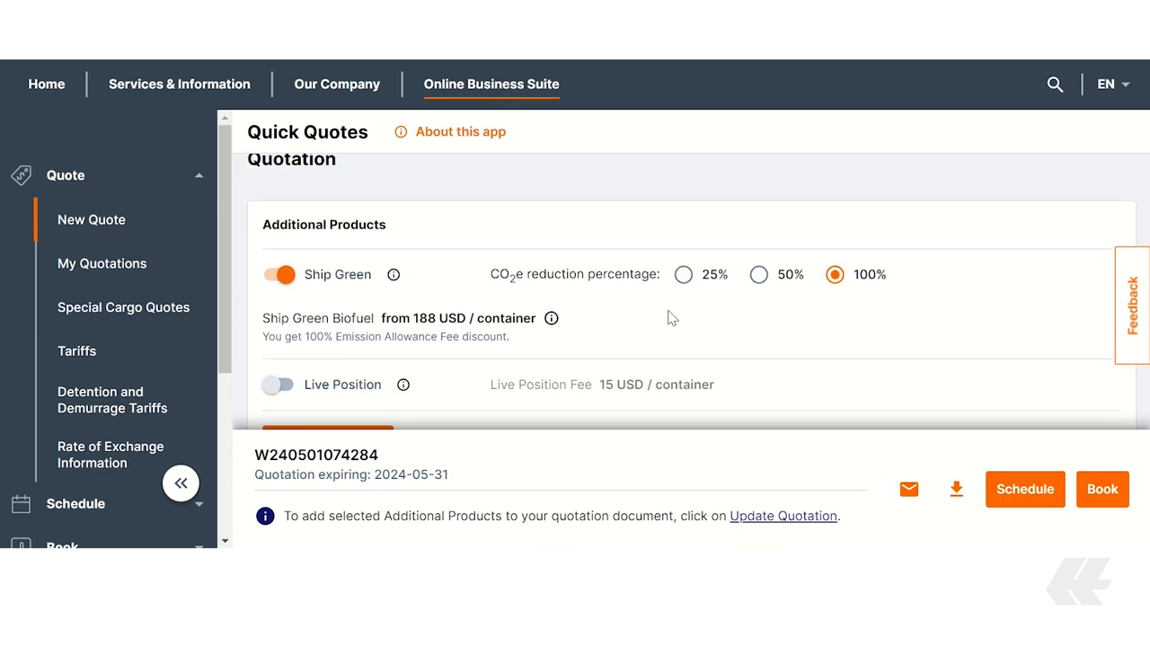
pyautogui.scroll(-3)
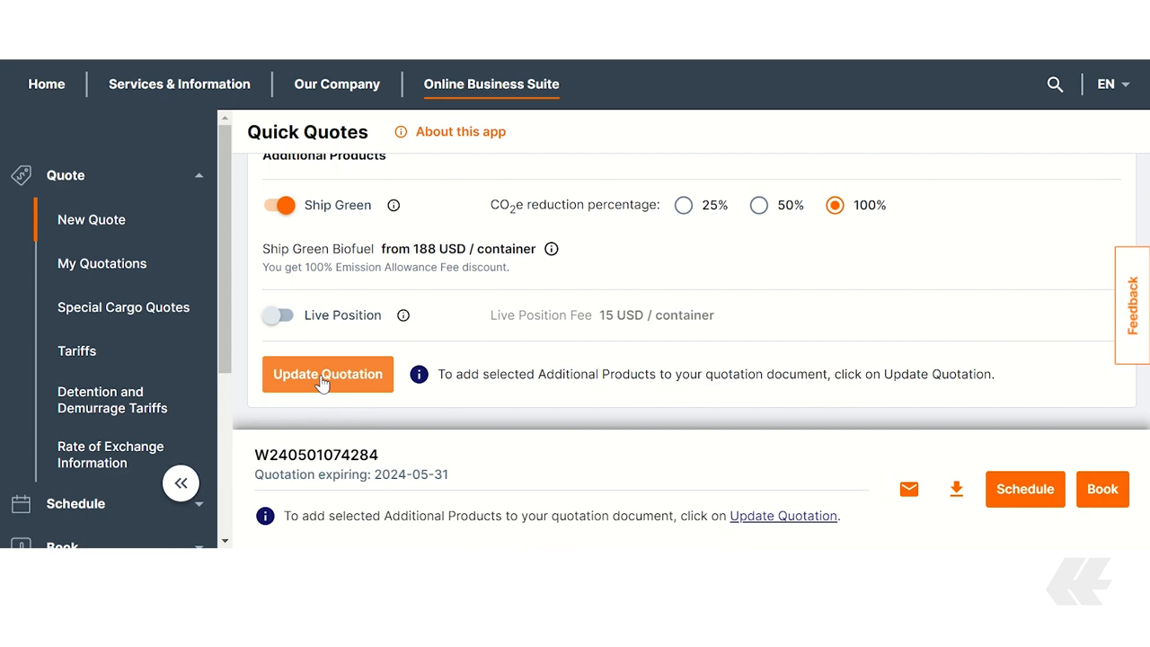
pyautogui.click(328, 374)
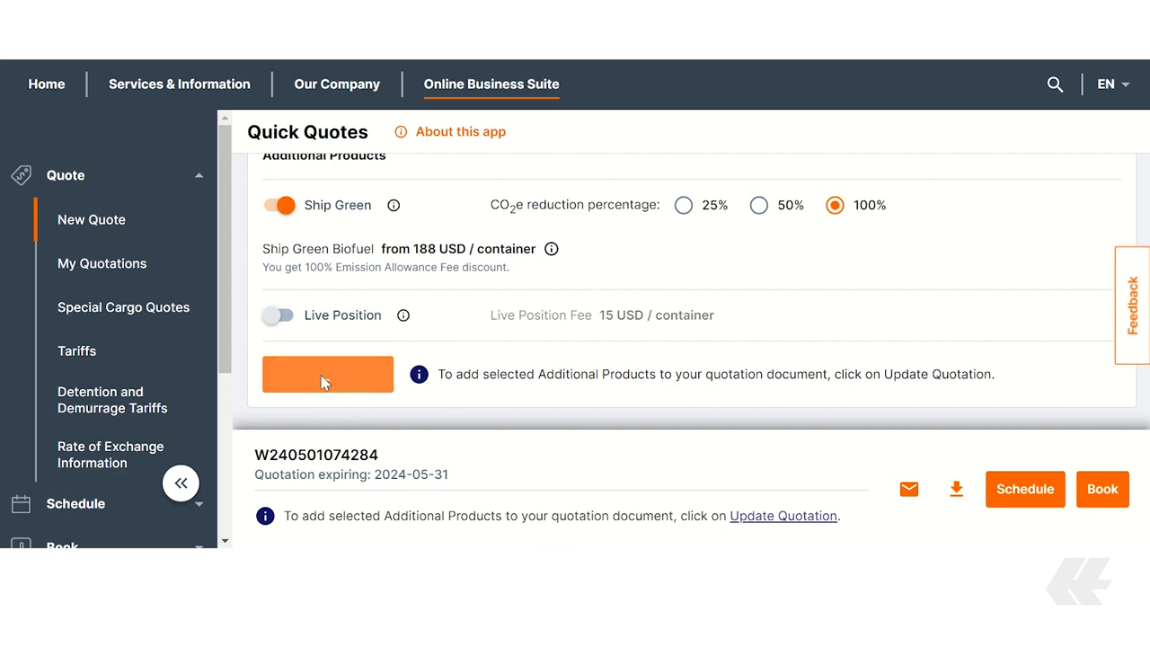
pyautogui.click(327, 373)
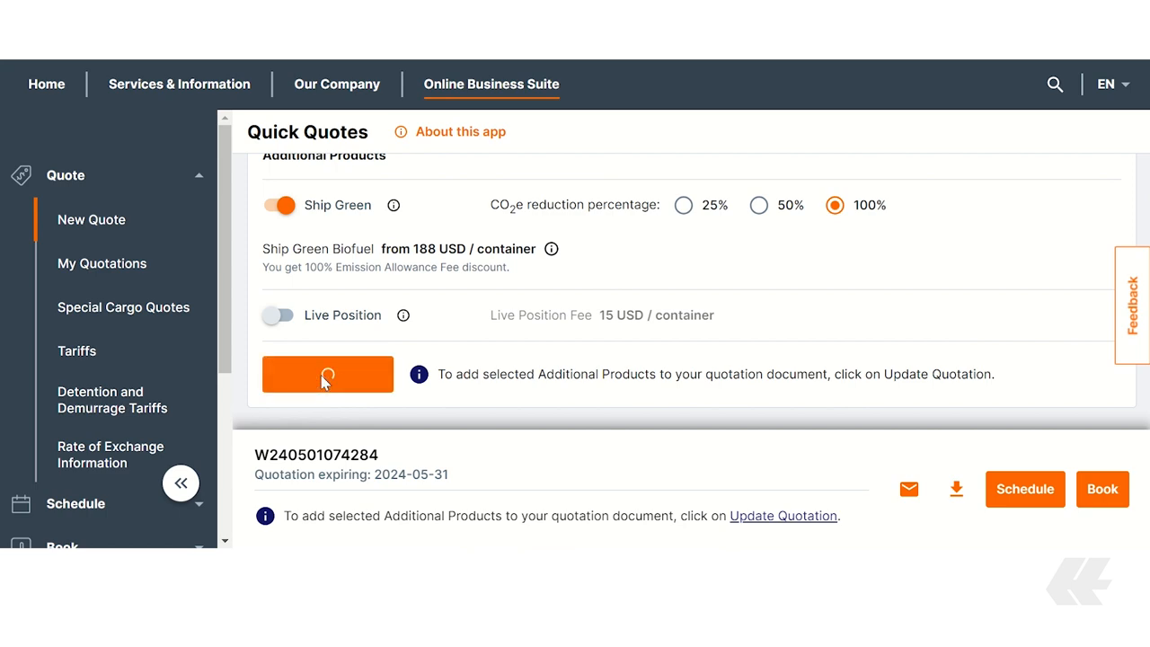
pyautogui.click(327, 374)
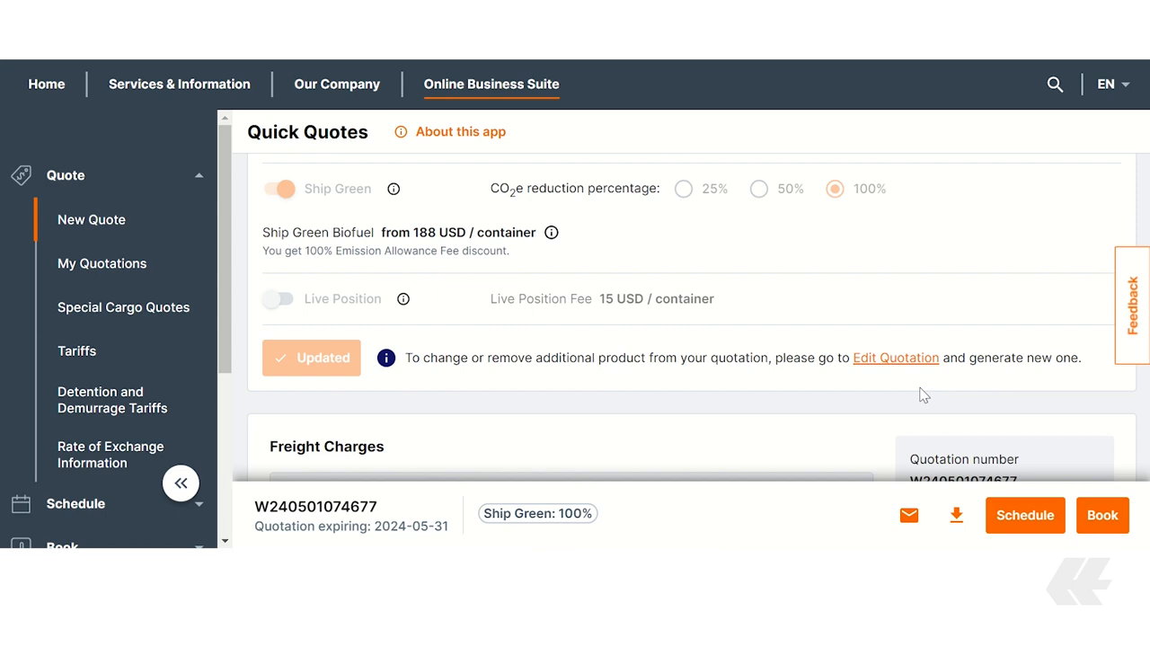
pyautogui.moveTo(983, 397)
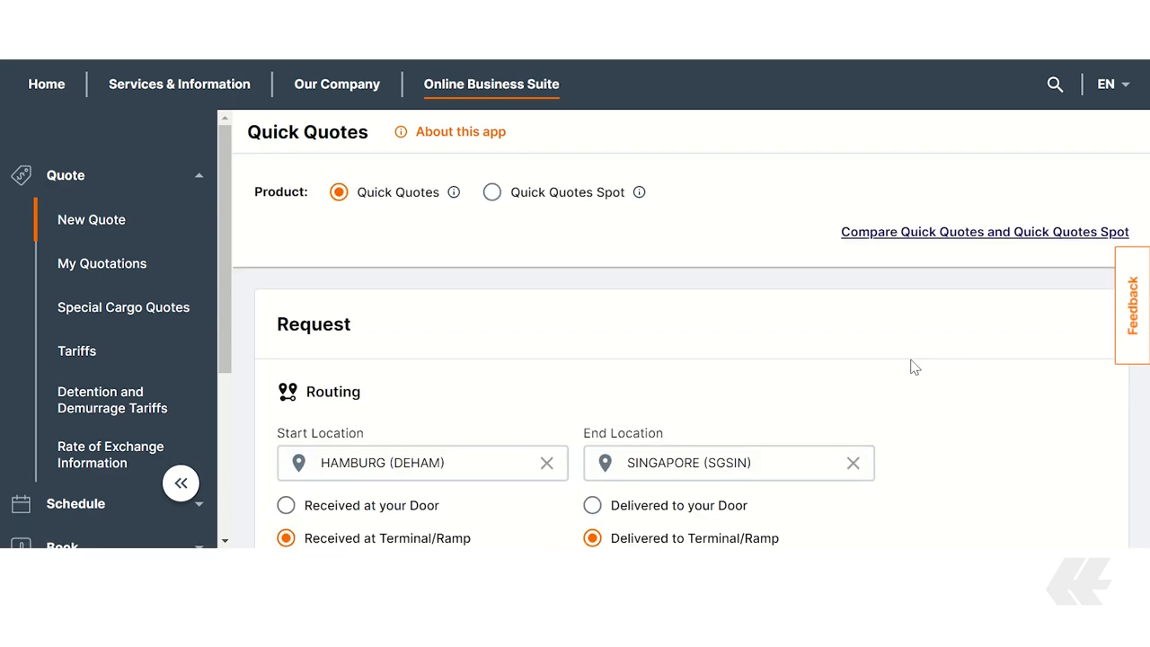
pyautogui.scroll(-3)
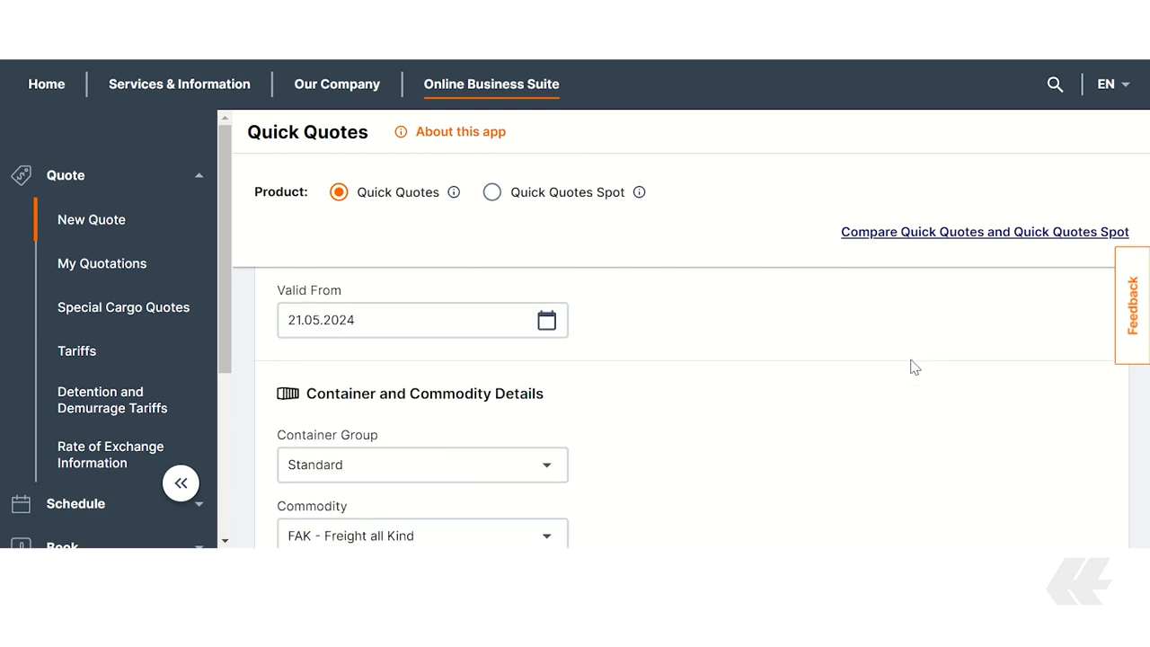
pyautogui.scroll(-3)
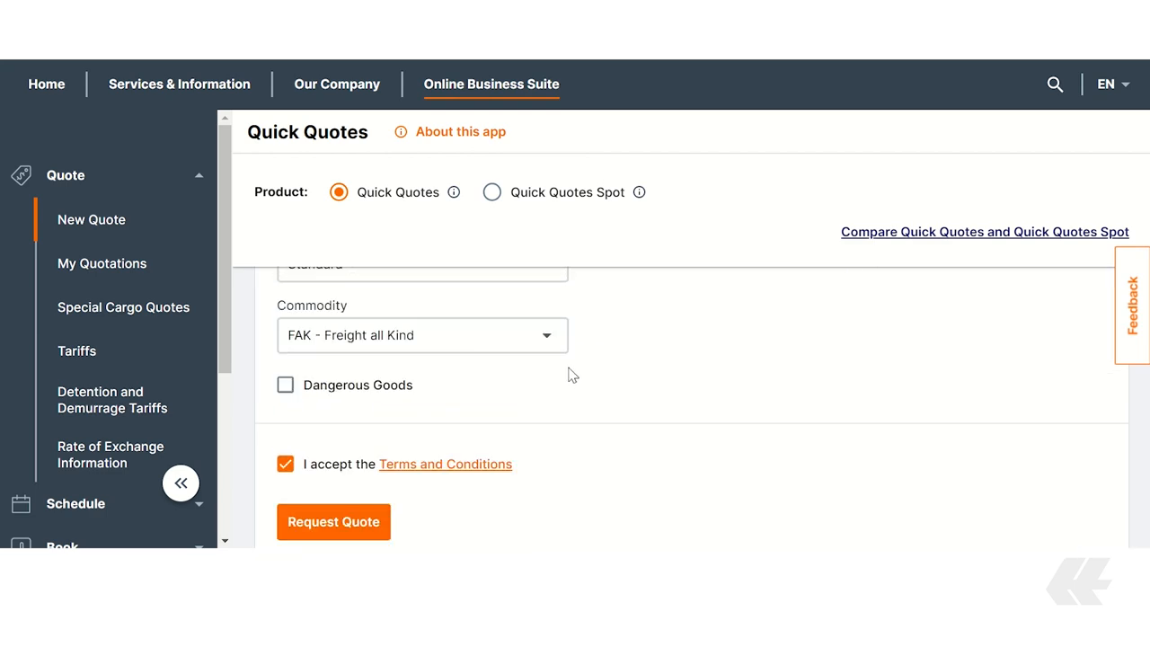
pyautogui.click(334, 522)
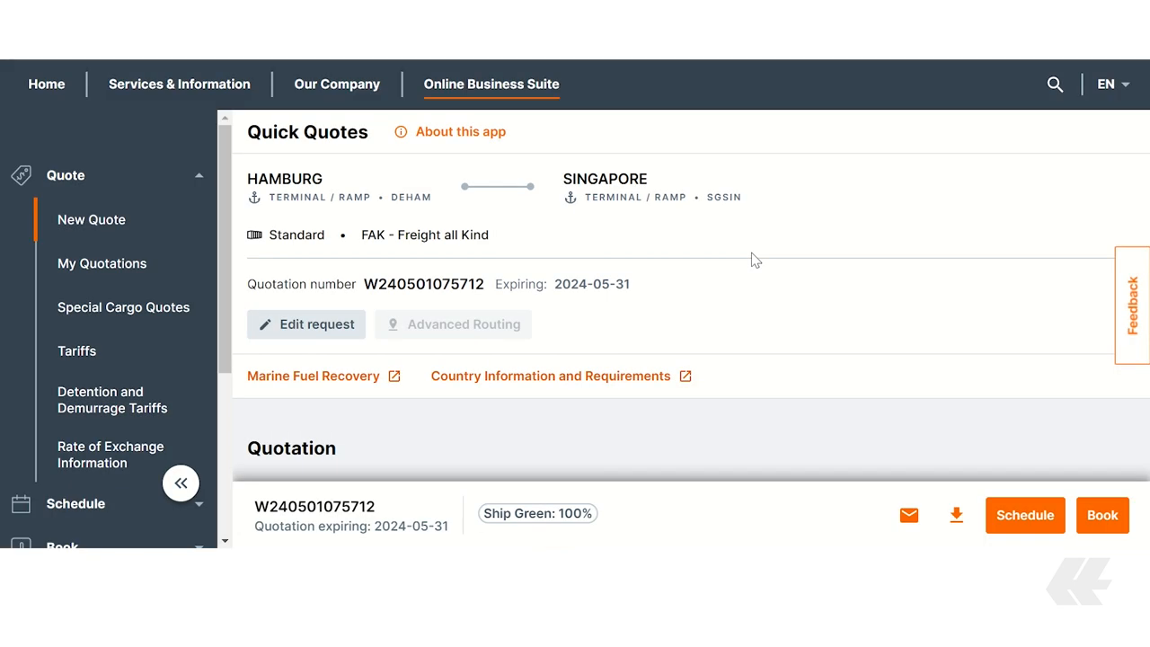
pyautogui.scroll(-3)
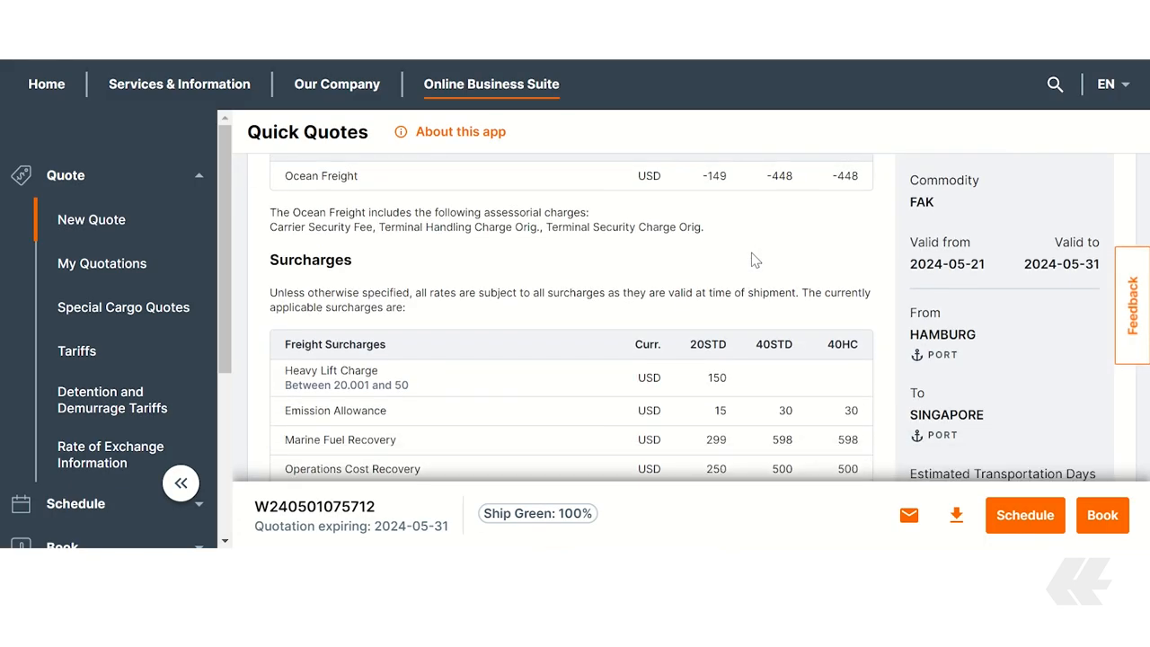
pyautogui.scroll(-3)
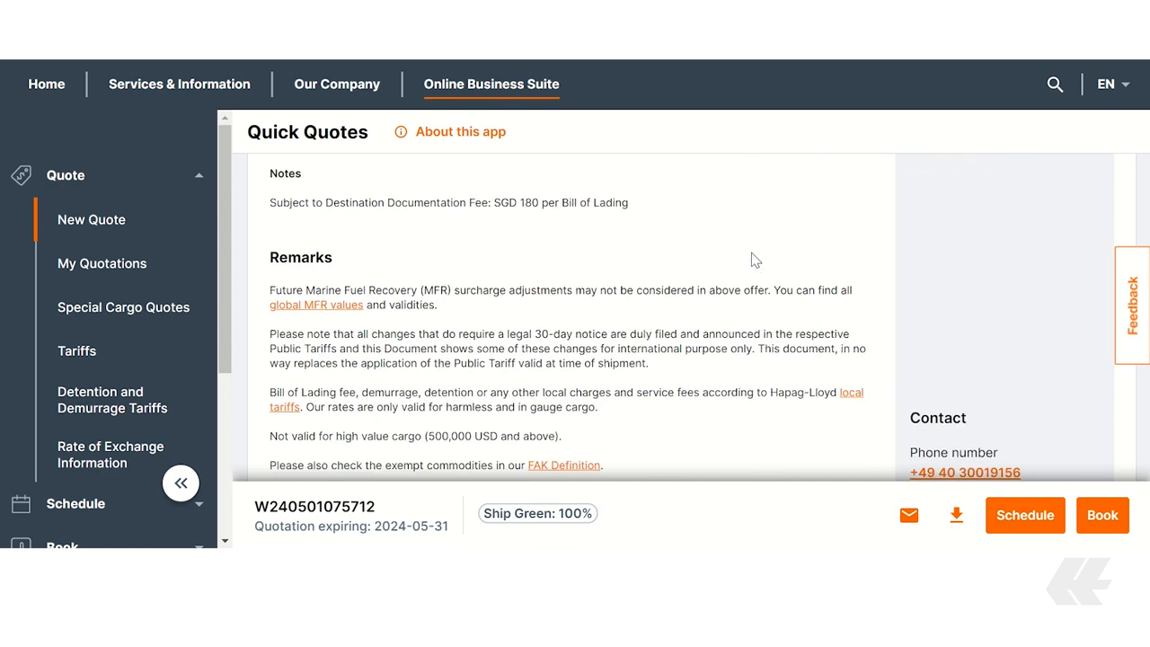
pyautogui.scroll(-3)
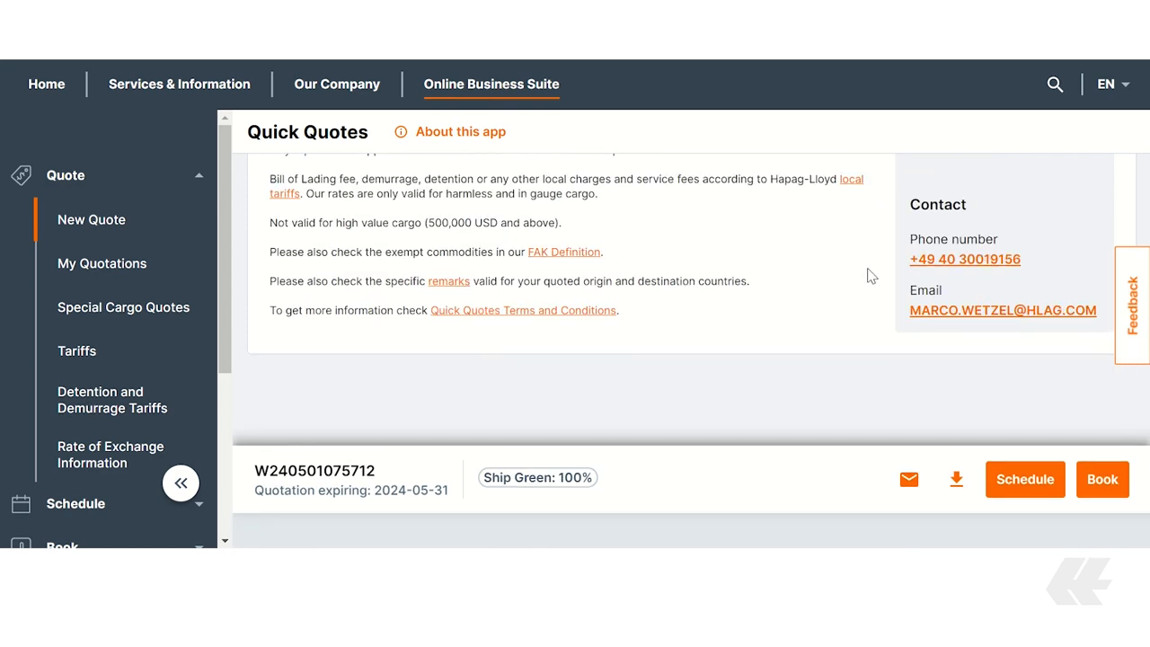
pyautogui.moveTo(1095, 421)
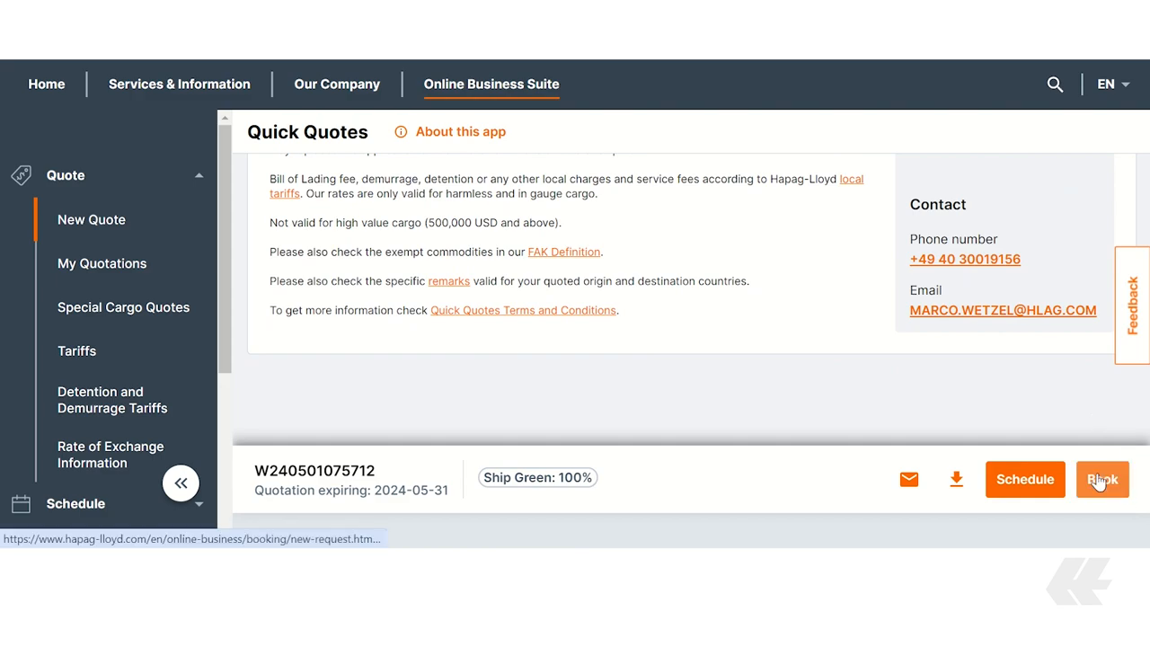
pyautogui.click(1101, 479)
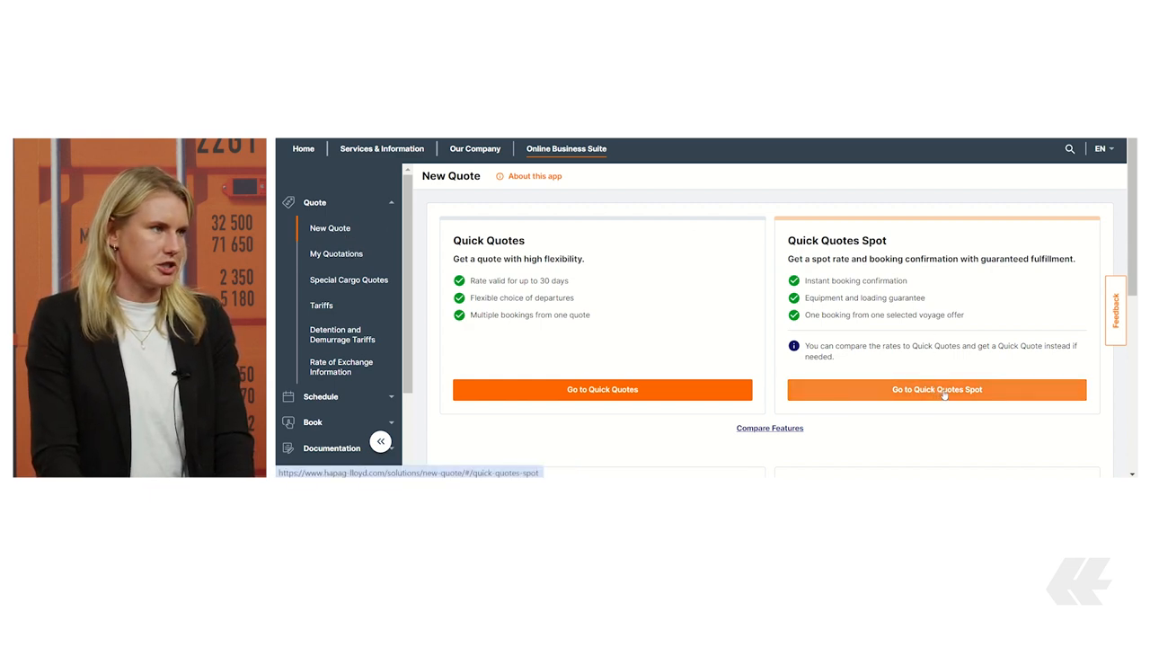
# Choose Quick Quotes Spot on the New Quote page
pyautogui.click(935, 389)
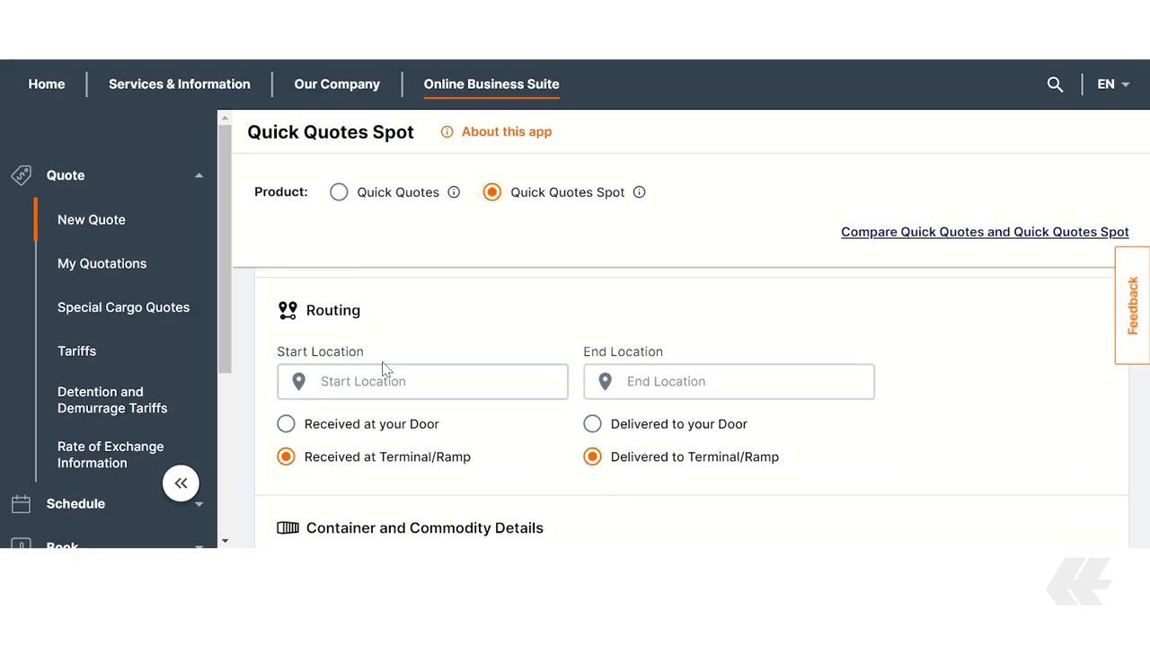
# Request spot offers for Hamburg to Singapore, one 20' General Purpose, 12000 kg FAK
pyautogui.write('Deh')
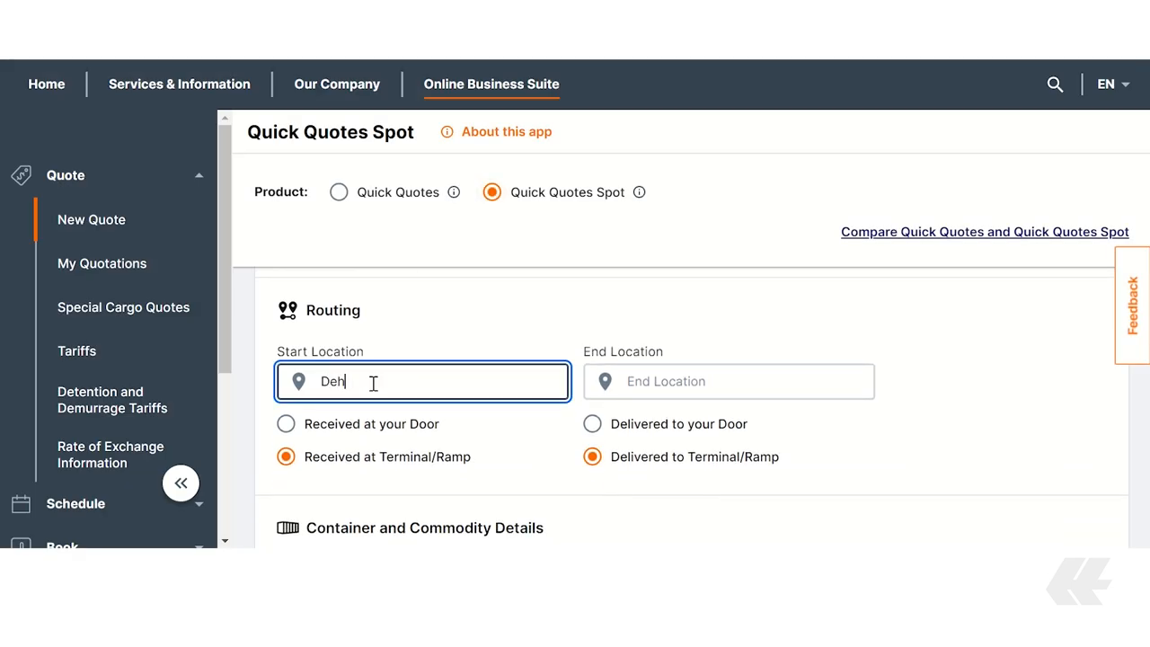
pyautogui.click(727, 381)
pyautogui.write('SINGAPORE (SGSIN)')
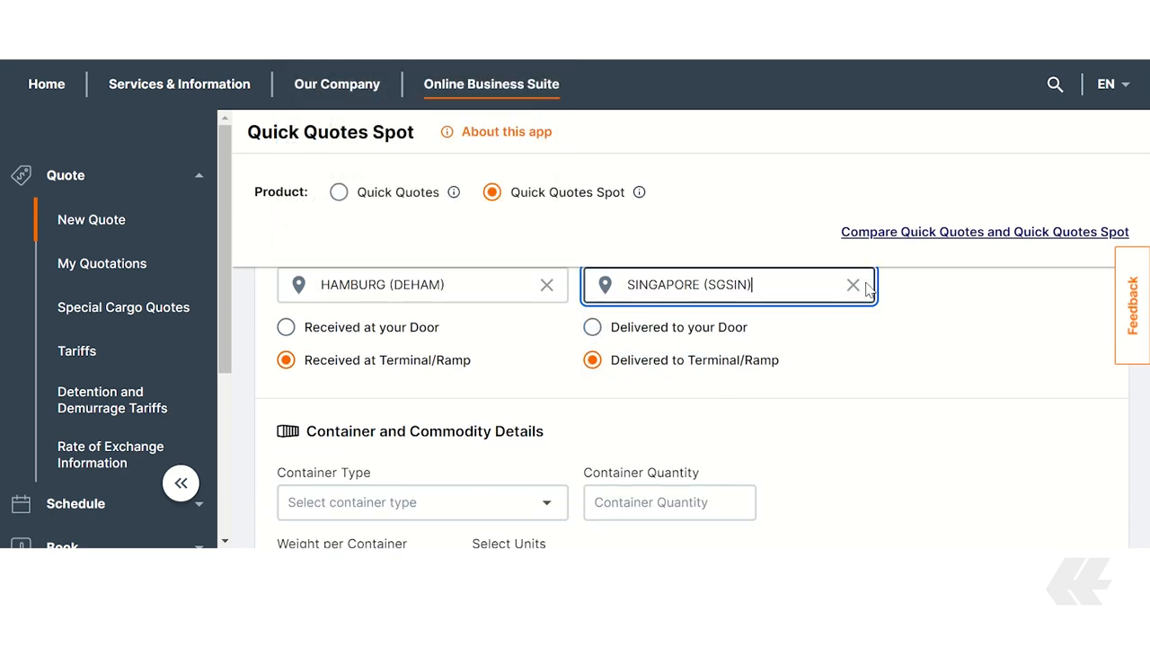
pyautogui.scroll(-3)
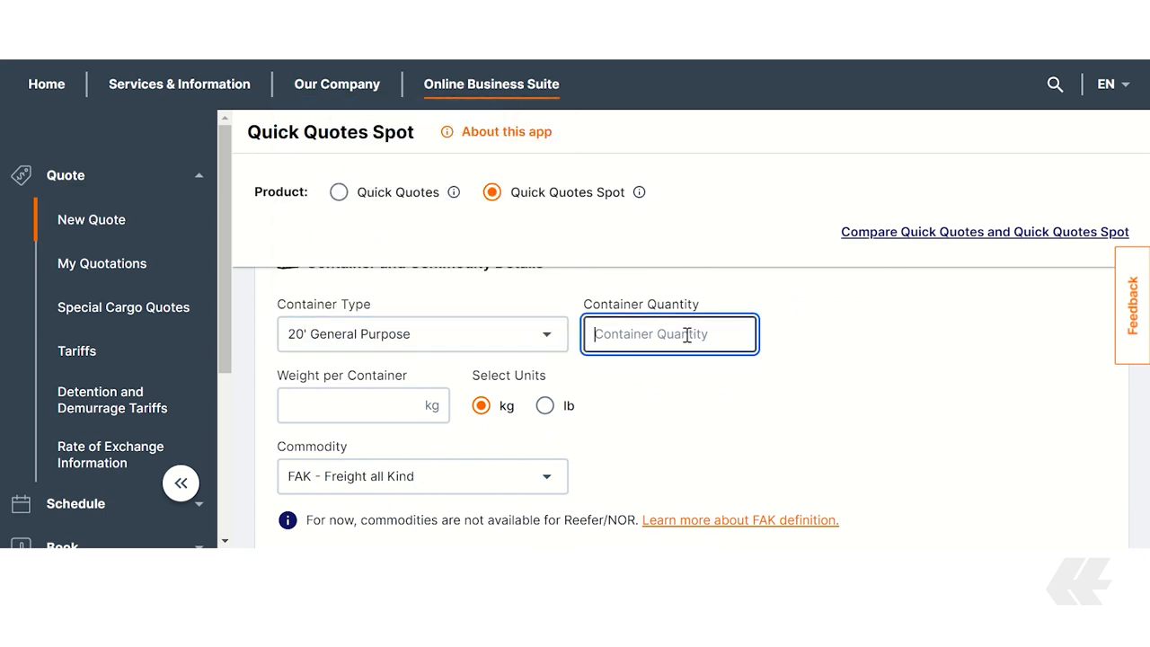
pyautogui.write('12000')
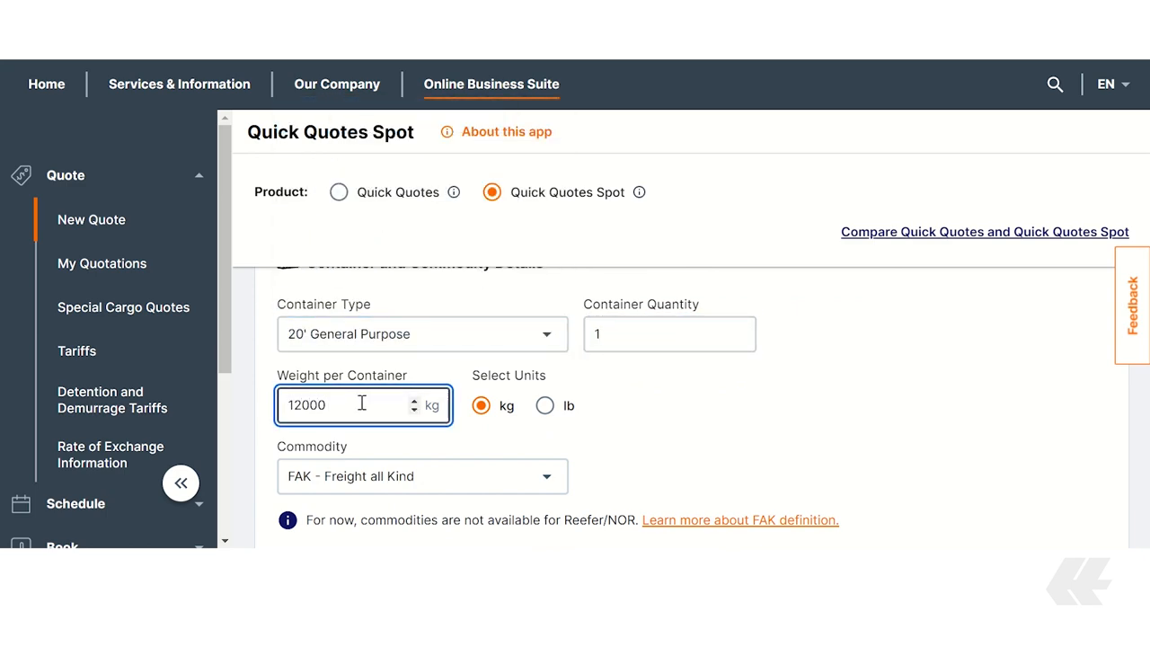
pyautogui.scroll(-3)
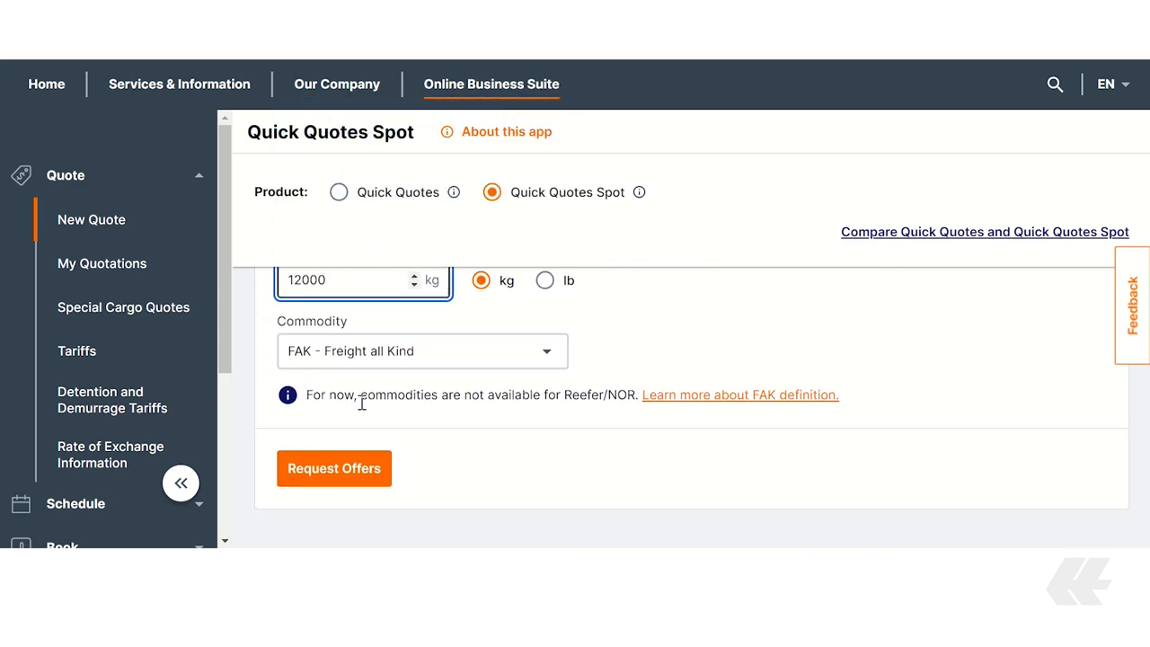
pyautogui.click(333, 468)
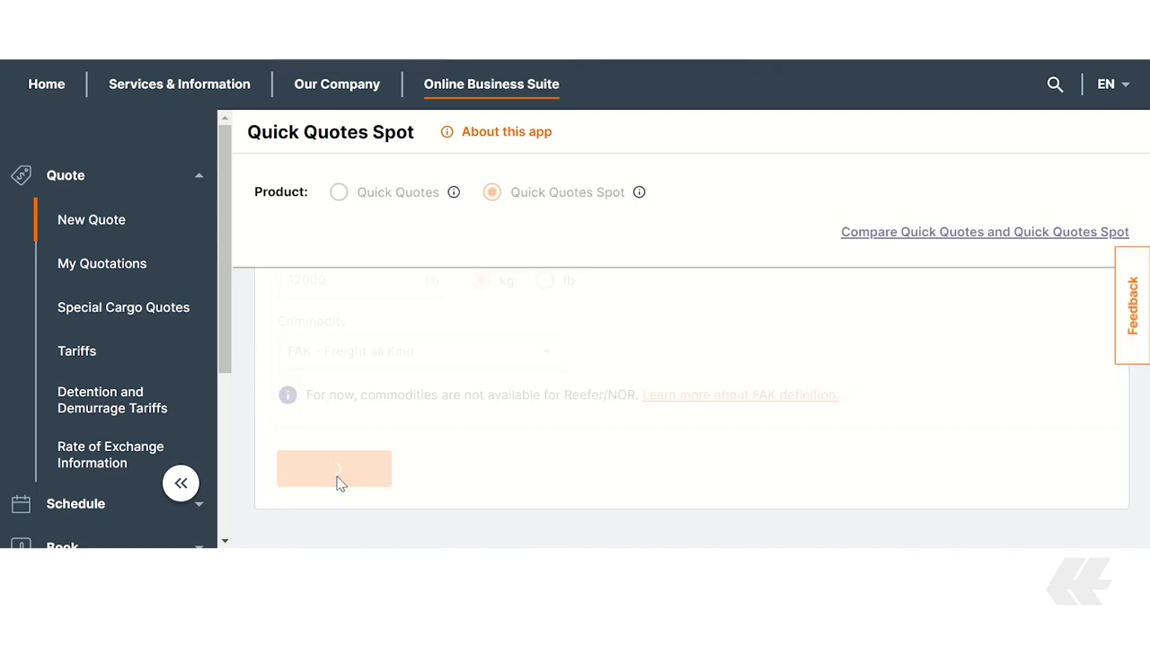
pyautogui.click(334, 468)
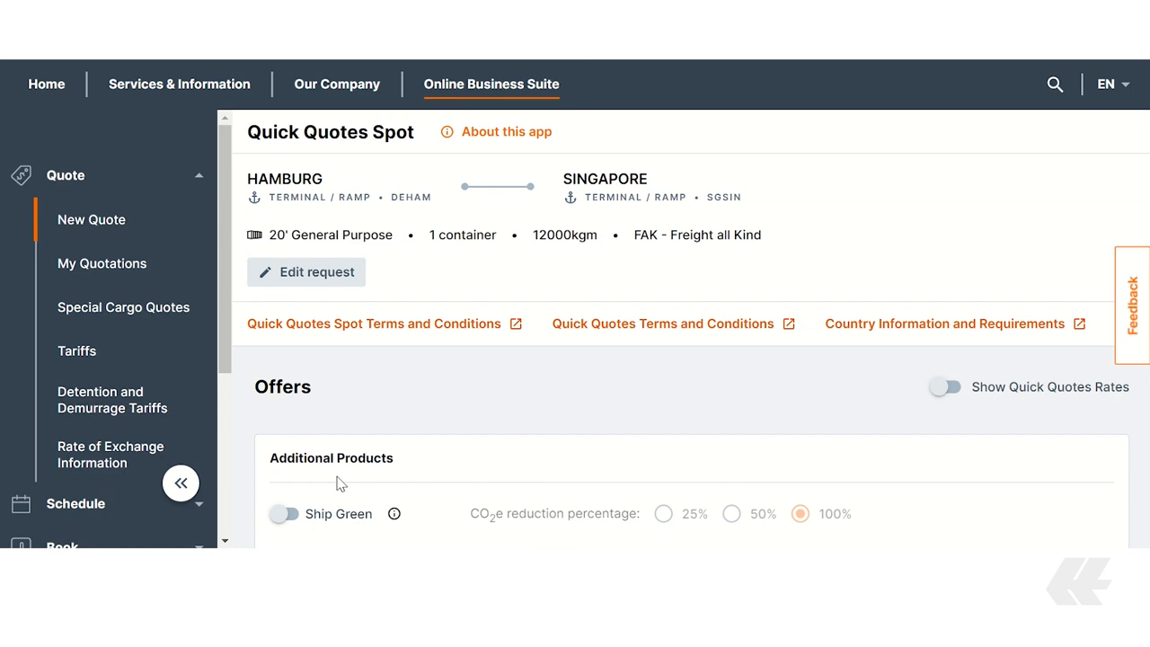
pyautogui.moveTo(467, 288)
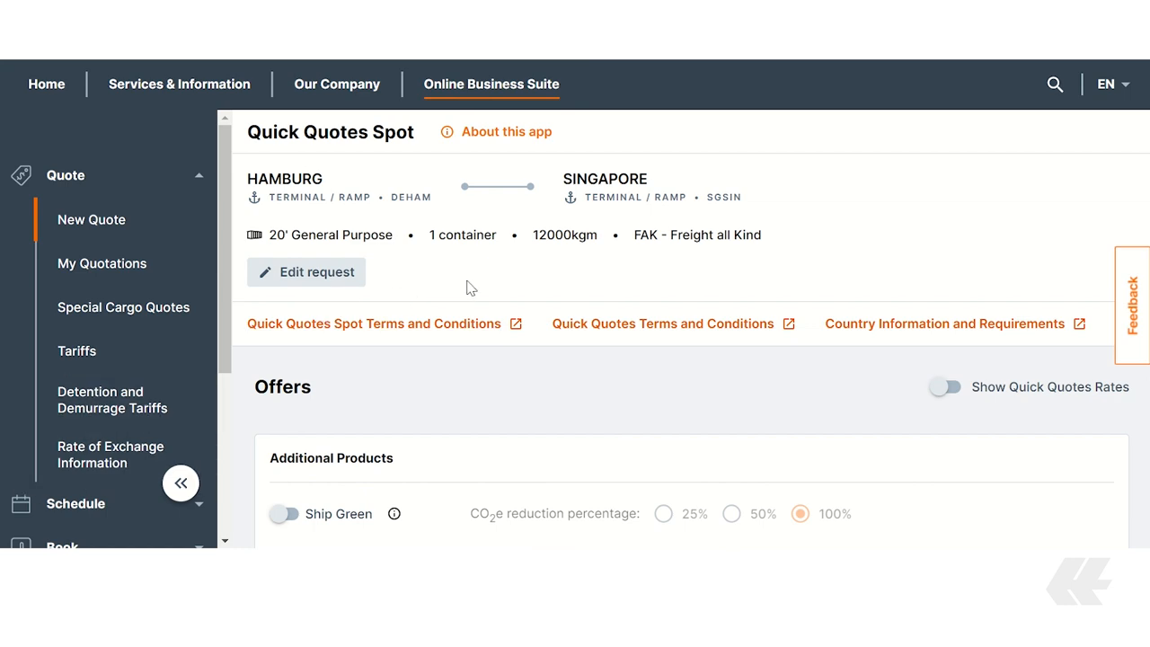
# Switch on Ship Green, trying 50% and 25% before settling on 100% reduction
pyautogui.scroll(-3)
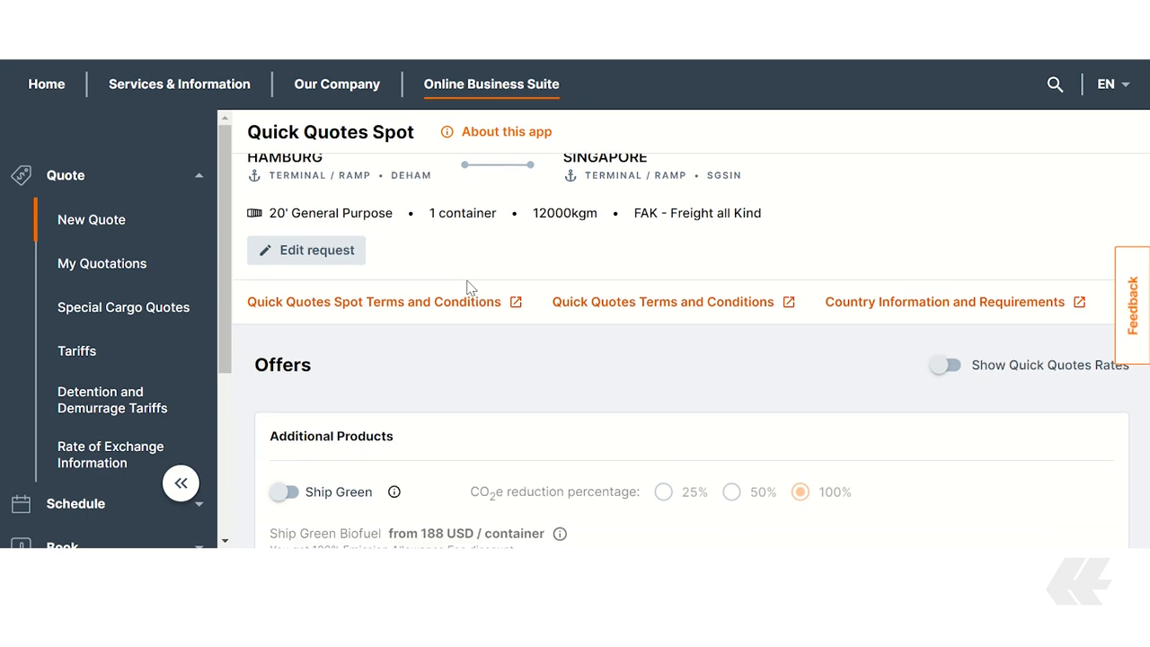
pyautogui.scroll(-3)
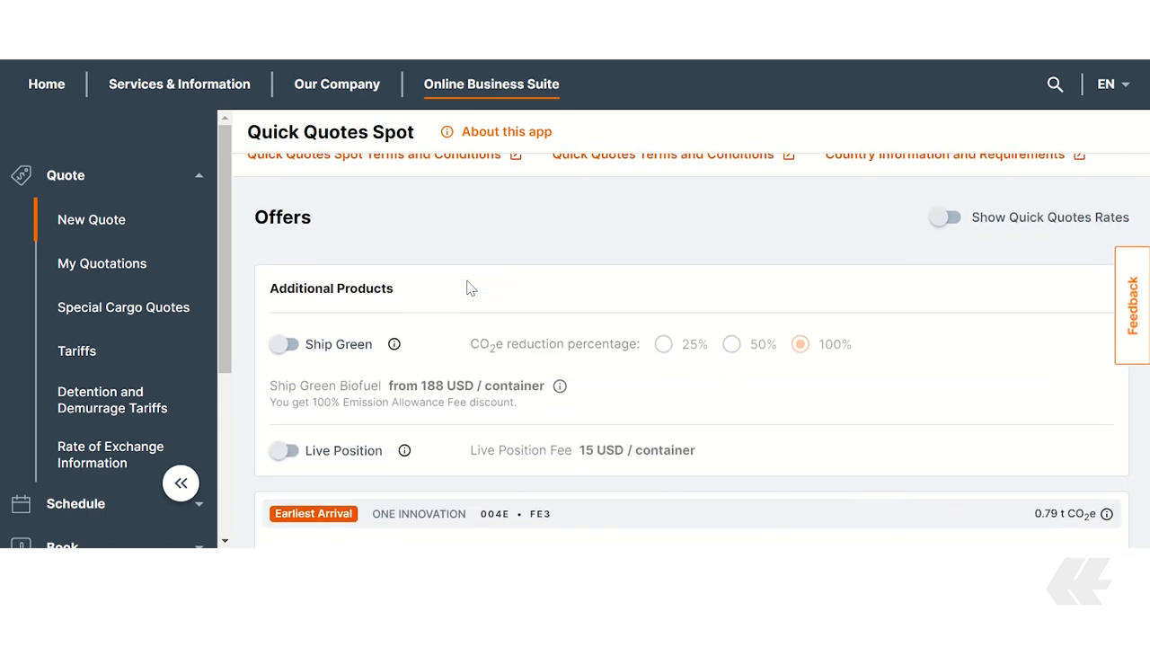
pyautogui.click(284, 344)
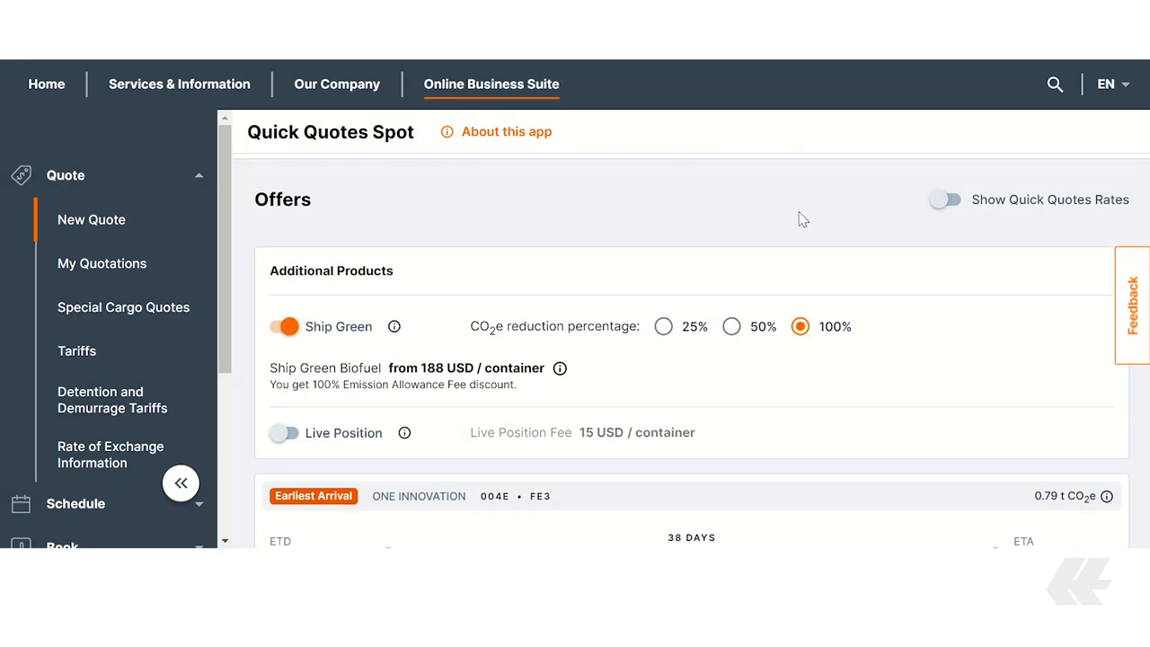
pyautogui.scroll(-3)
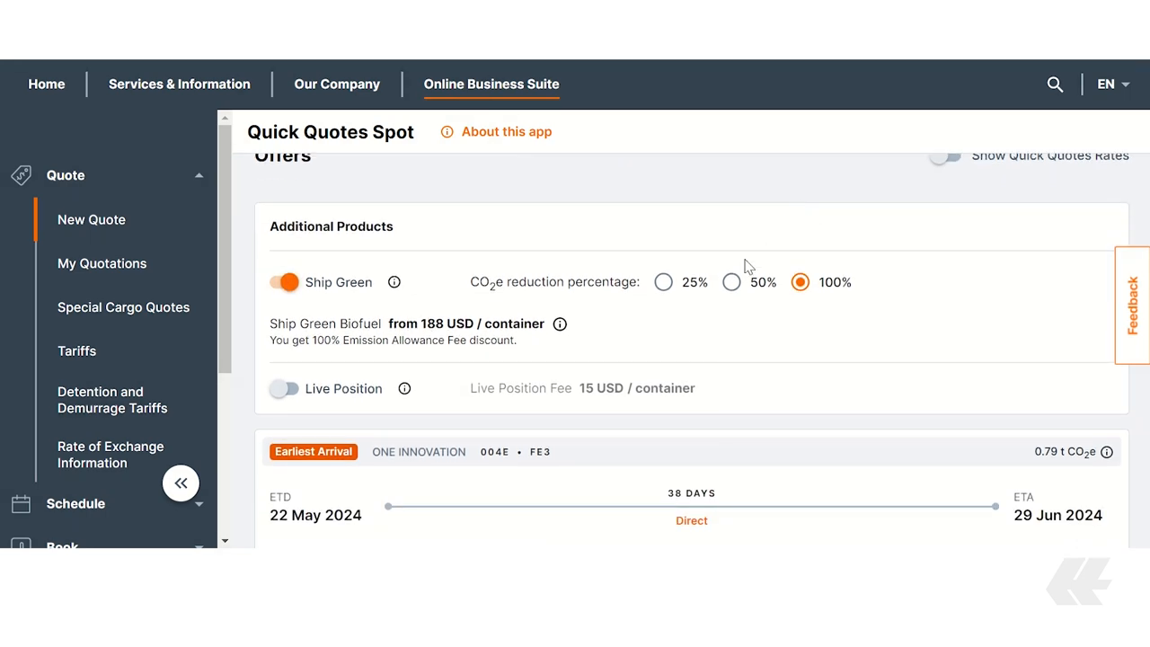
pyautogui.click(731, 282)
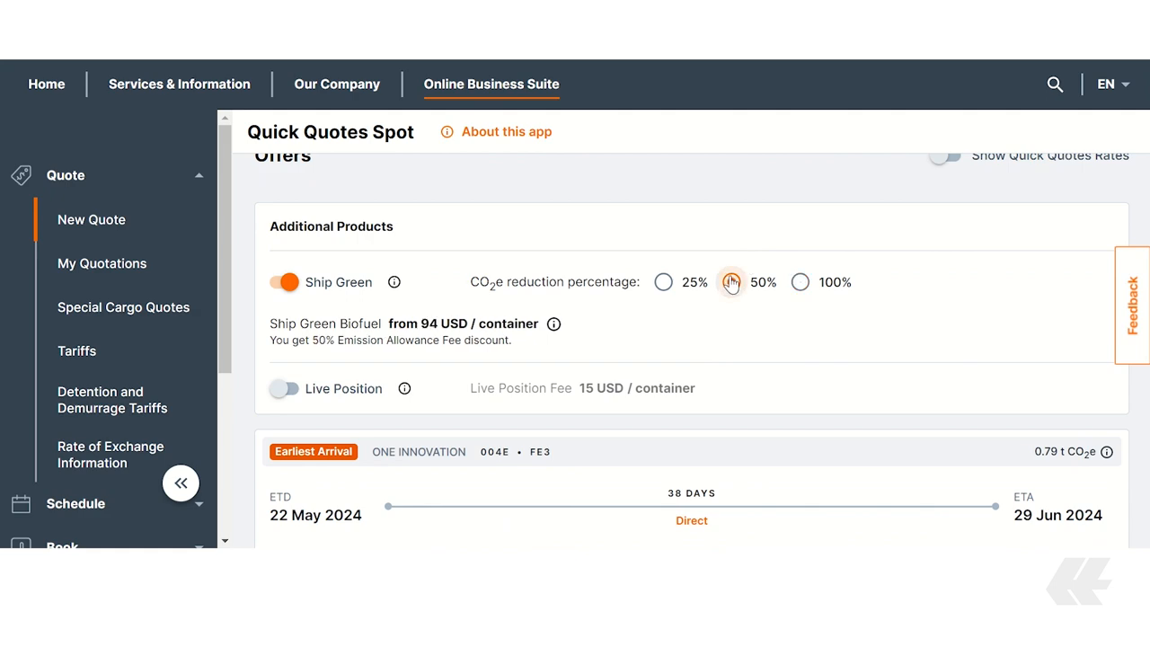
pyautogui.click(663, 282)
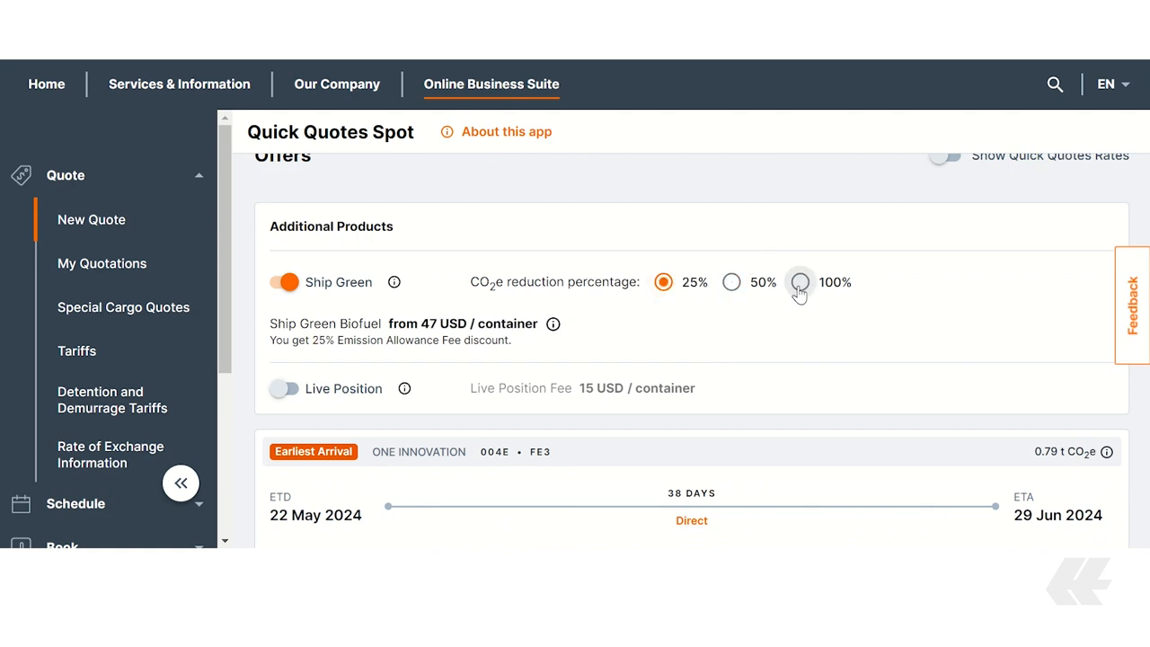
pyautogui.click(799, 282)
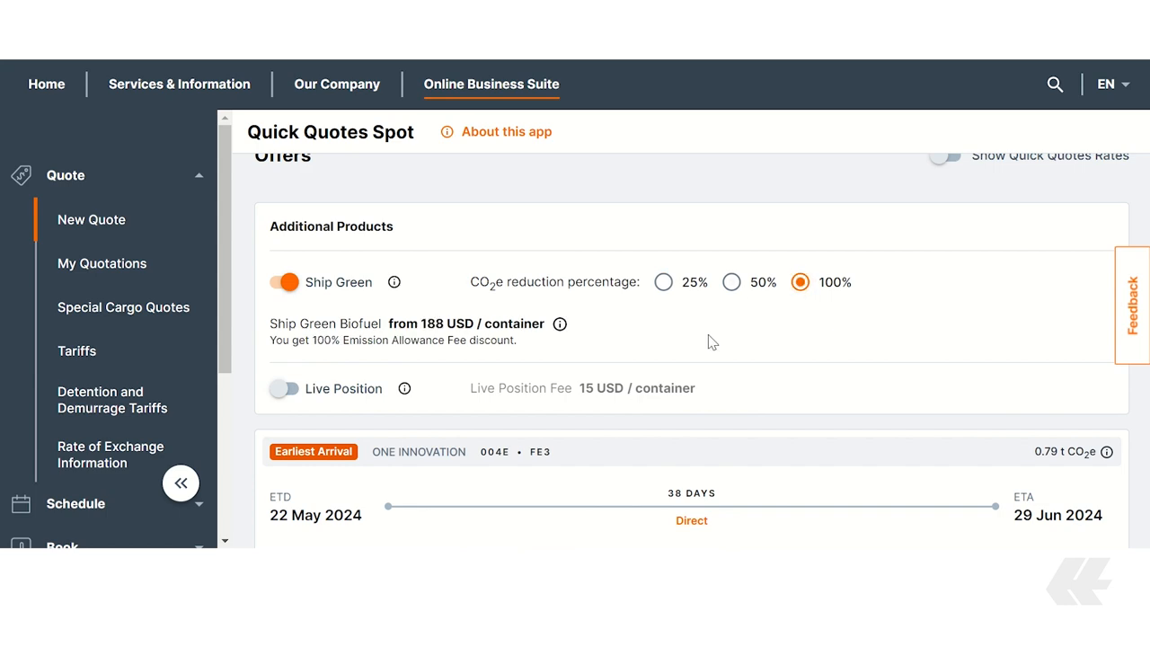
# Scroll through the earliest-arrival offer's price breakdown, cut-offs, fees and remarks
pyautogui.scroll(-3)
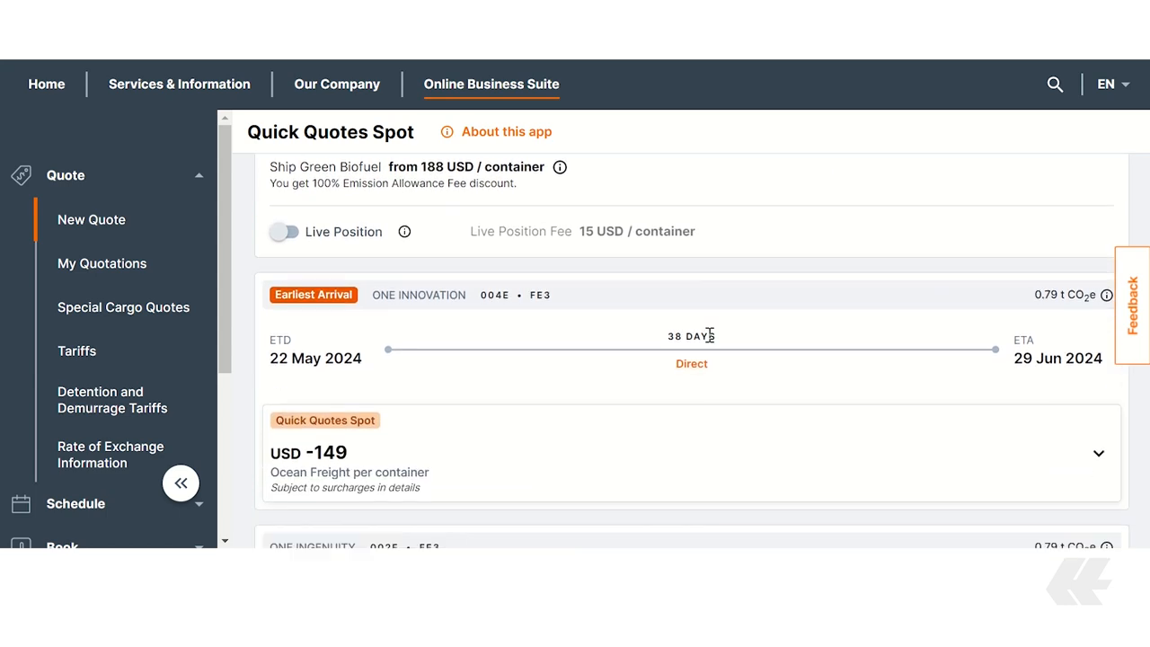
pyautogui.scroll(-3)
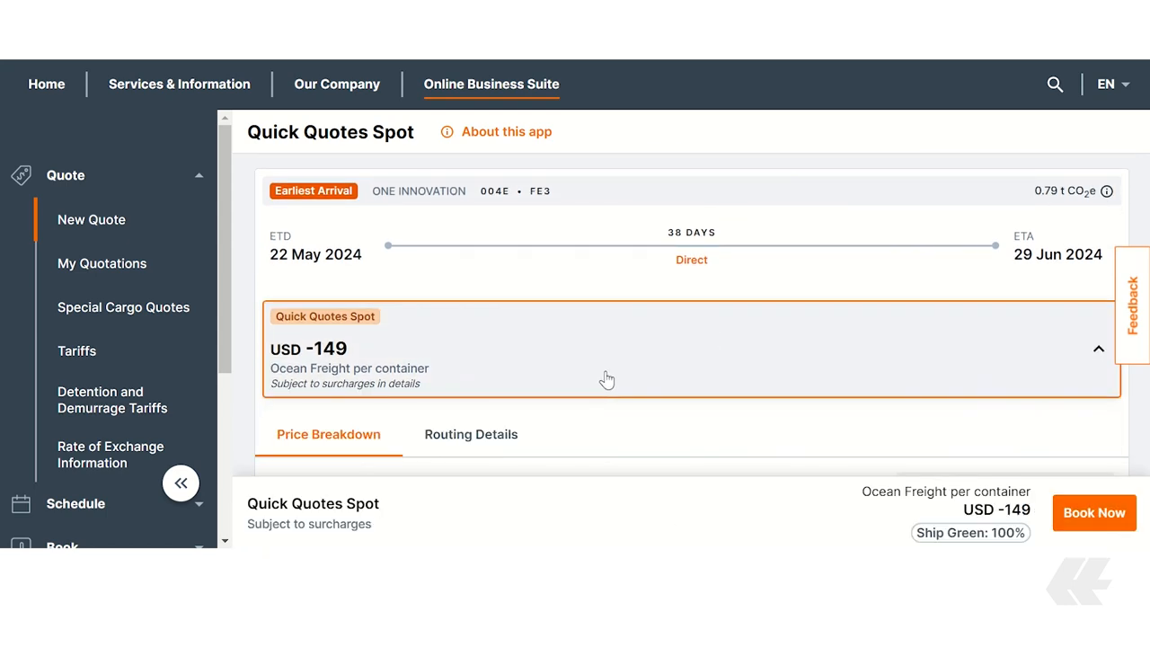
pyautogui.scroll(-3)
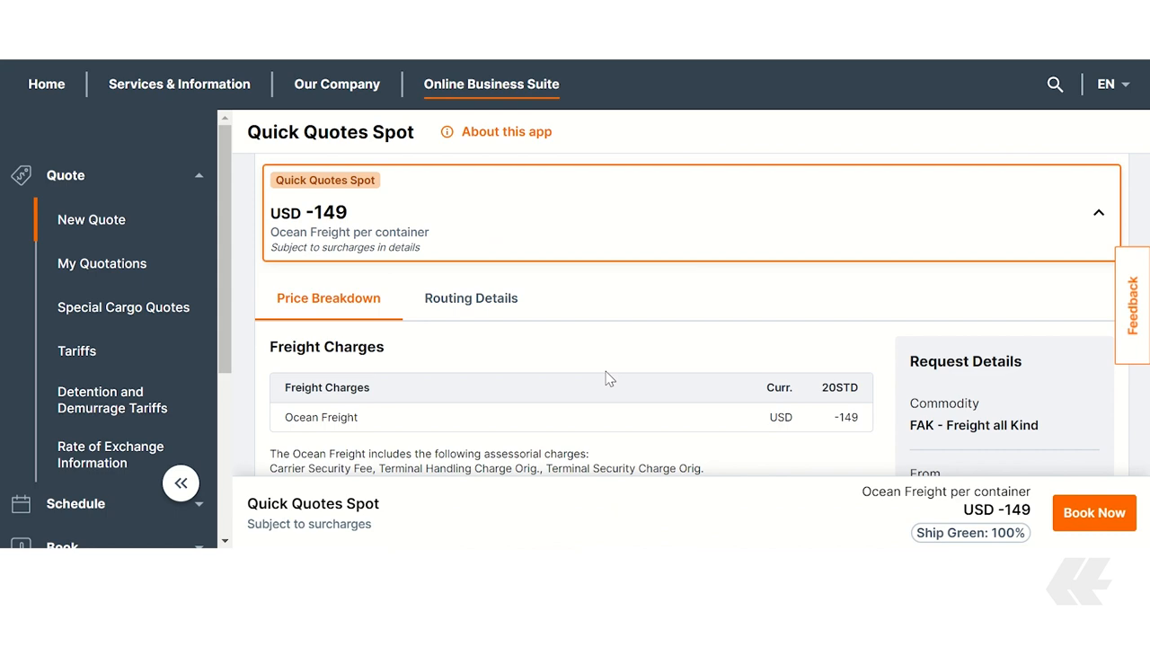
pyautogui.scroll(-3)
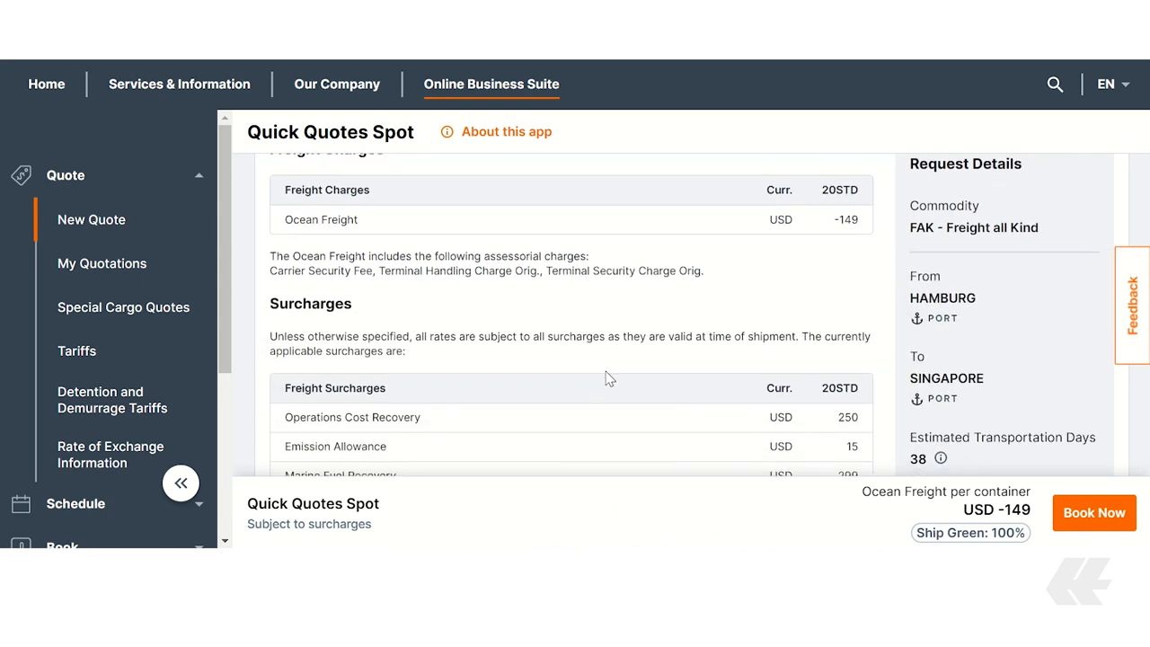
pyautogui.scroll(-3)
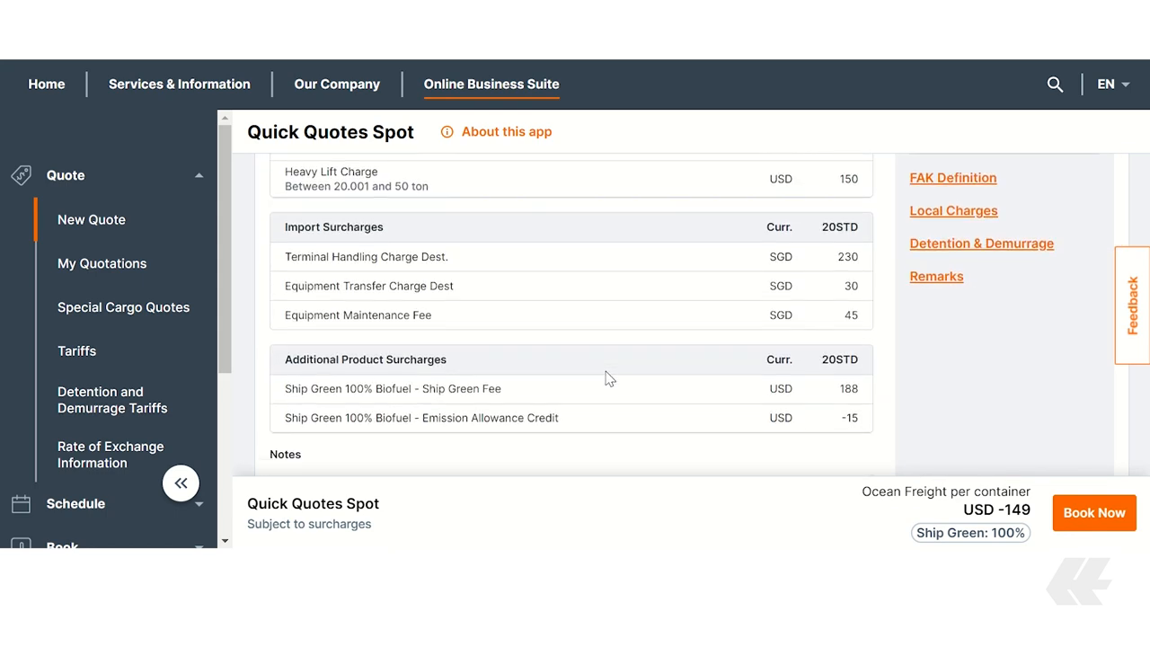
pyautogui.scroll(-3)
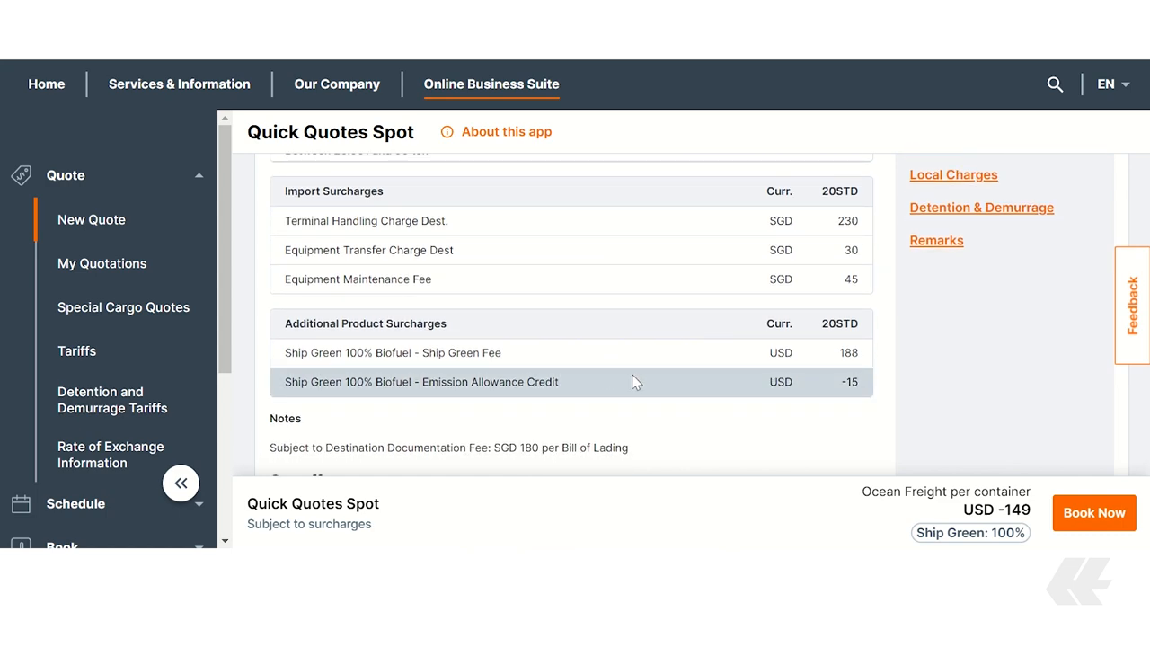
pyautogui.moveTo(705, 435)
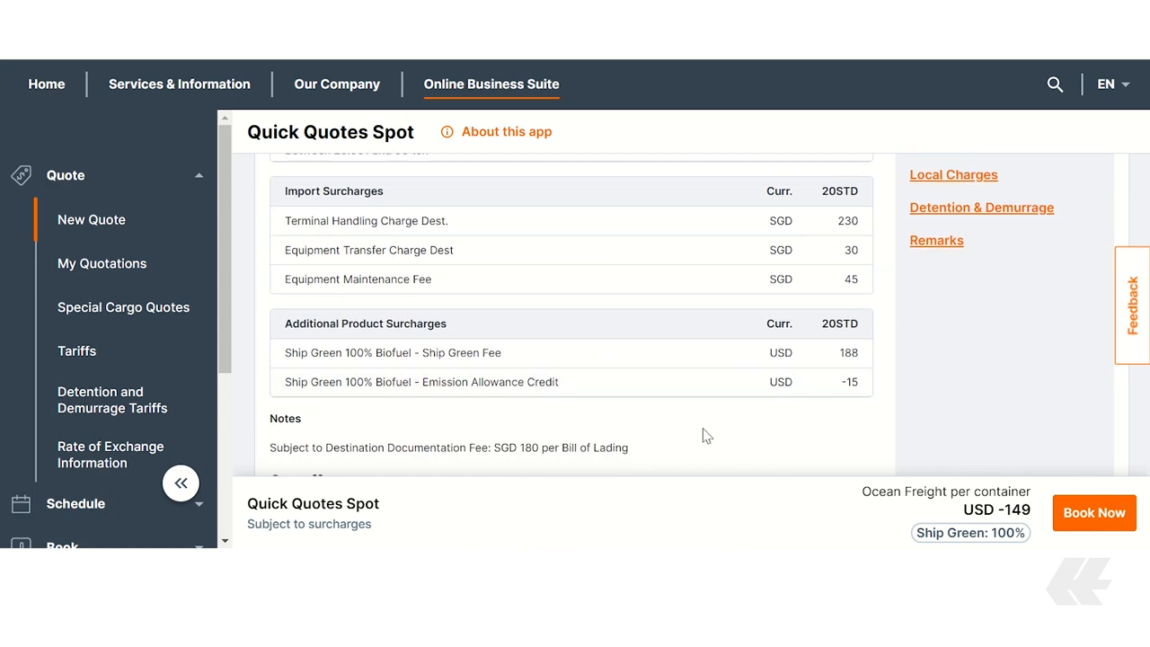
pyautogui.scroll(-3)
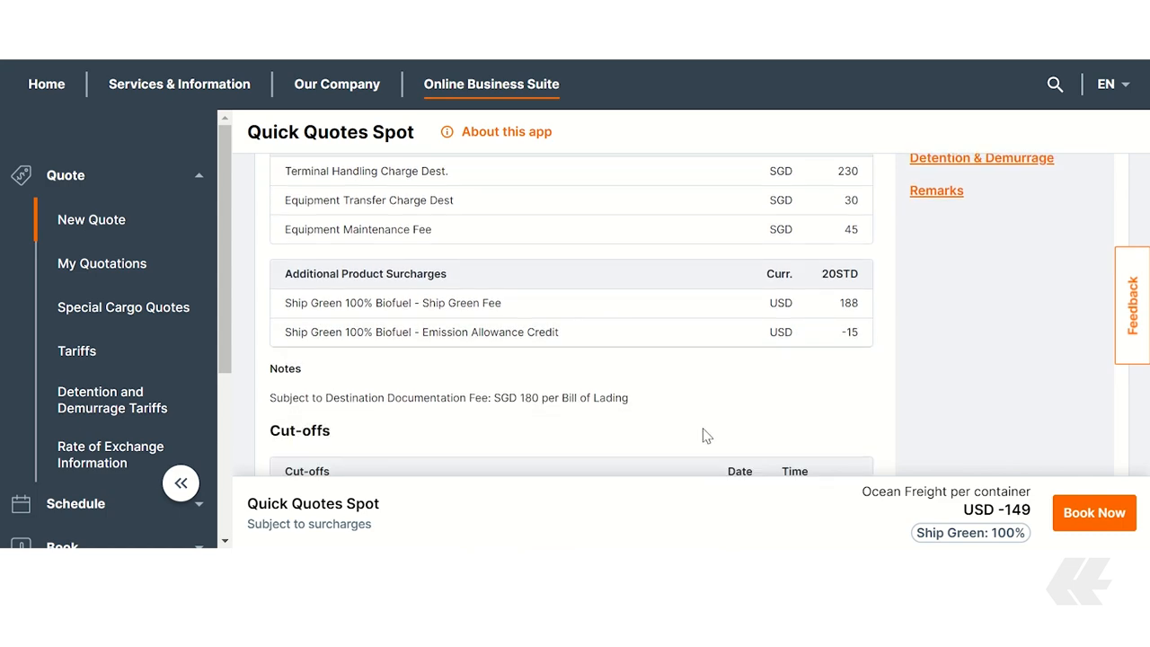
pyautogui.scroll(-3)
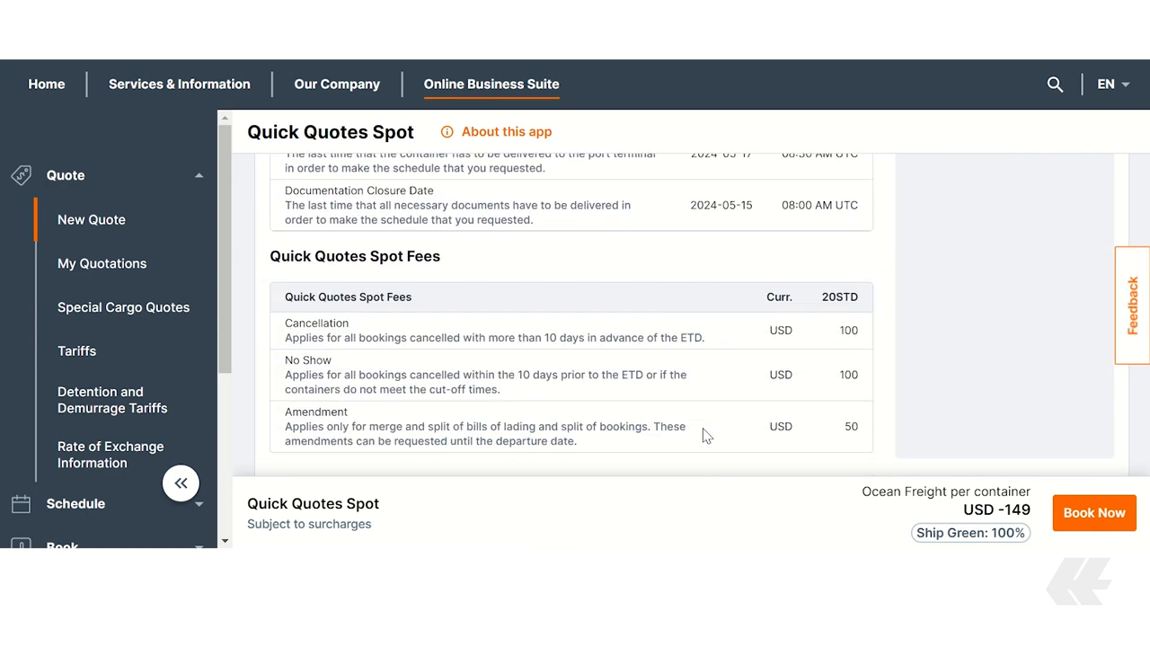
pyautogui.scroll(-3)
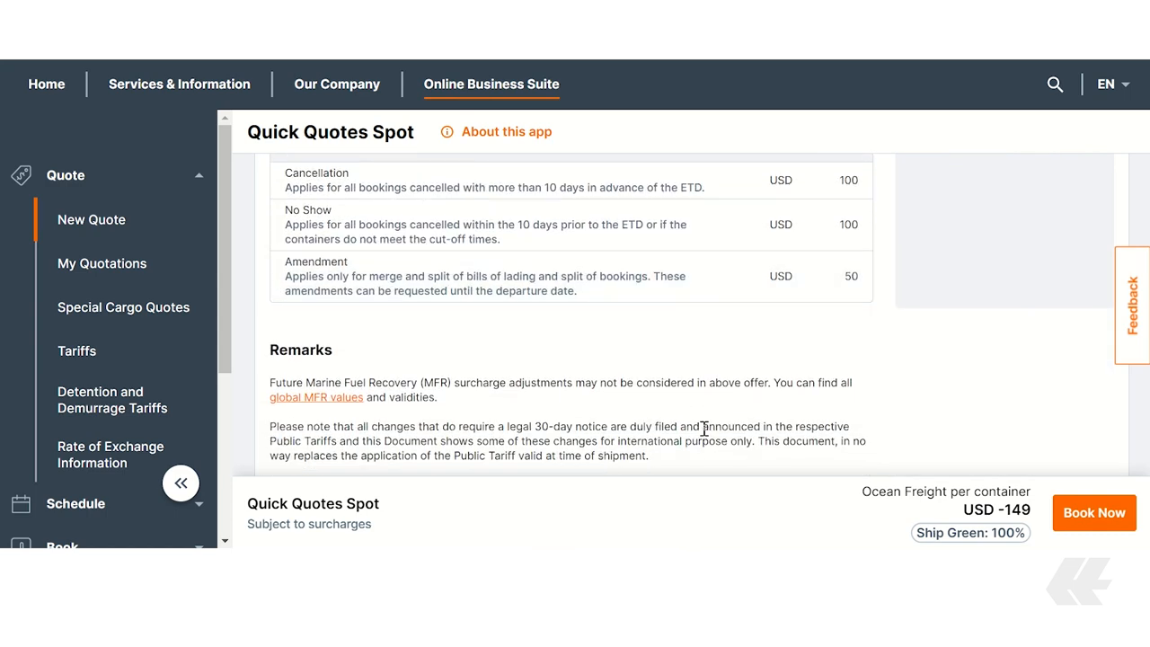
pyautogui.scroll(-3)
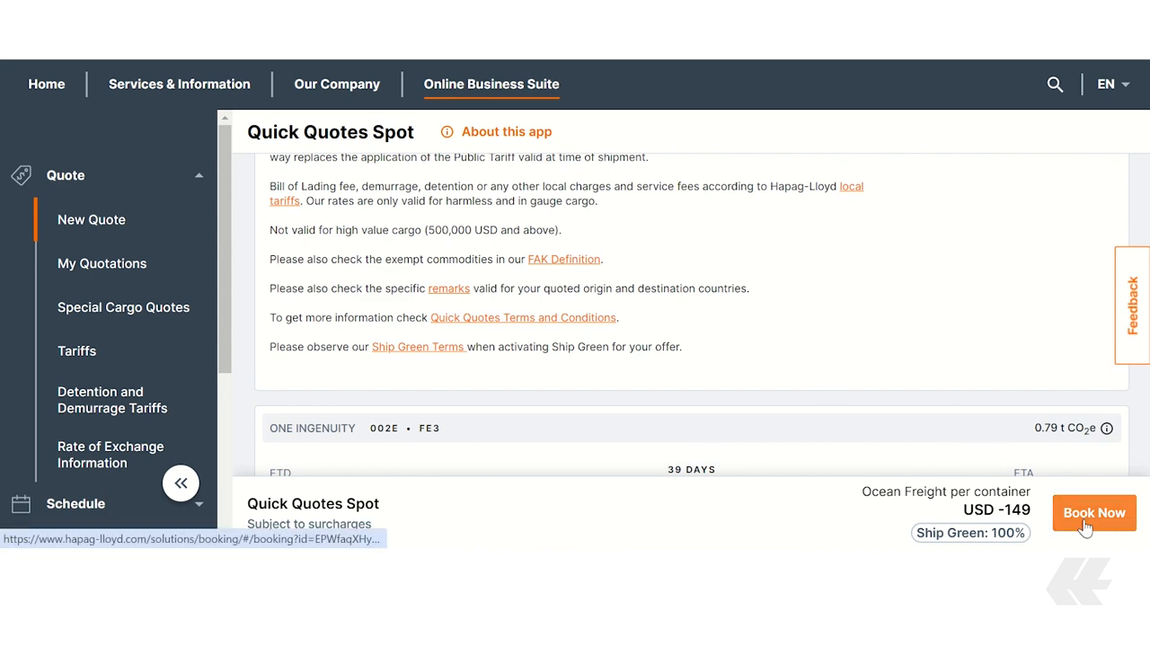
# Enter 'xy' as the cargo description and continue to Review and Confirm
pyautogui.click(1093, 512)
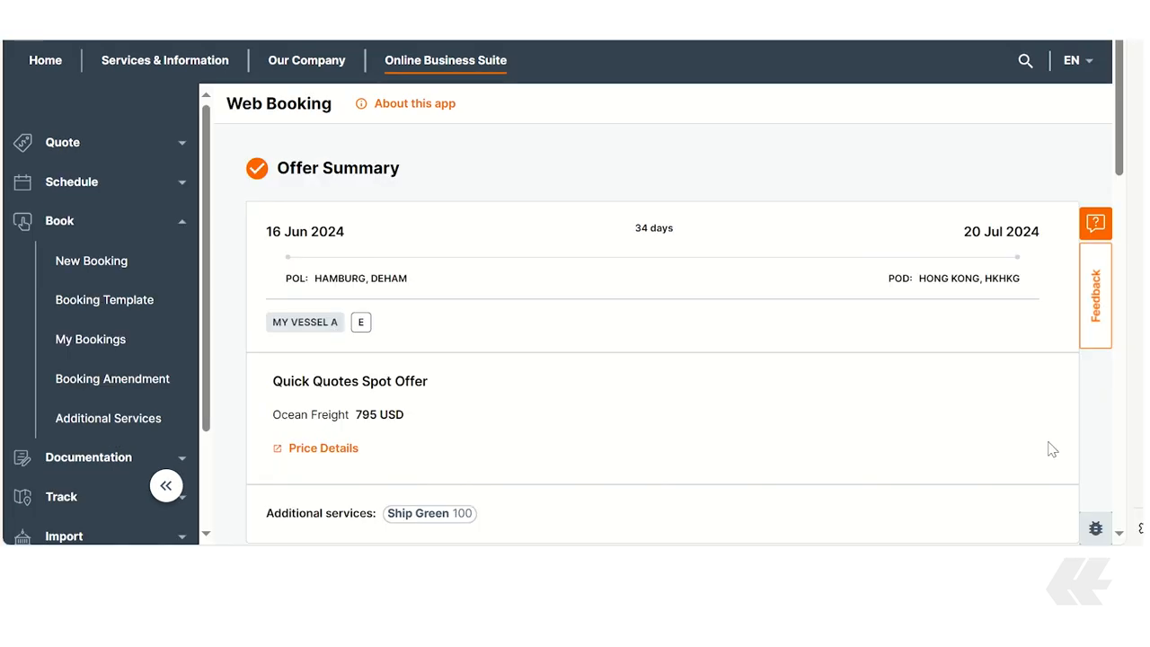
pyautogui.moveTo(1027, 354)
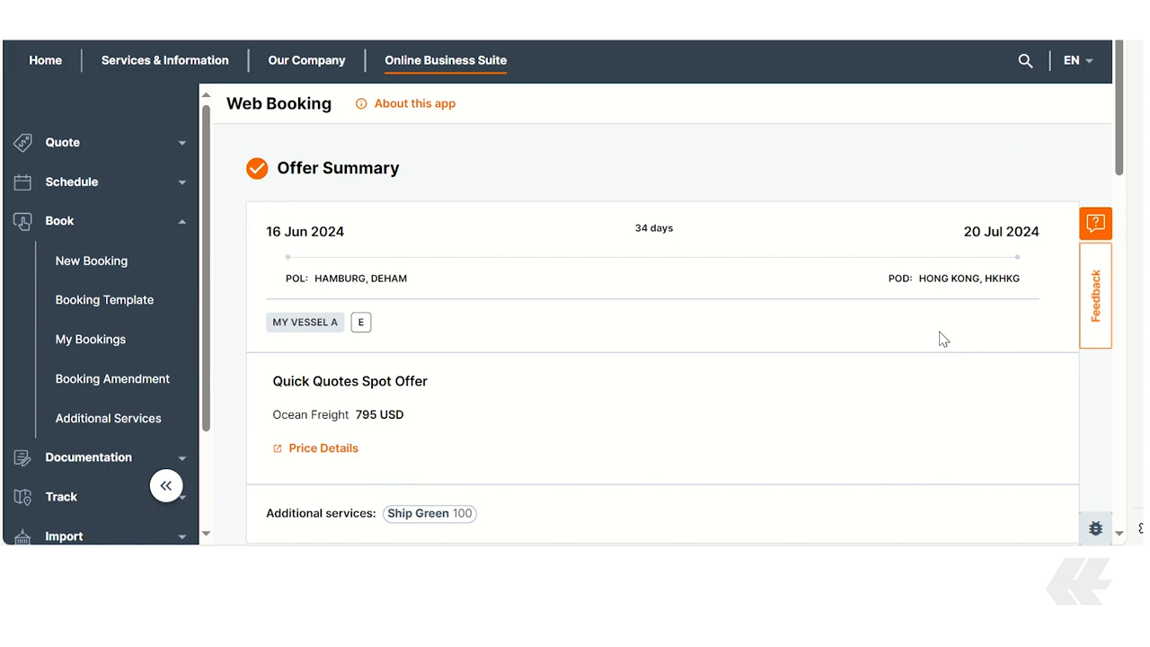
pyautogui.scroll(-3)
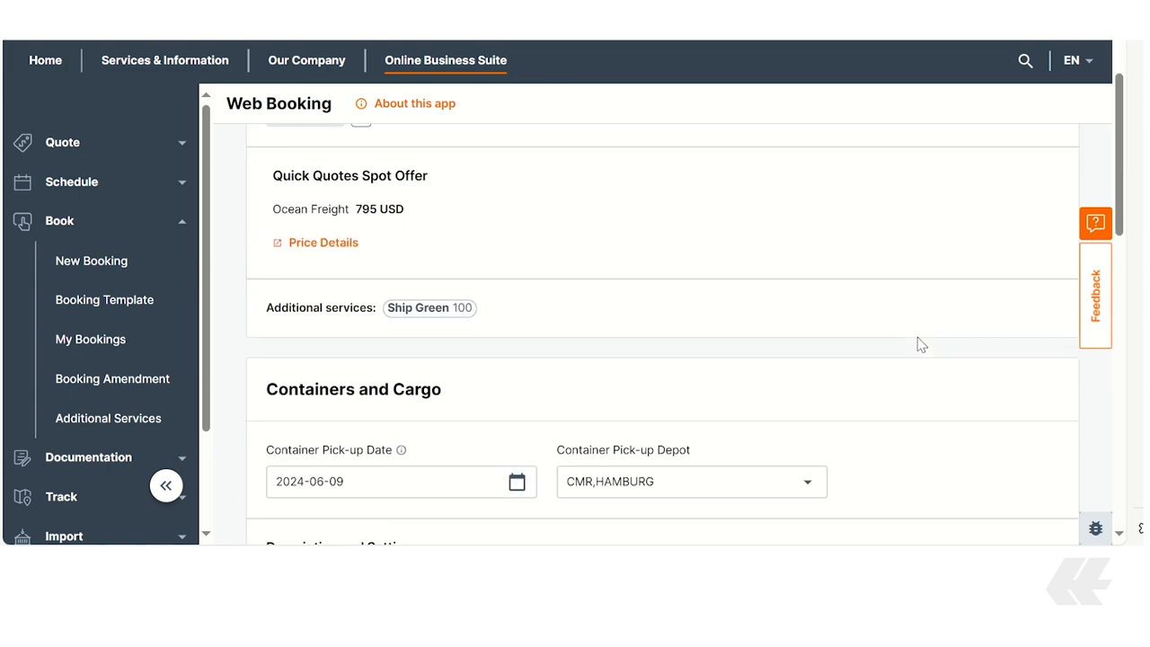
pyautogui.scroll(-3)
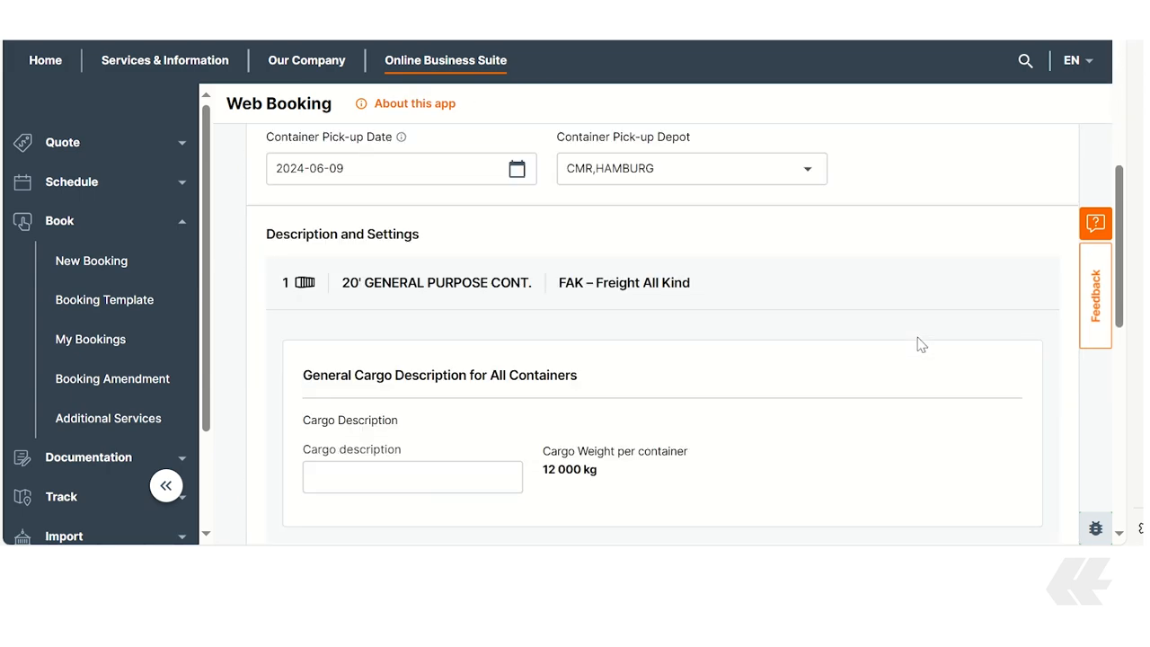
pyautogui.write('xy')
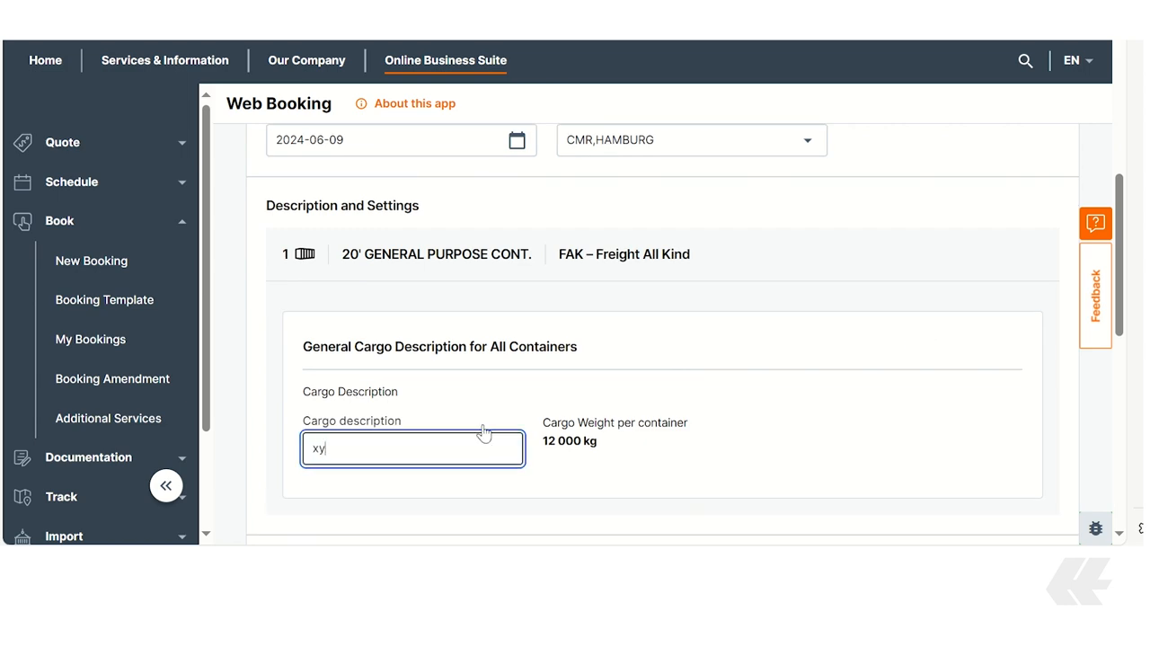
pyautogui.scroll(-3)
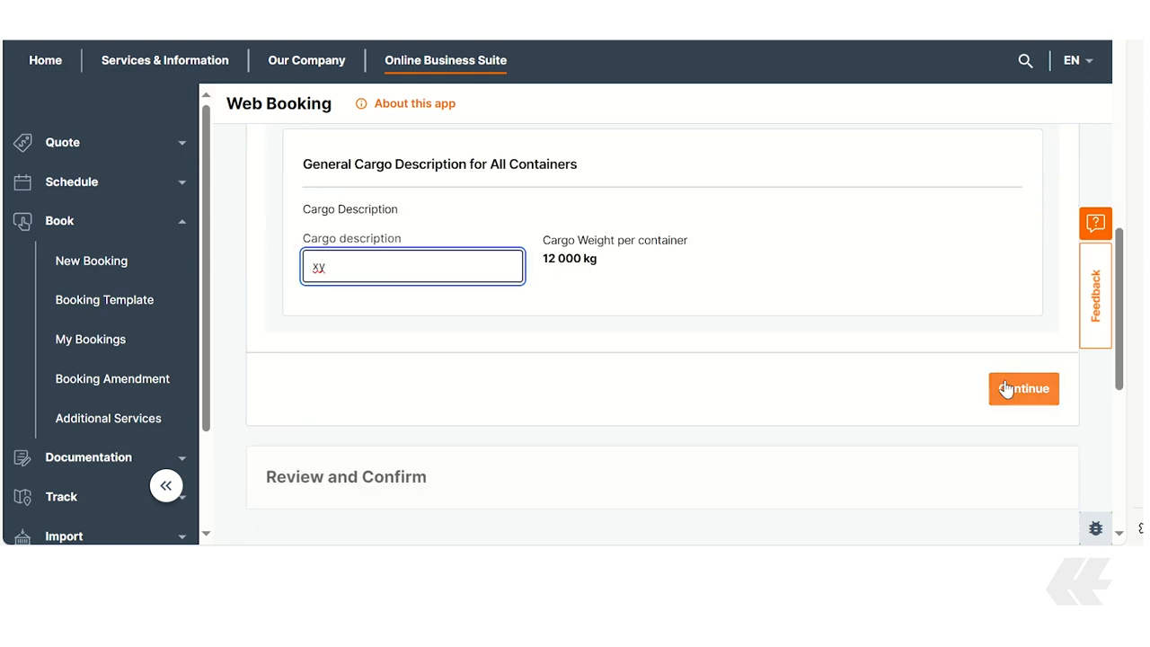
pyautogui.click(1023, 388)
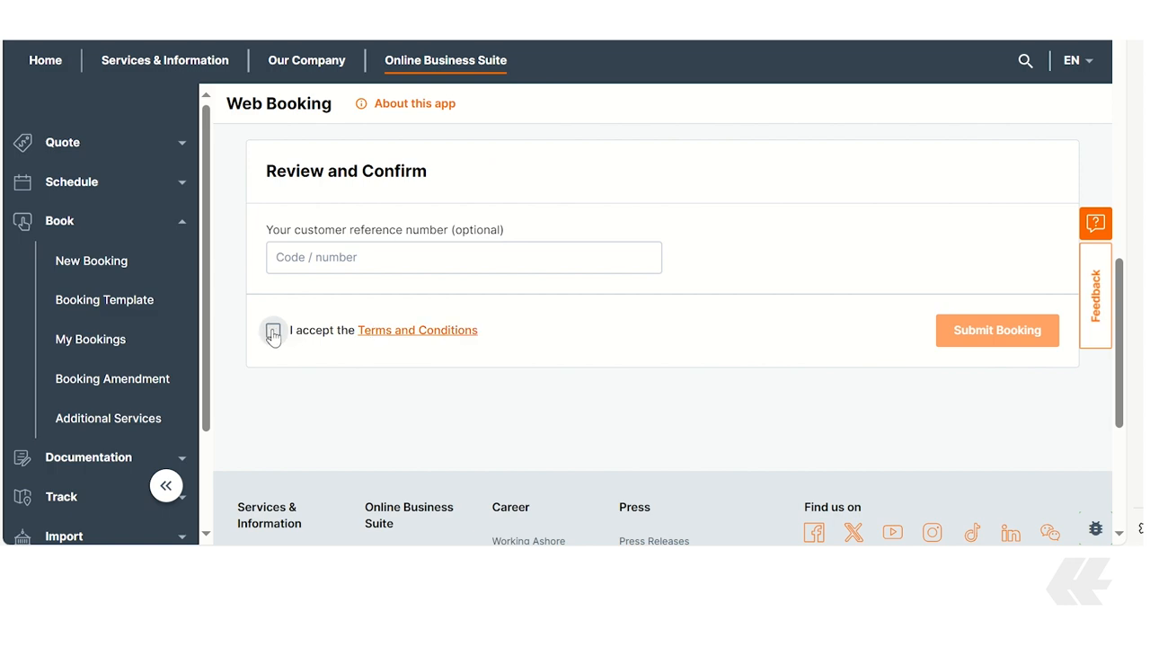
pyautogui.click(273, 330)
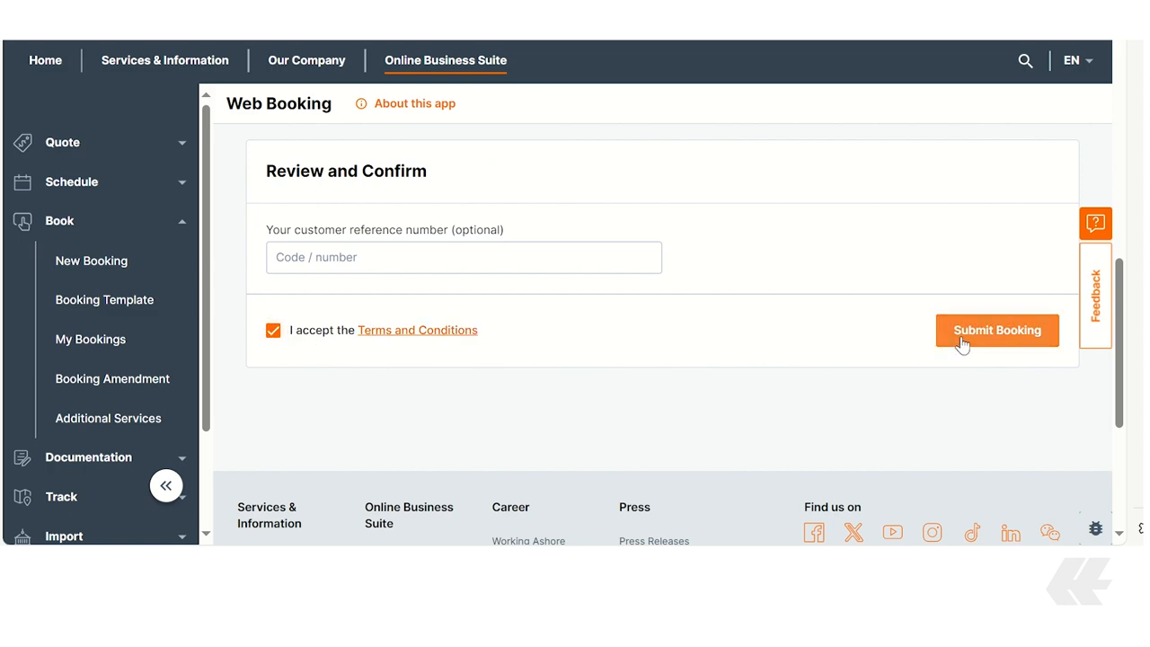
pyautogui.click(996, 329)
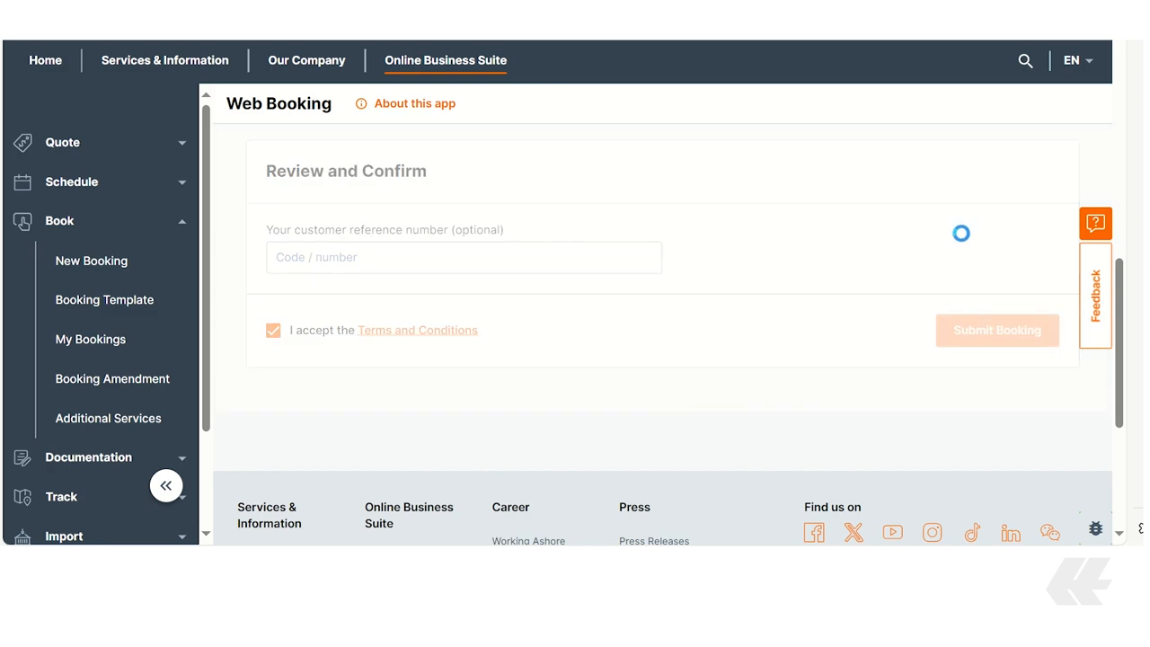
pyautogui.click(996, 329)
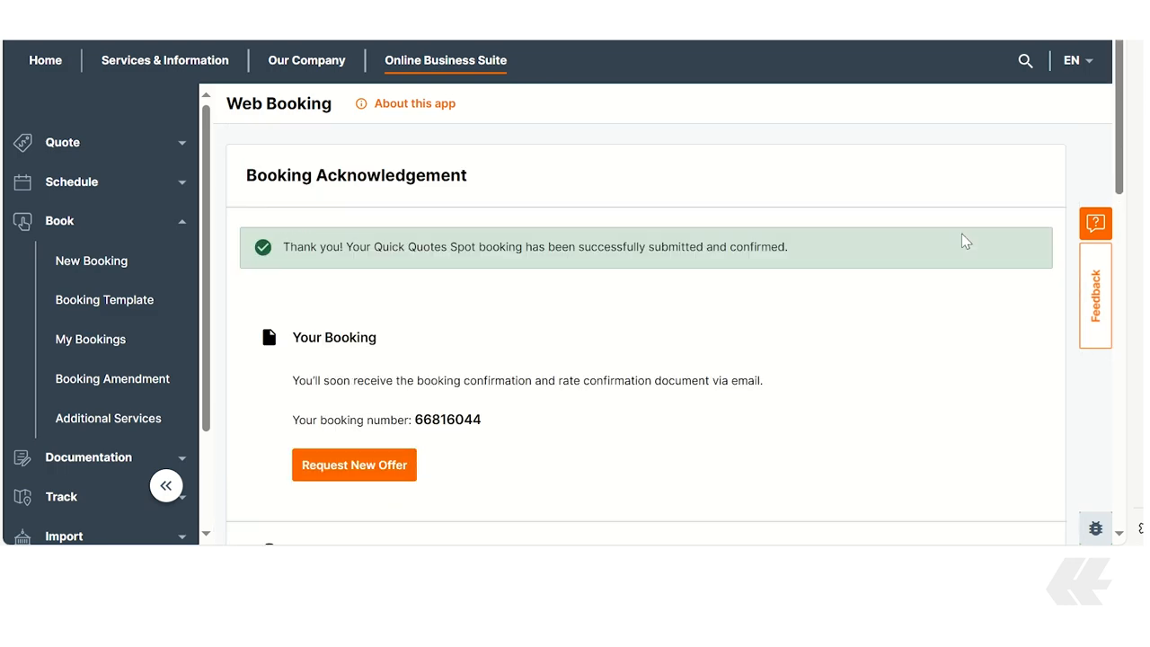
pyautogui.scroll(-3)
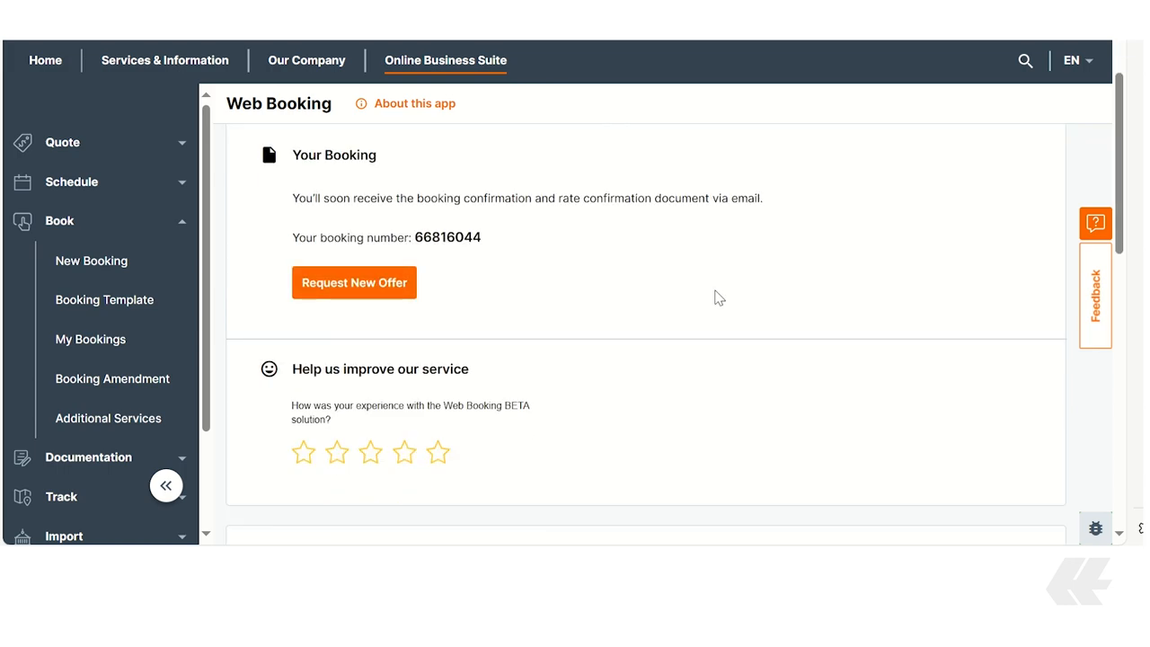
pyautogui.moveTo(745, 300)
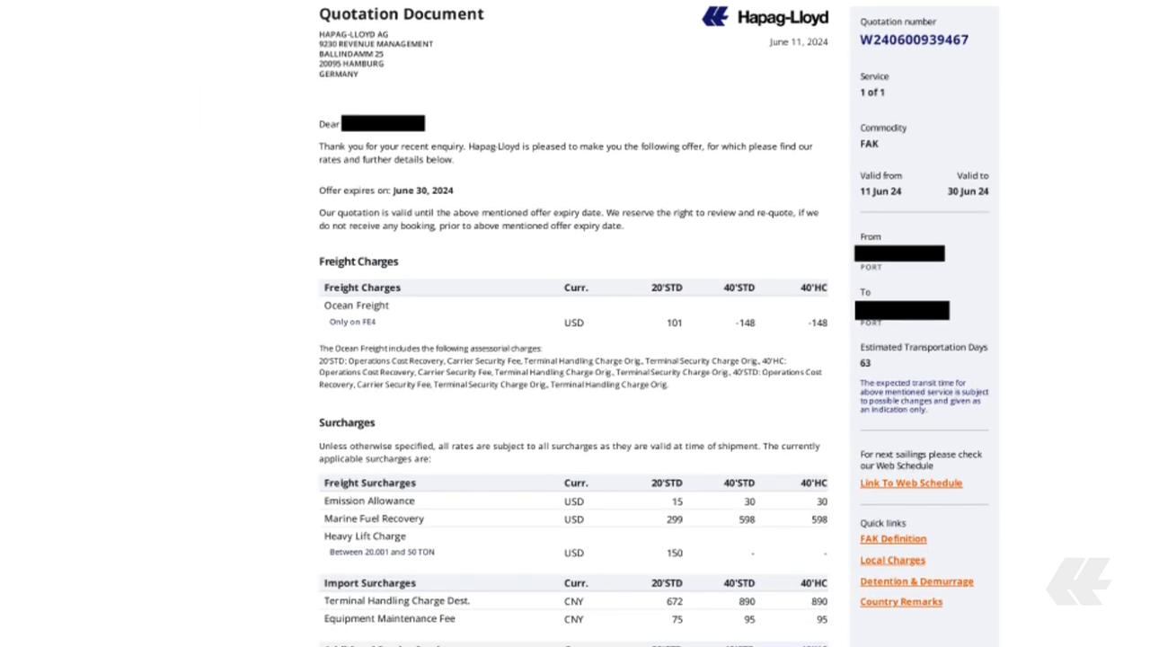
pyautogui.scroll(-3)
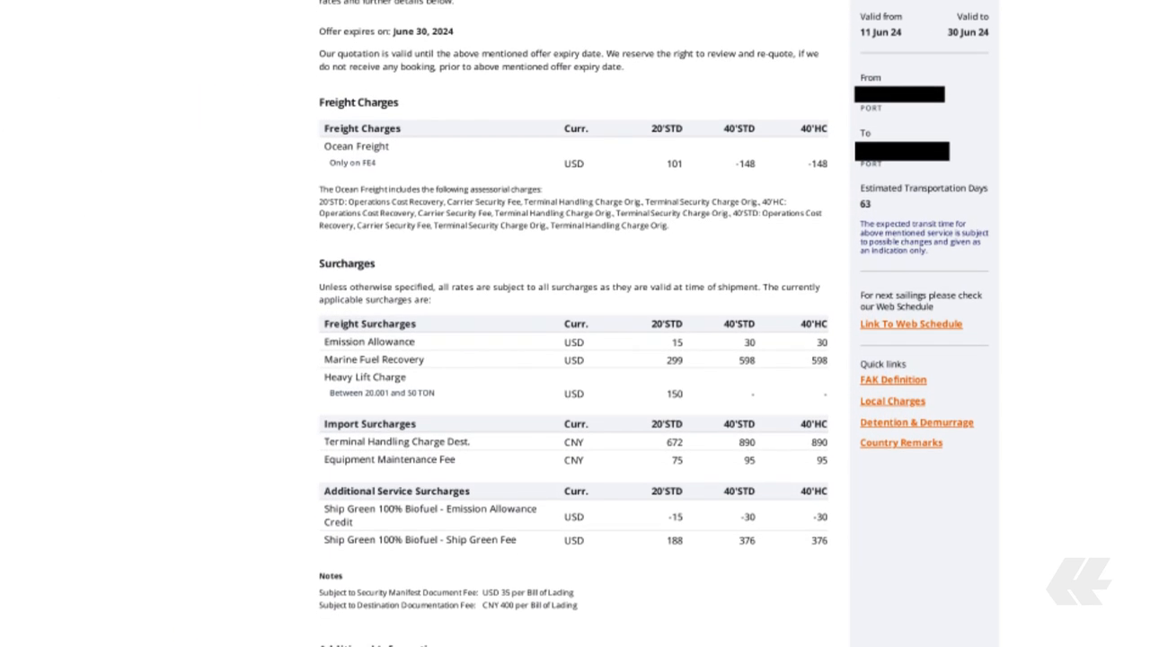
pyautogui.scroll(-3)
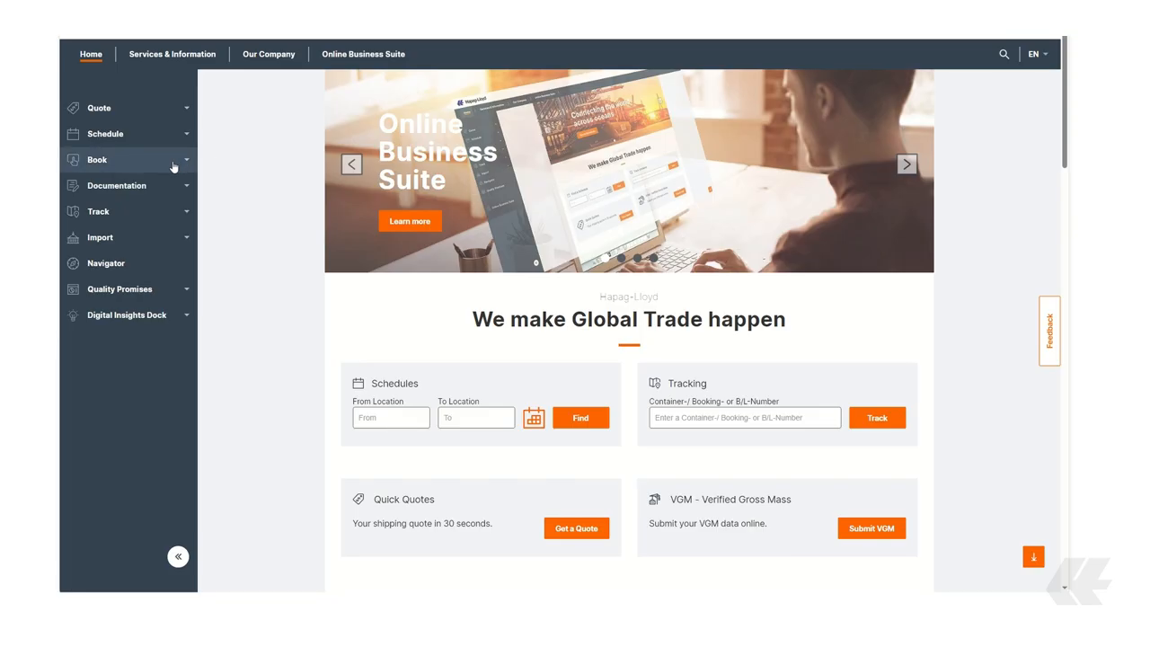
# From Book > Additional Services, open Ship Green for booking 66847082
pyautogui.click(97, 158)
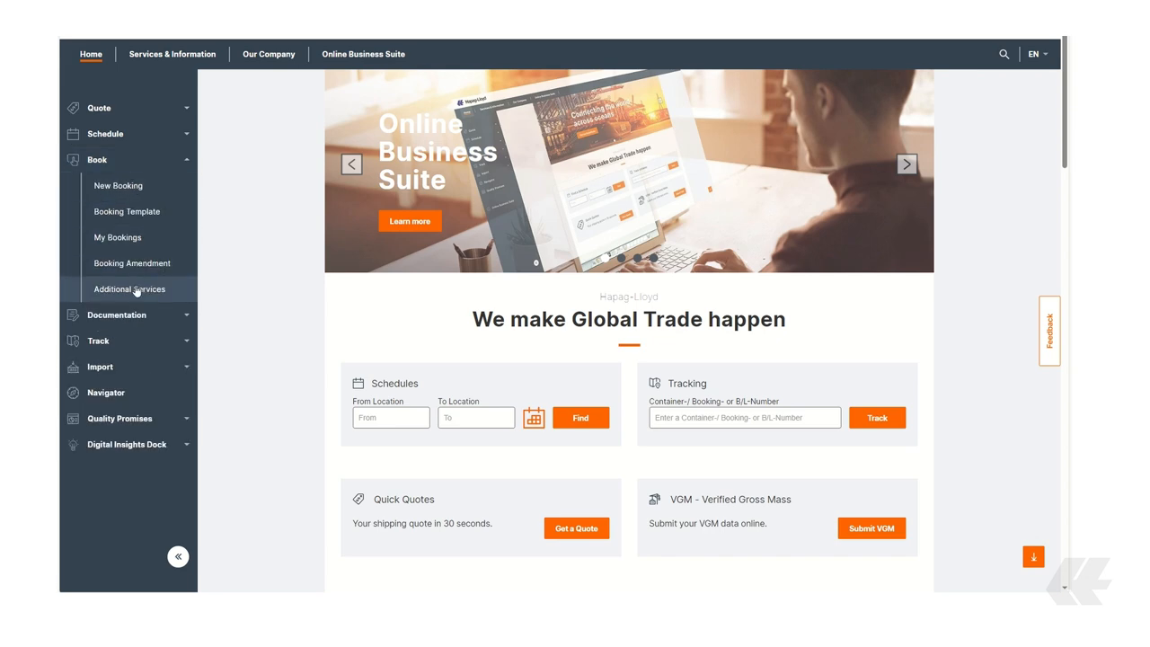
pyautogui.click(130, 288)
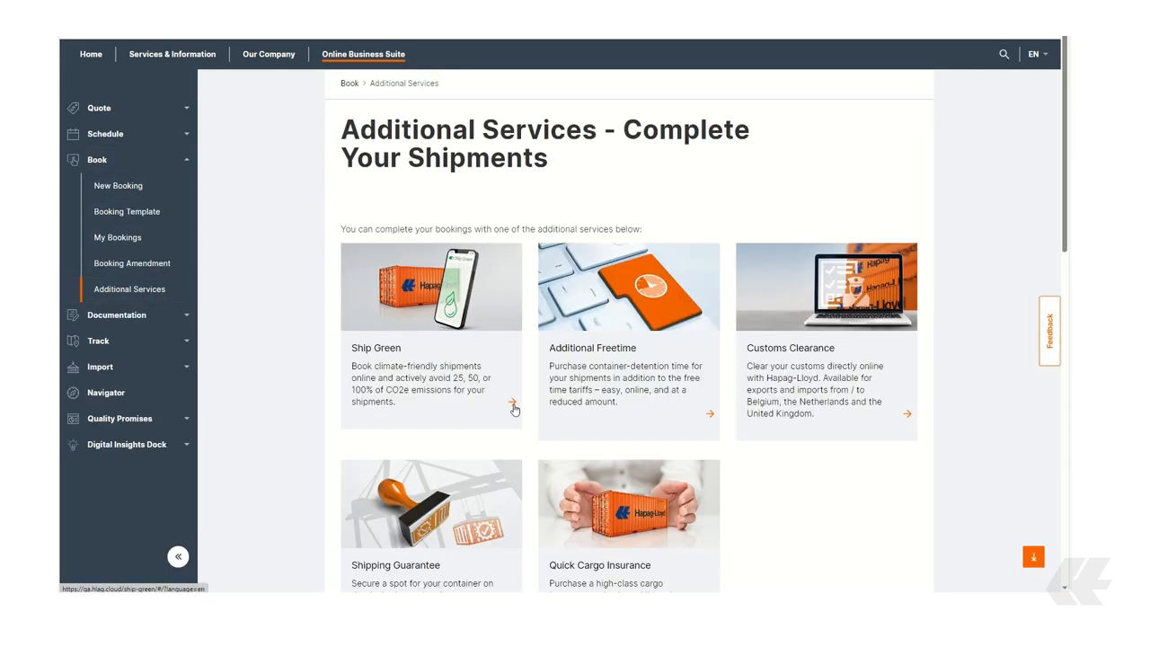
pyautogui.click(514, 408)
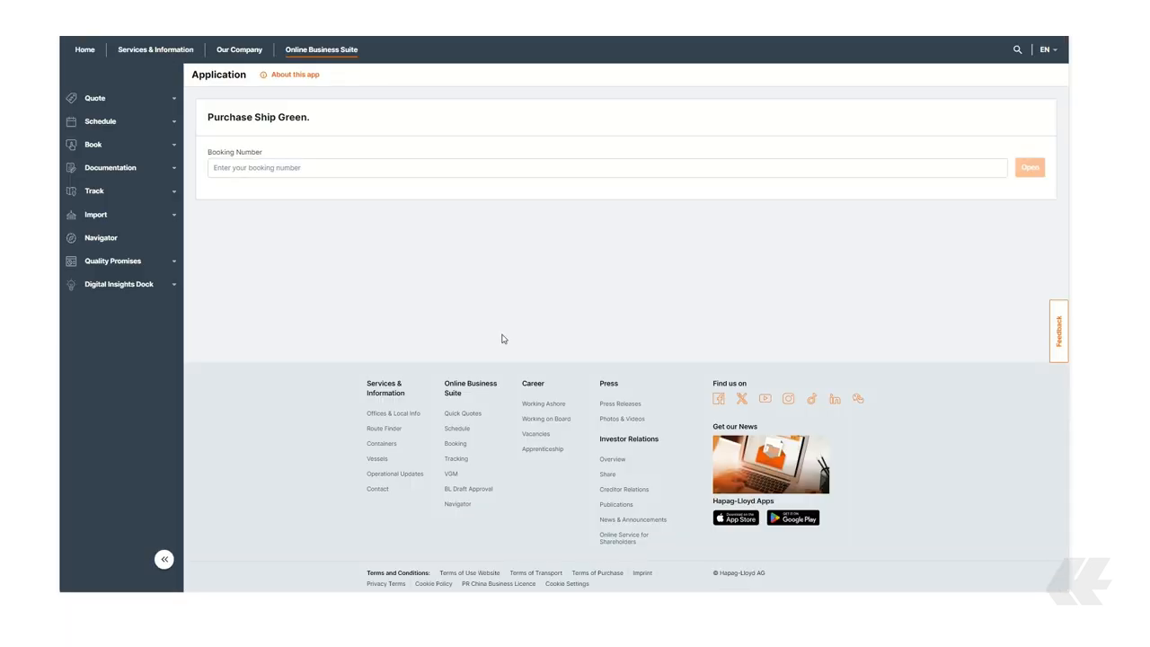
pyautogui.write('66847082')
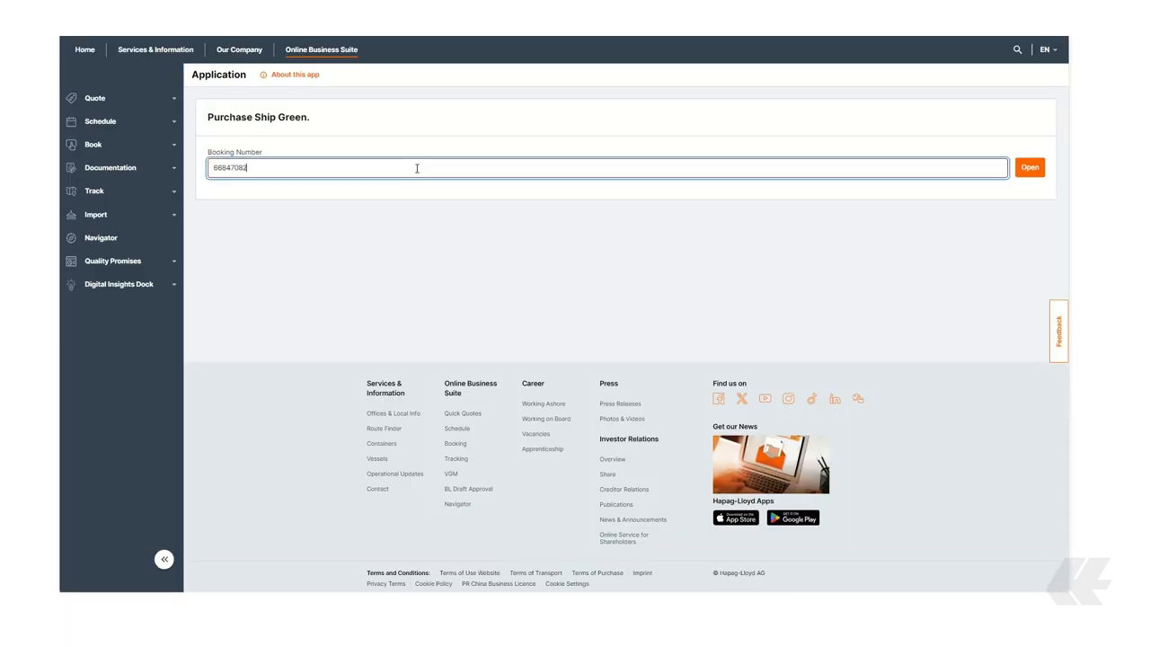
pyautogui.click(1029, 167)
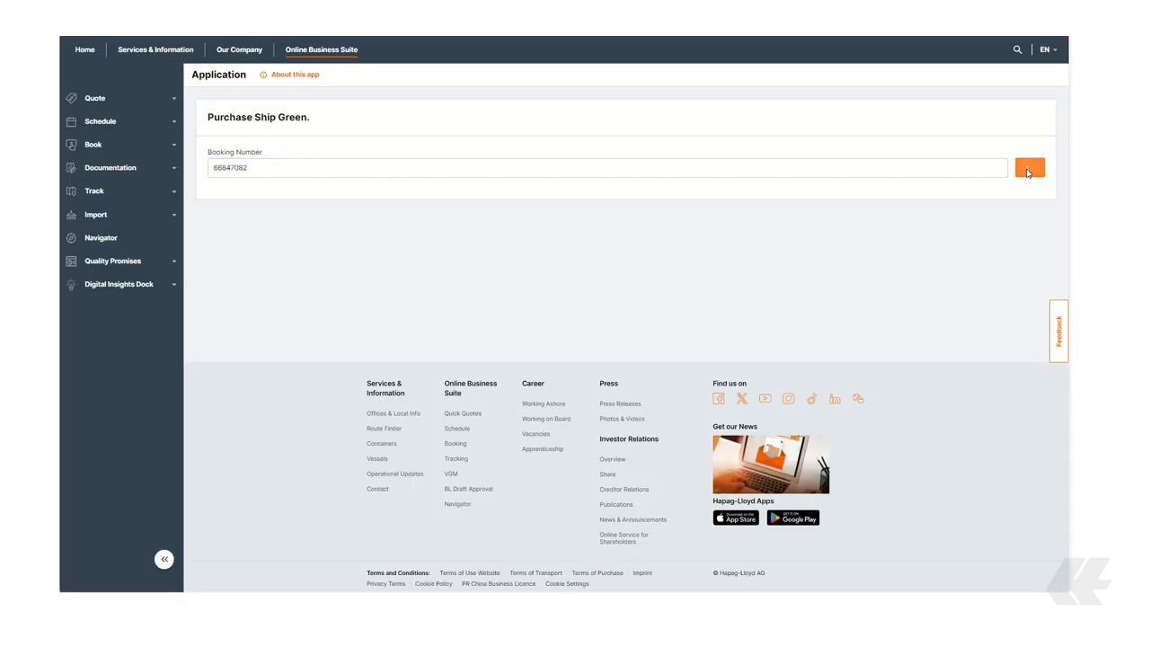
pyautogui.click(1028, 167)
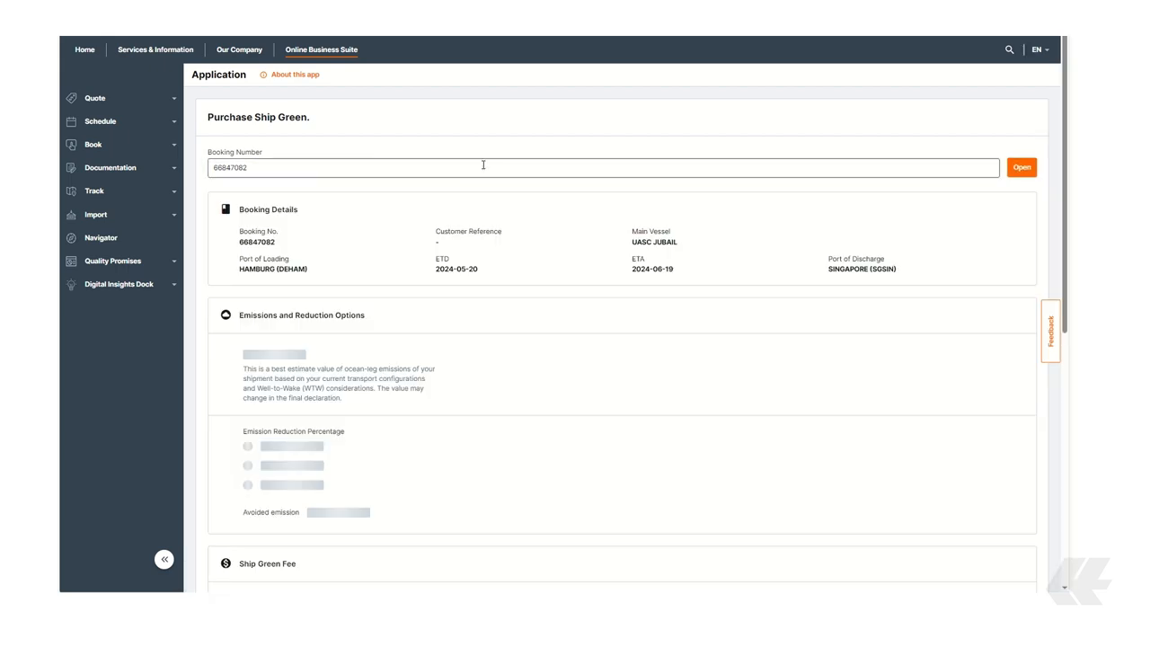
pyautogui.moveTo(629, 212)
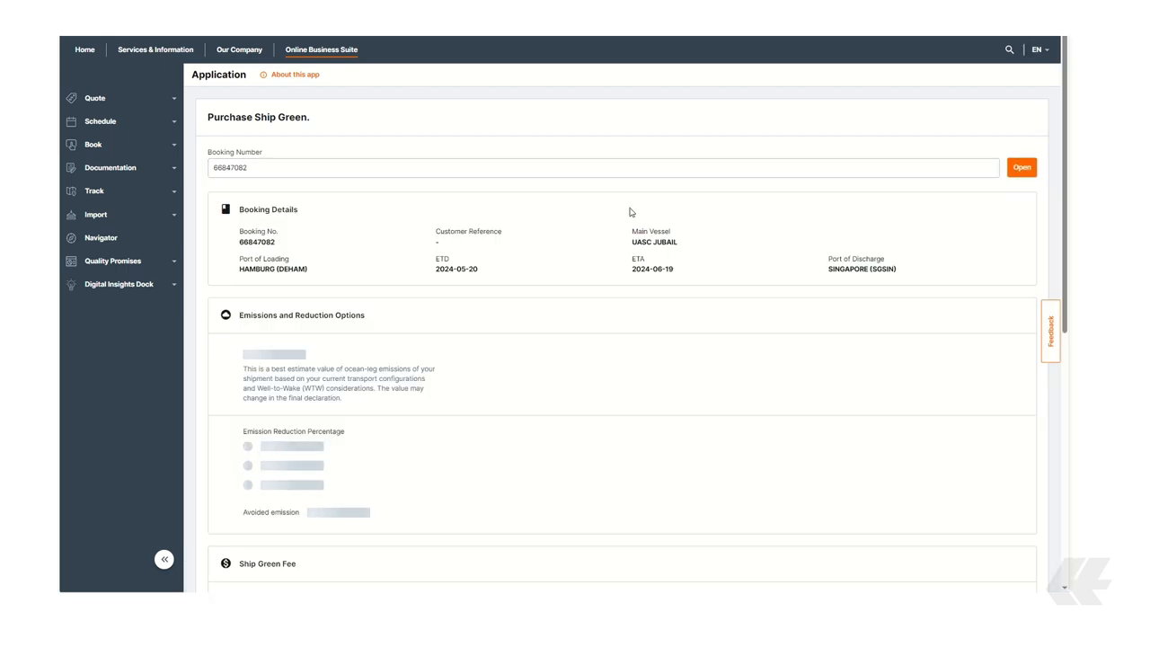
# Compare the 25% reduction option, then choose 100% emission reduction for 150.00 USD
pyautogui.scroll(-3)
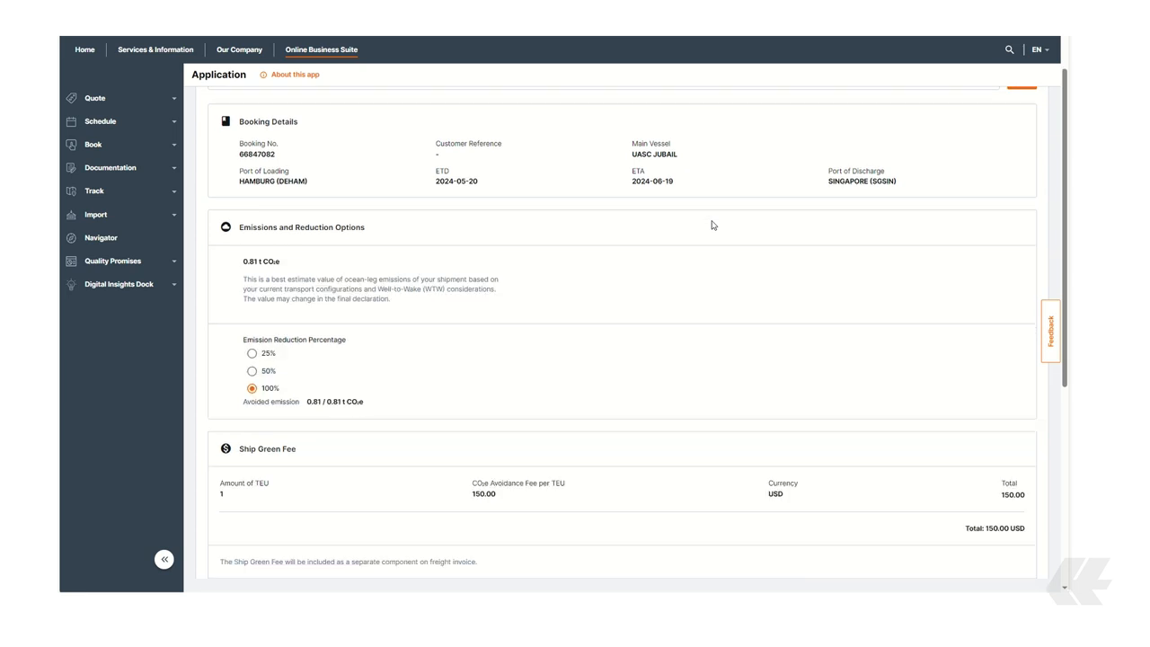
pyautogui.scroll(-3)
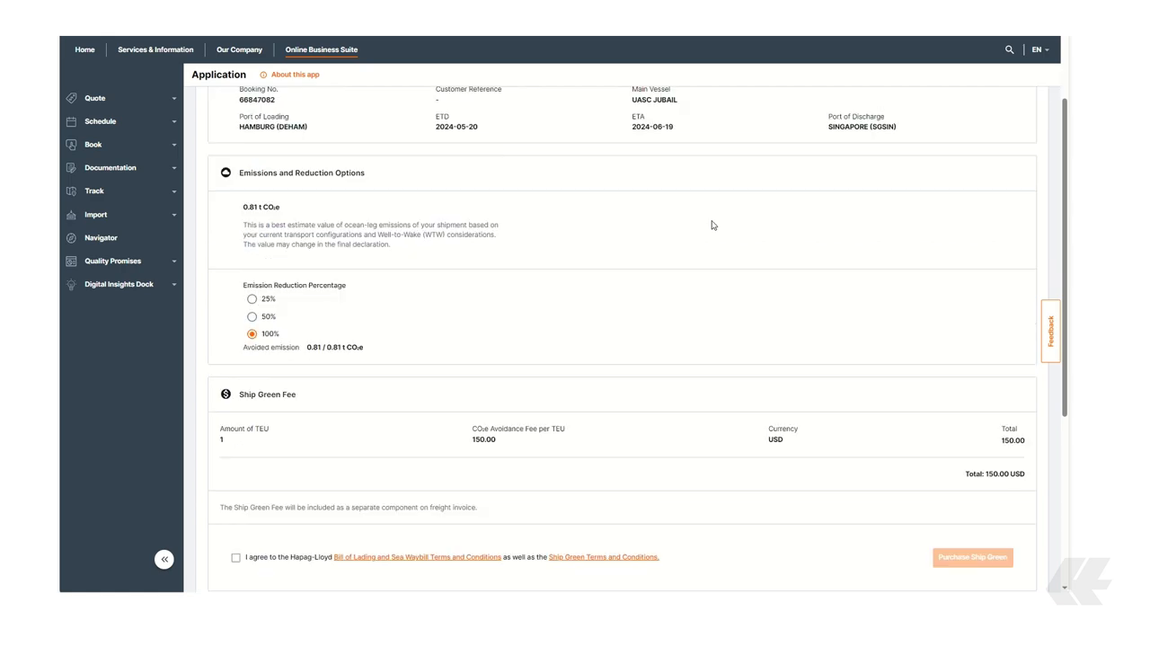
pyautogui.scroll(-3)
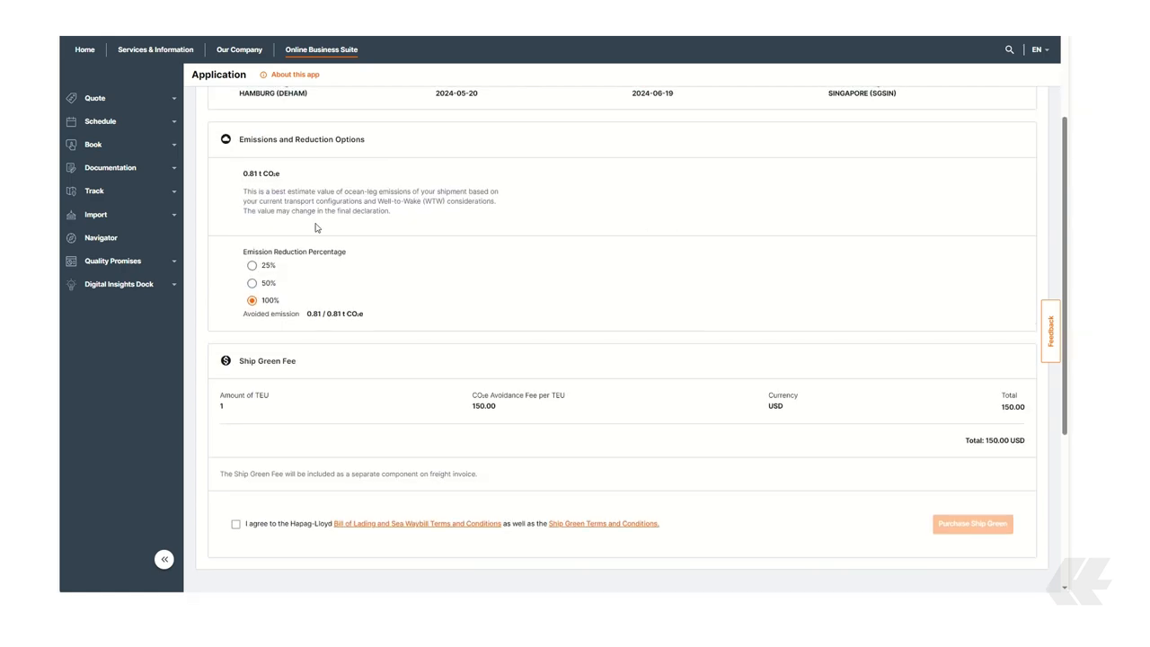
pyautogui.click(252, 265)
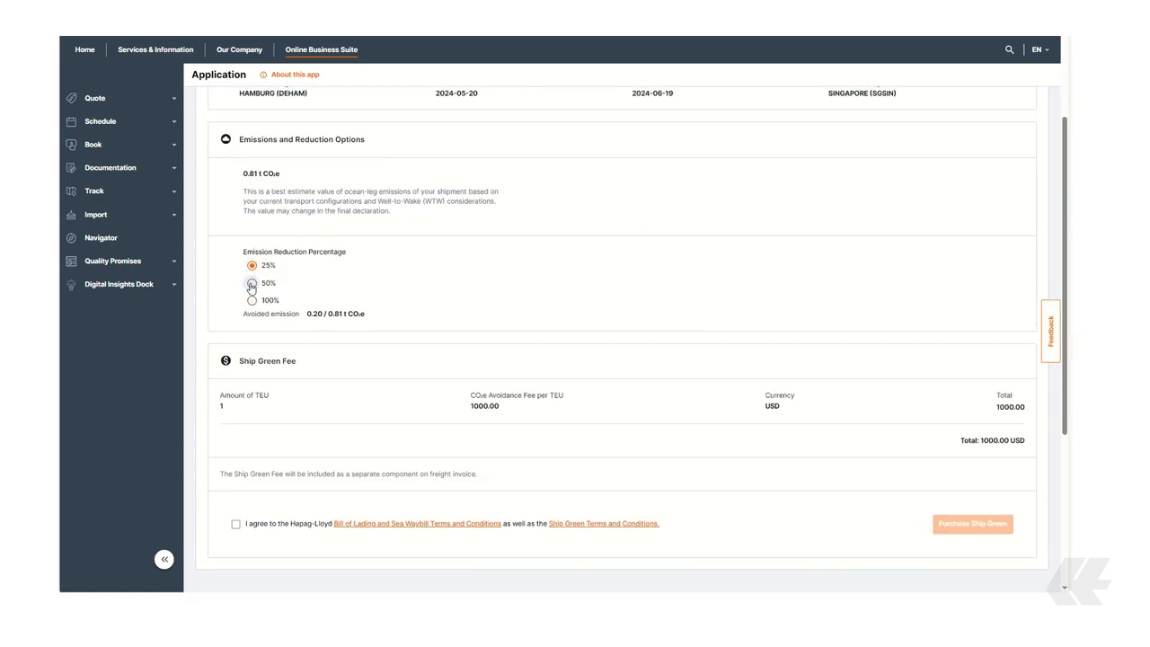
pyautogui.click(251, 300)
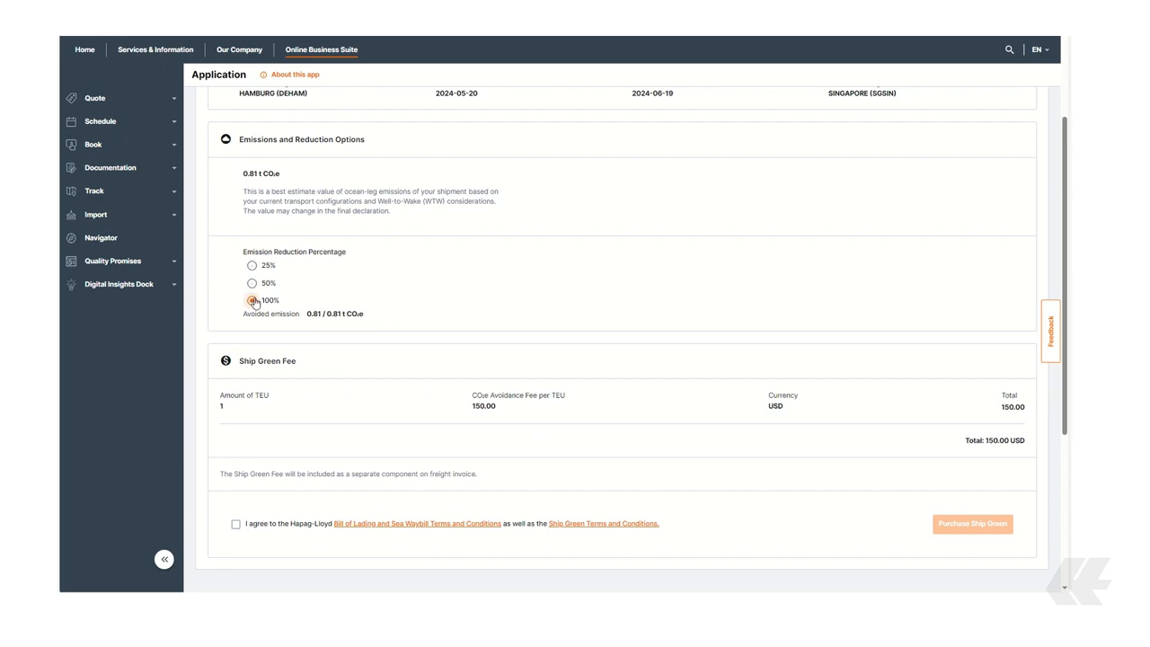
pyautogui.click(251, 300)
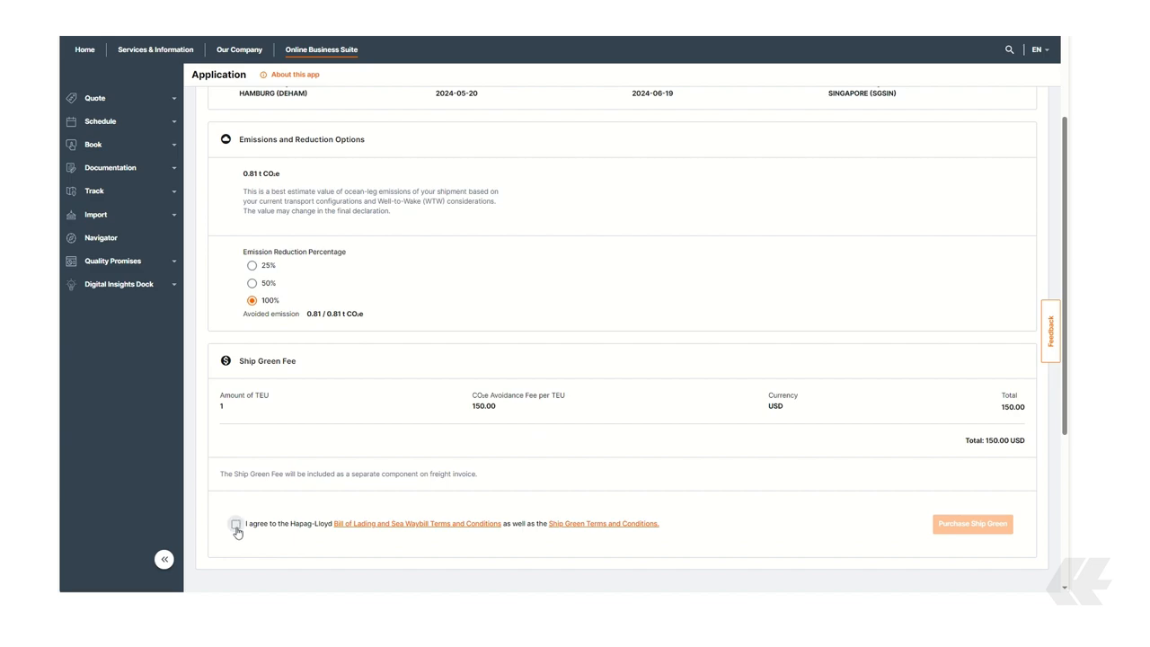
pyautogui.click(235, 522)
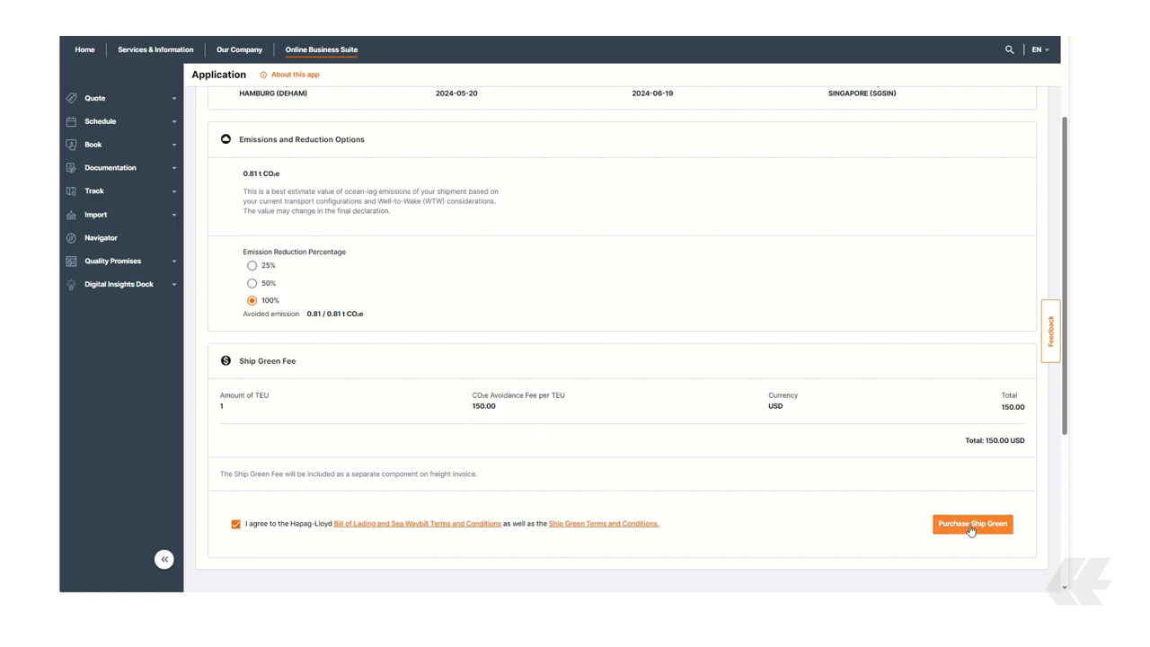
pyautogui.click(972, 523)
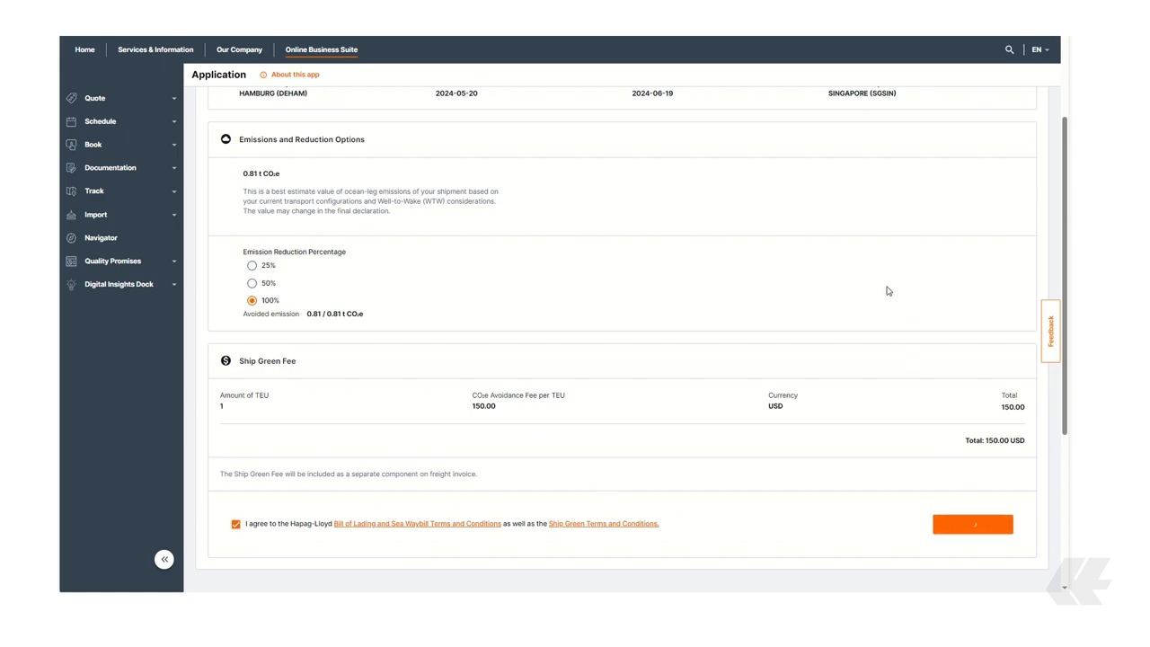
pyautogui.click(972, 524)
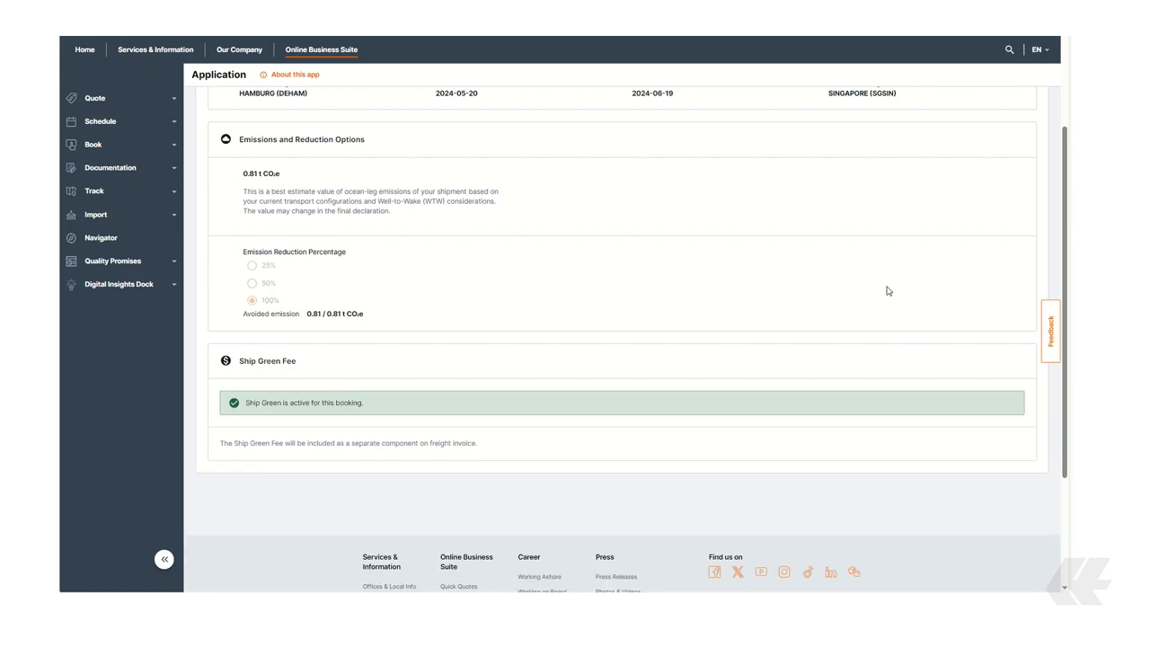